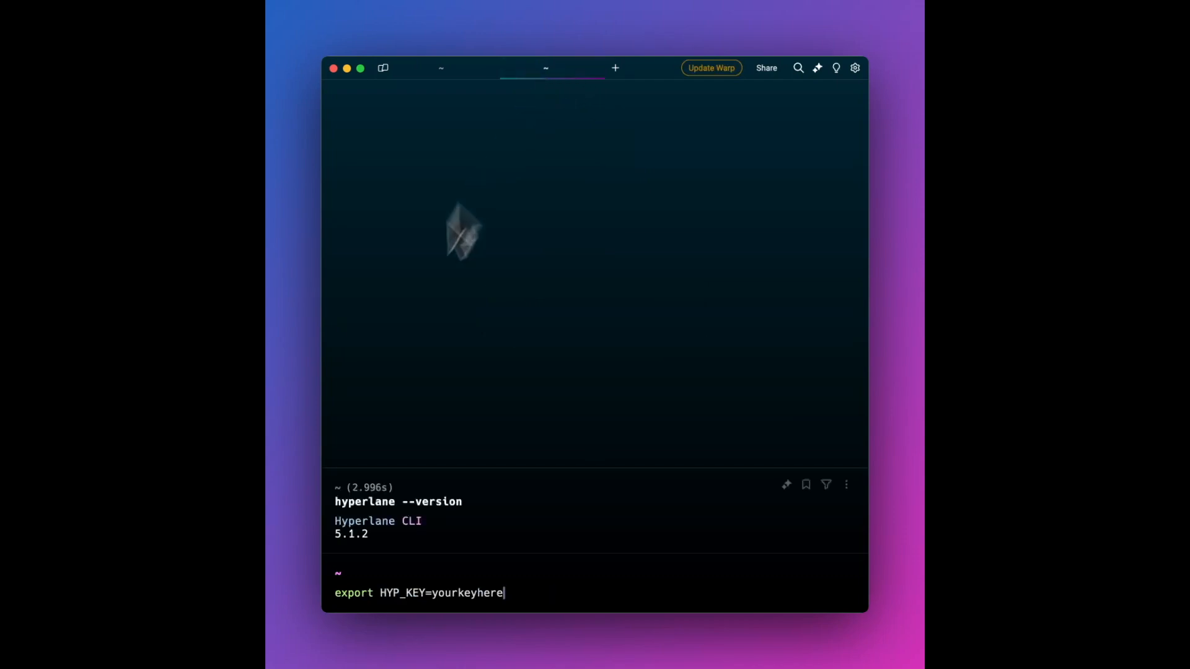
mouse_move(406, 539)
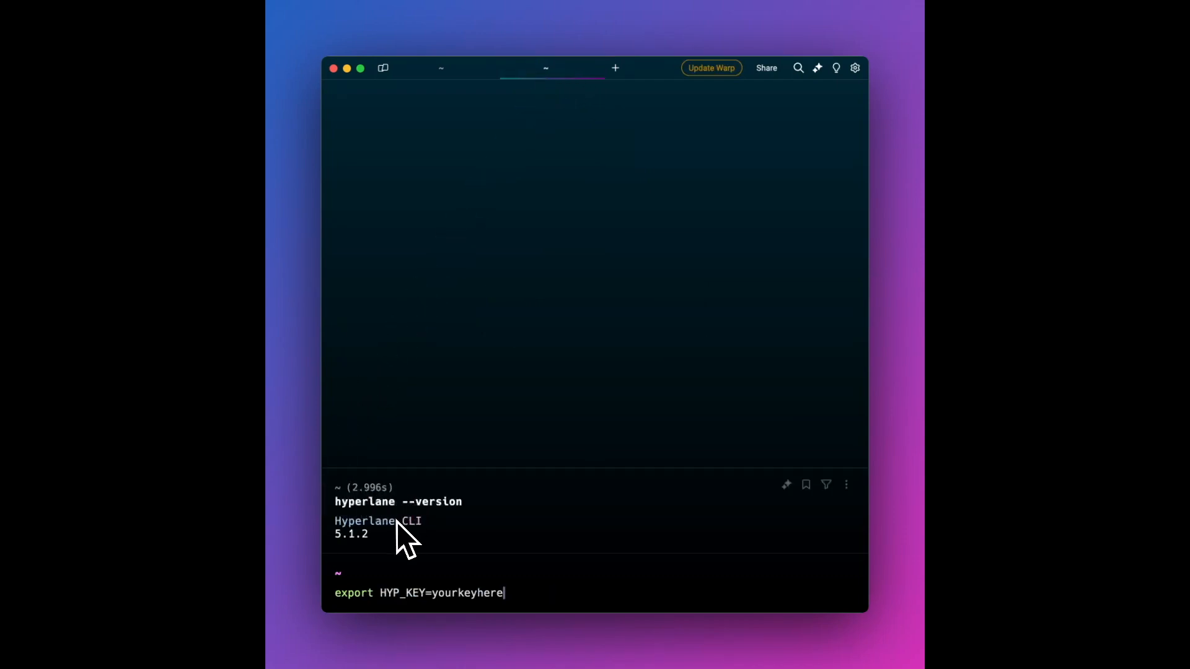
mouse_move(395, 551)
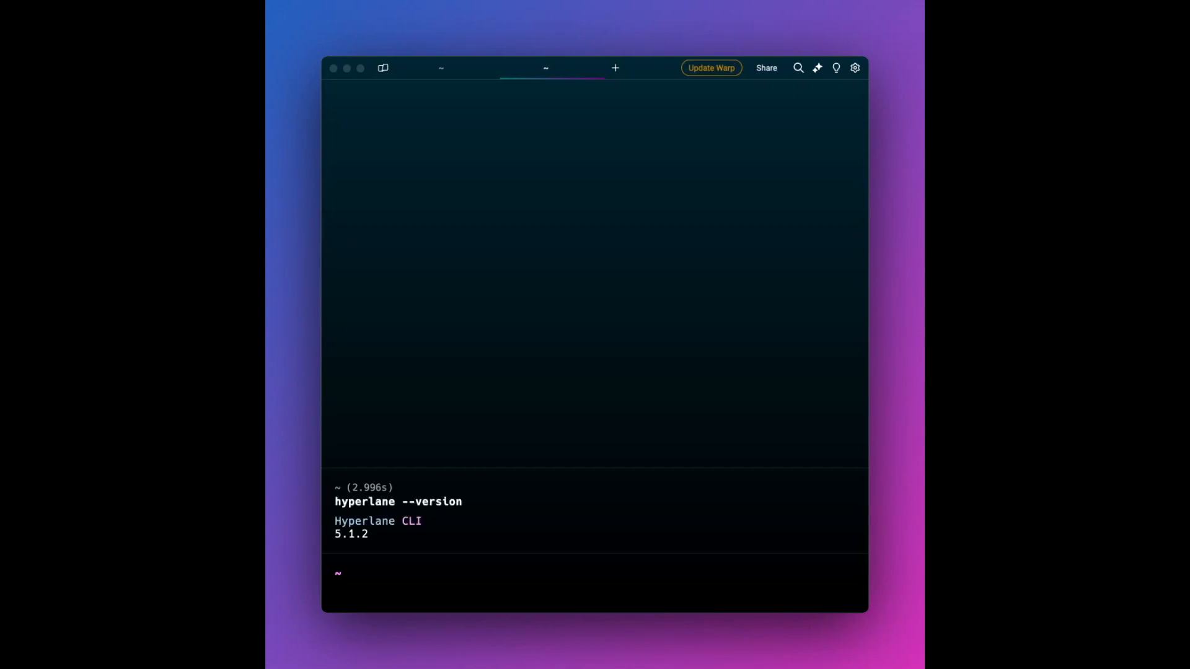
mouse_move(269, 547)
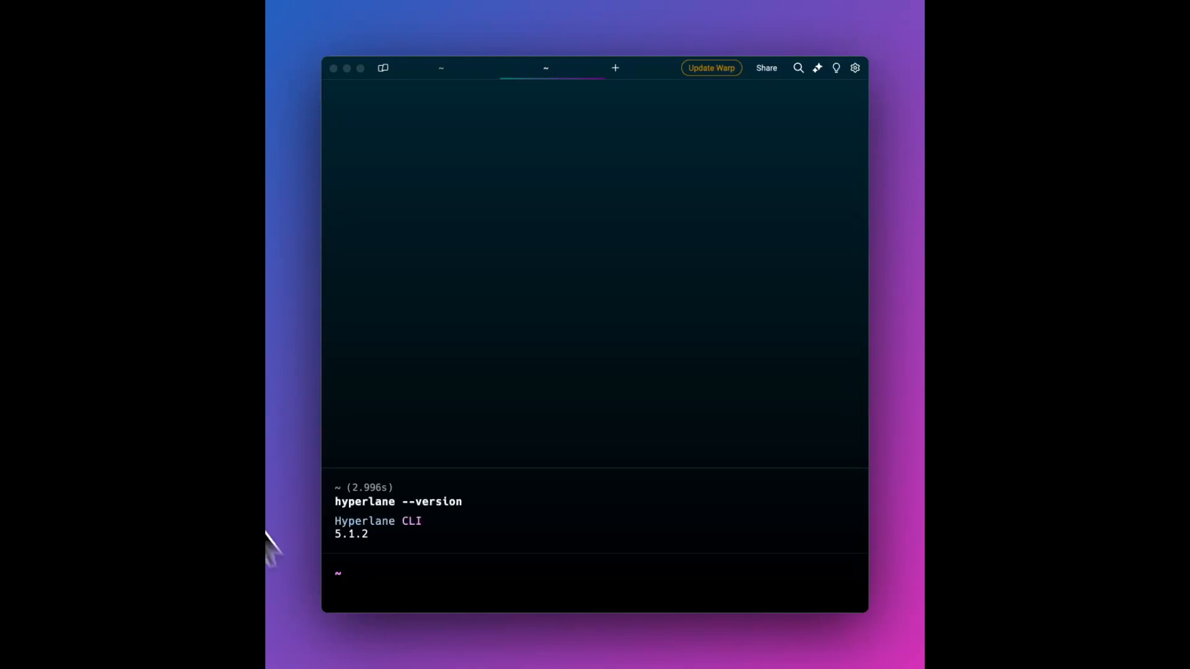
Start the Hyperlane warp route config setup and accept the detected owner address.
text(hyperlane --version)
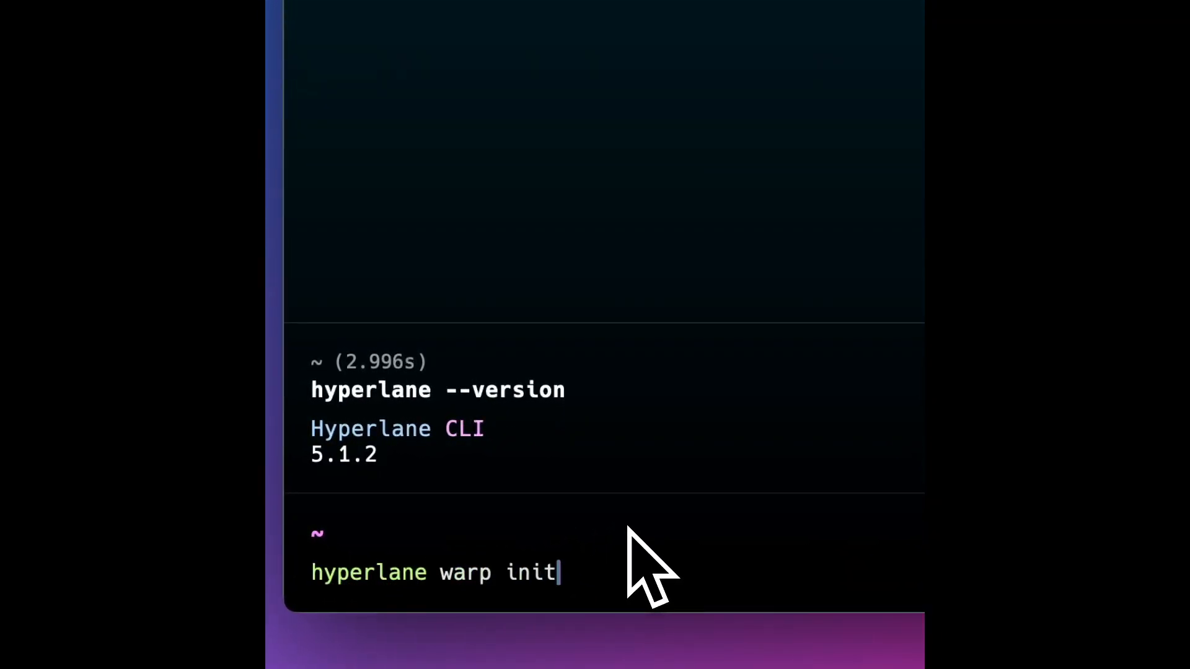
key(Return)
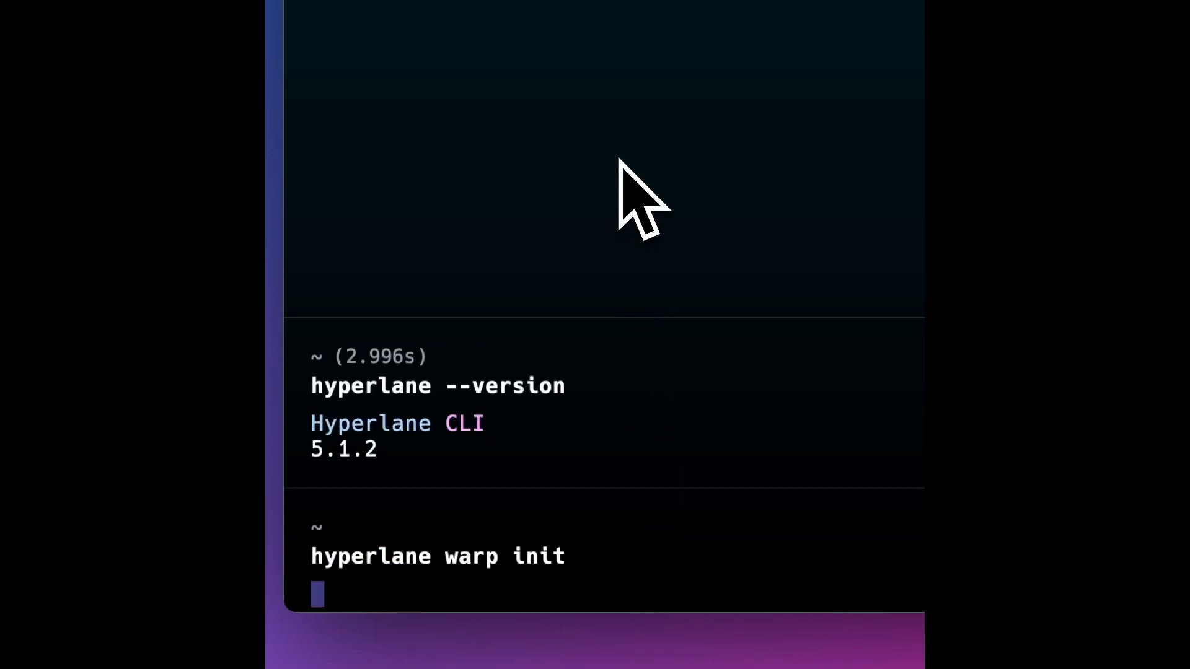
key(Return)
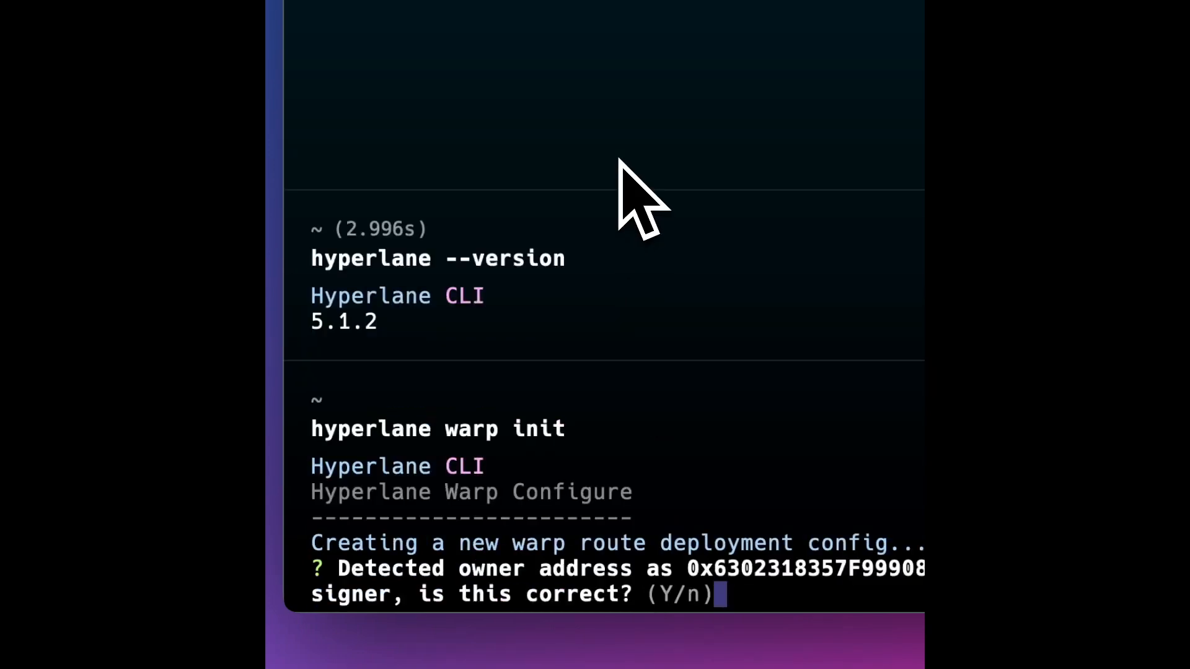
mouse_move(653, 227)
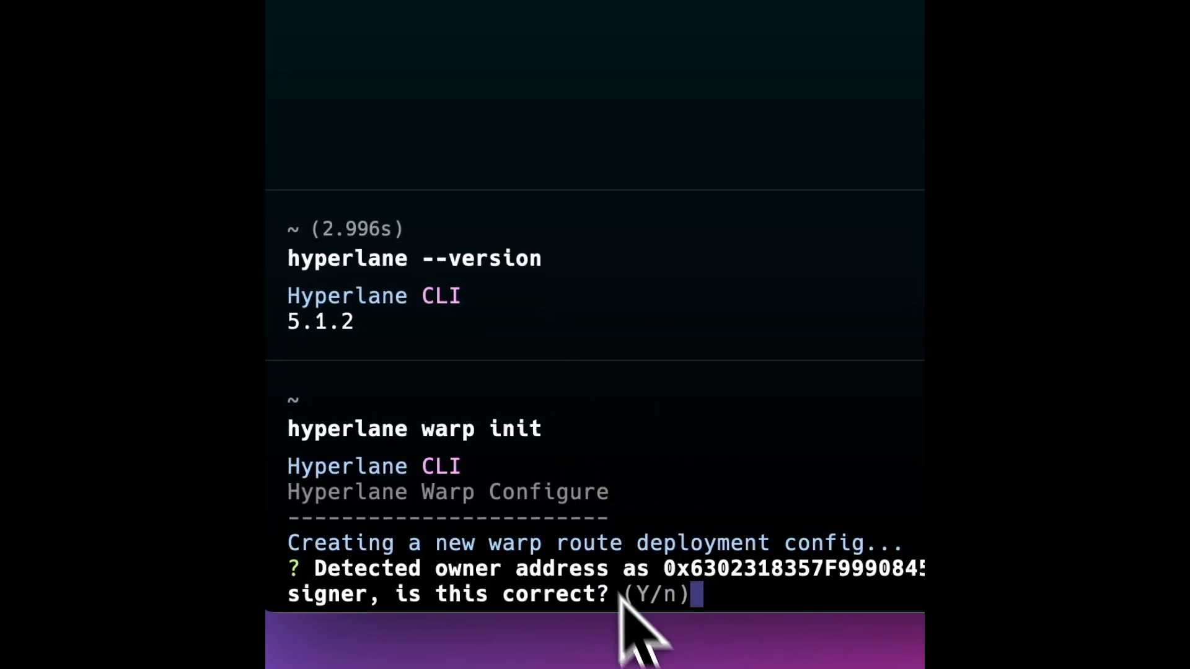
mouse_move(751, 623)
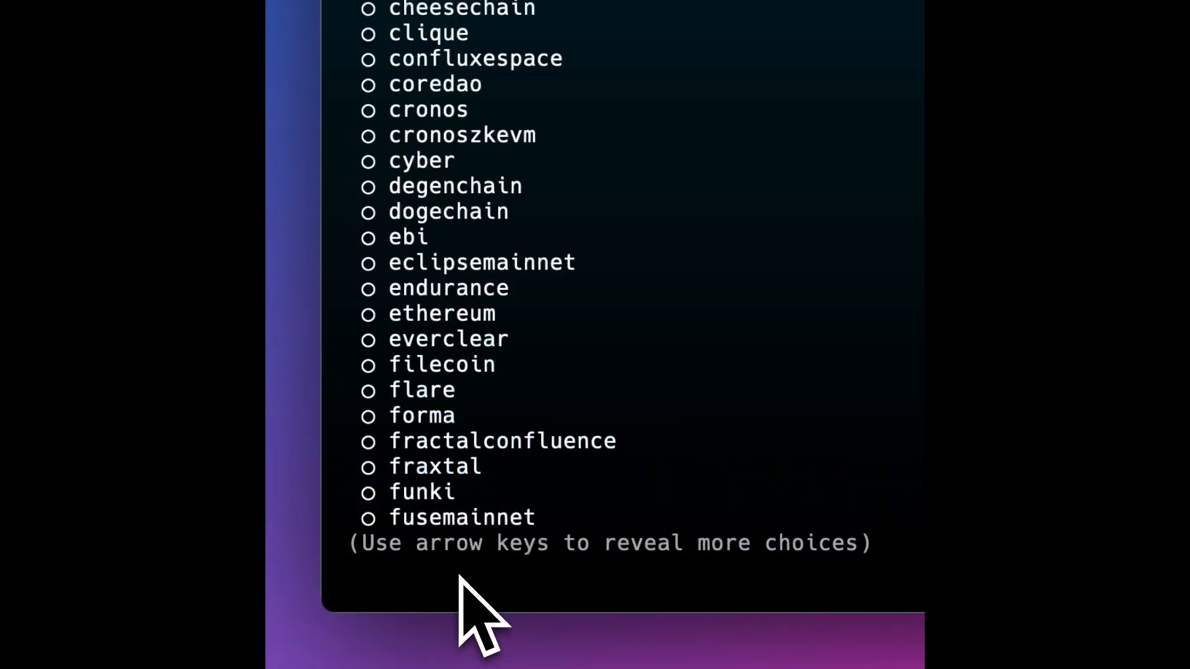
mouse_move(493, 425)
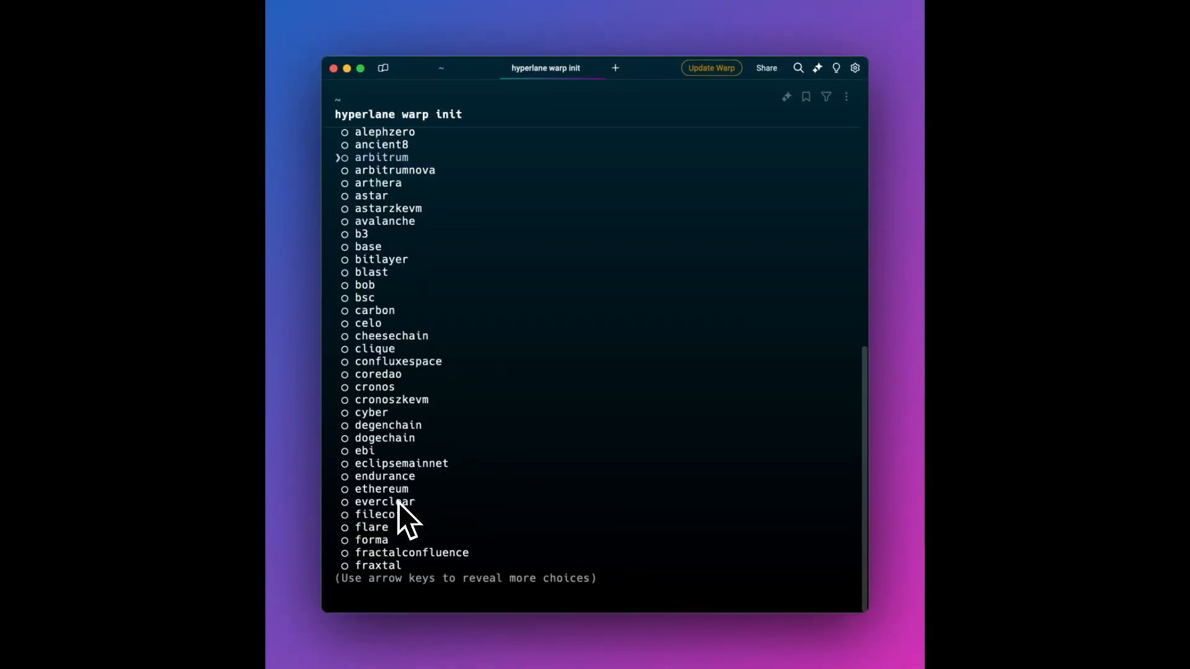
Select base and zoramainnet as the warp route's chains.
key(down)
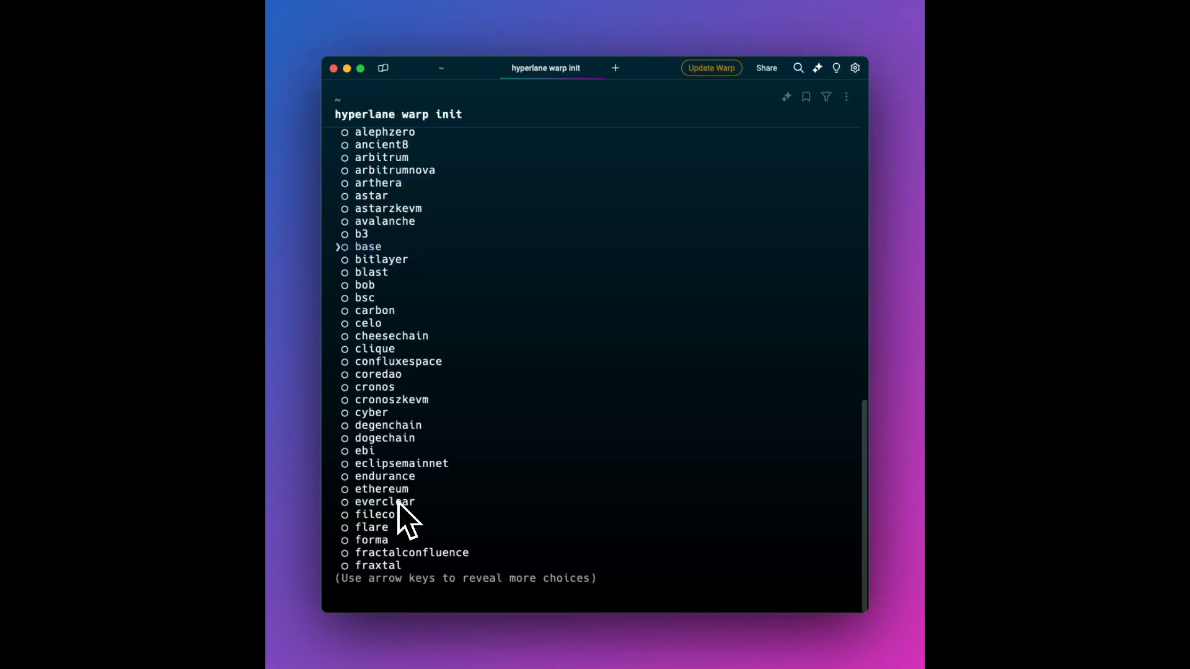
click(345, 246)
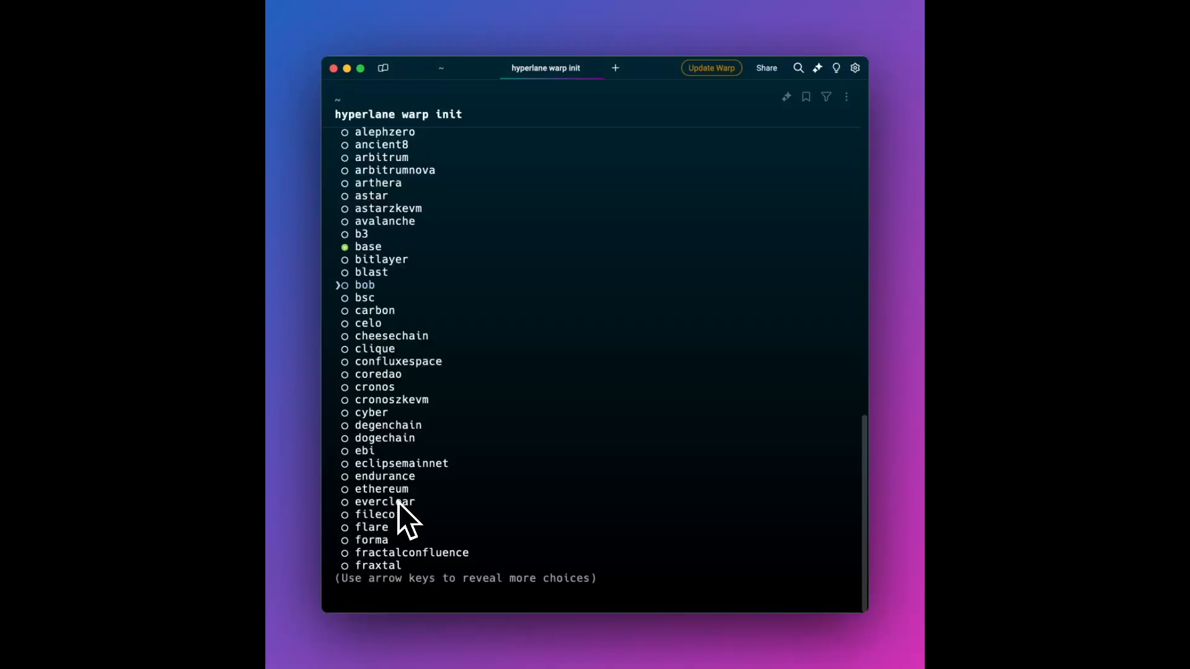
scroll(down, 3)
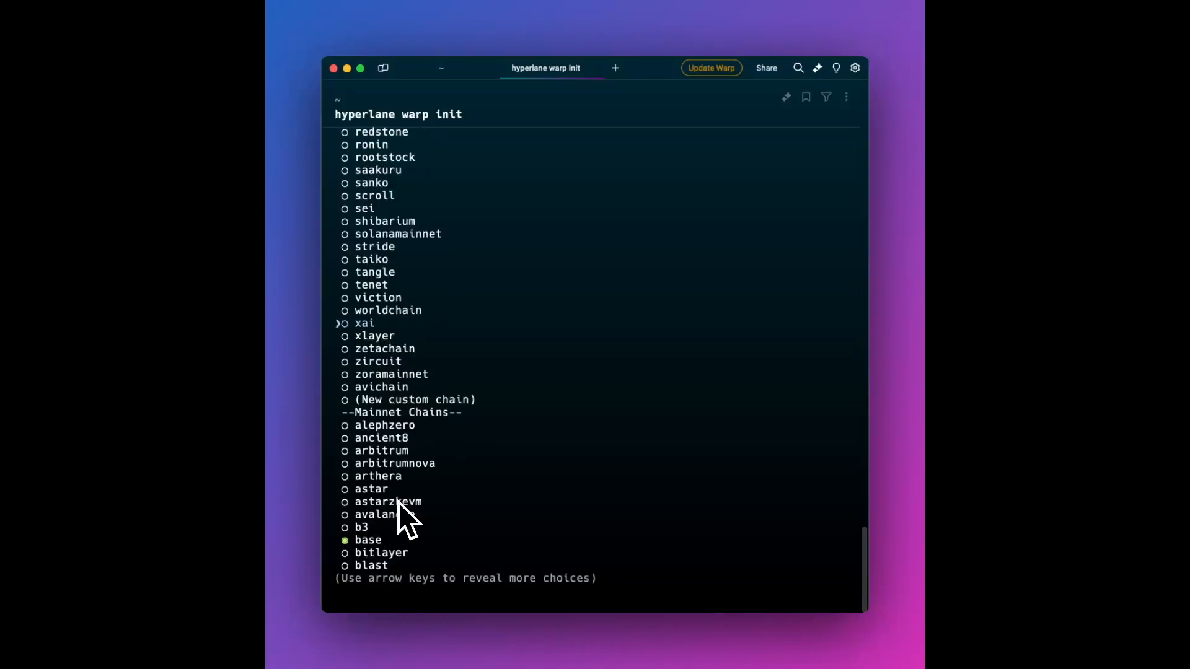
scroll(down, 3)
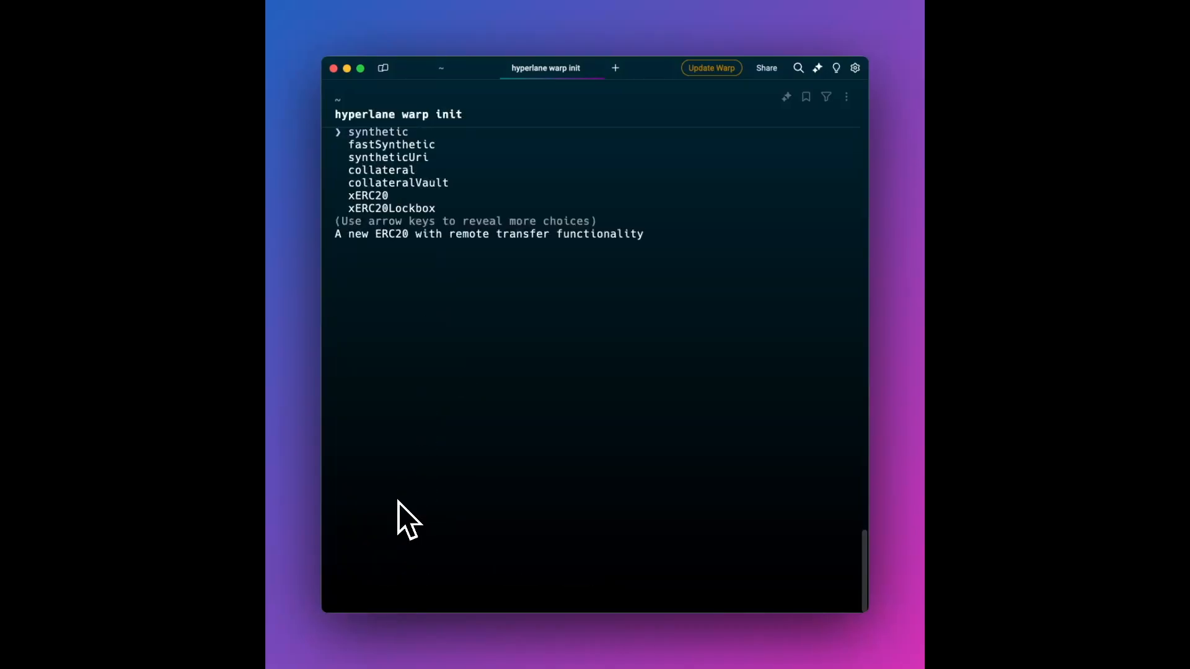
mouse_move(402, 486)
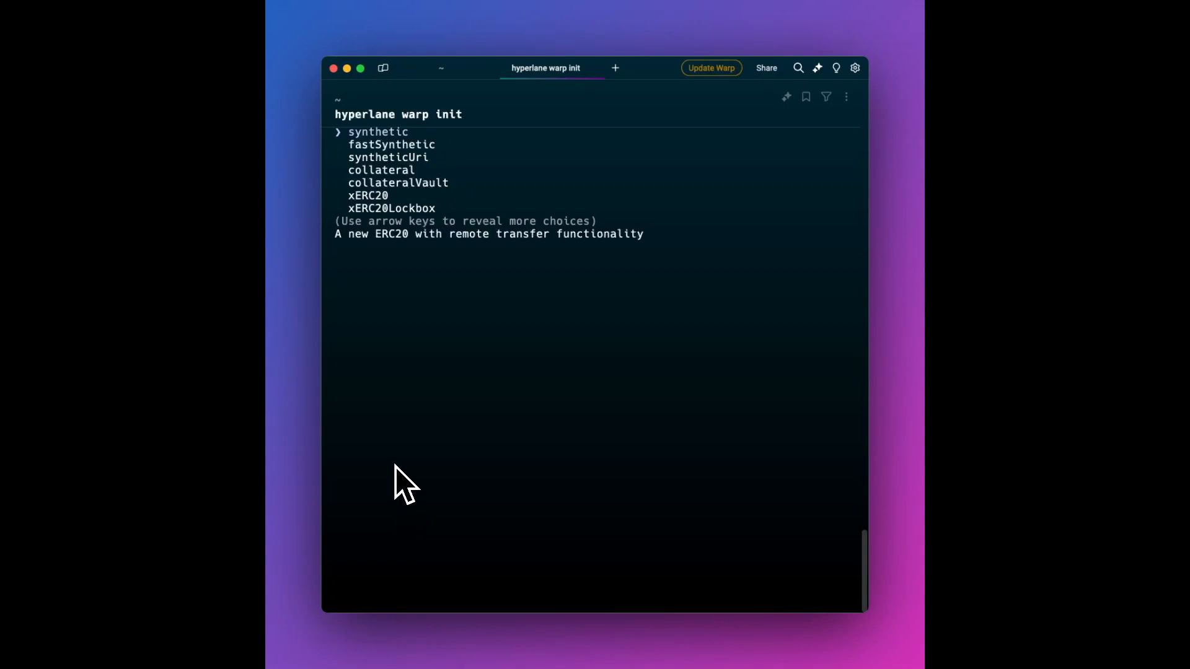
mouse_move(417, 456)
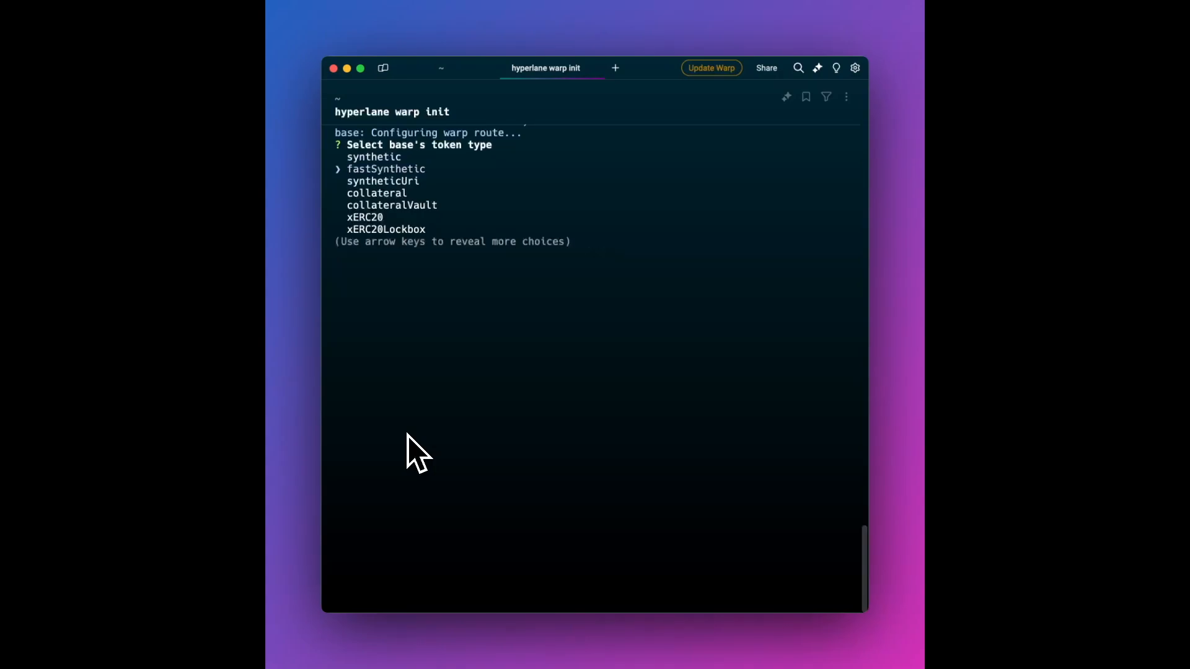
Make base collateral with its detected mailbox and token 0x532f27101965dd16442e59d40670faf5ebb142e4.
key(down)
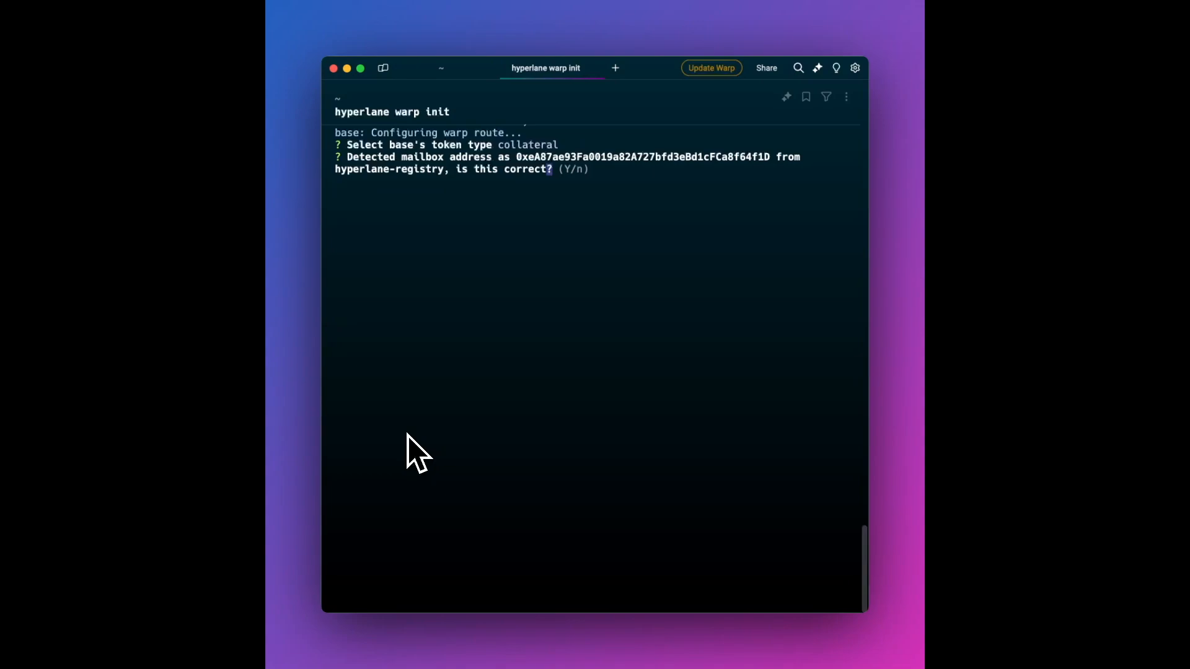
text(yes)
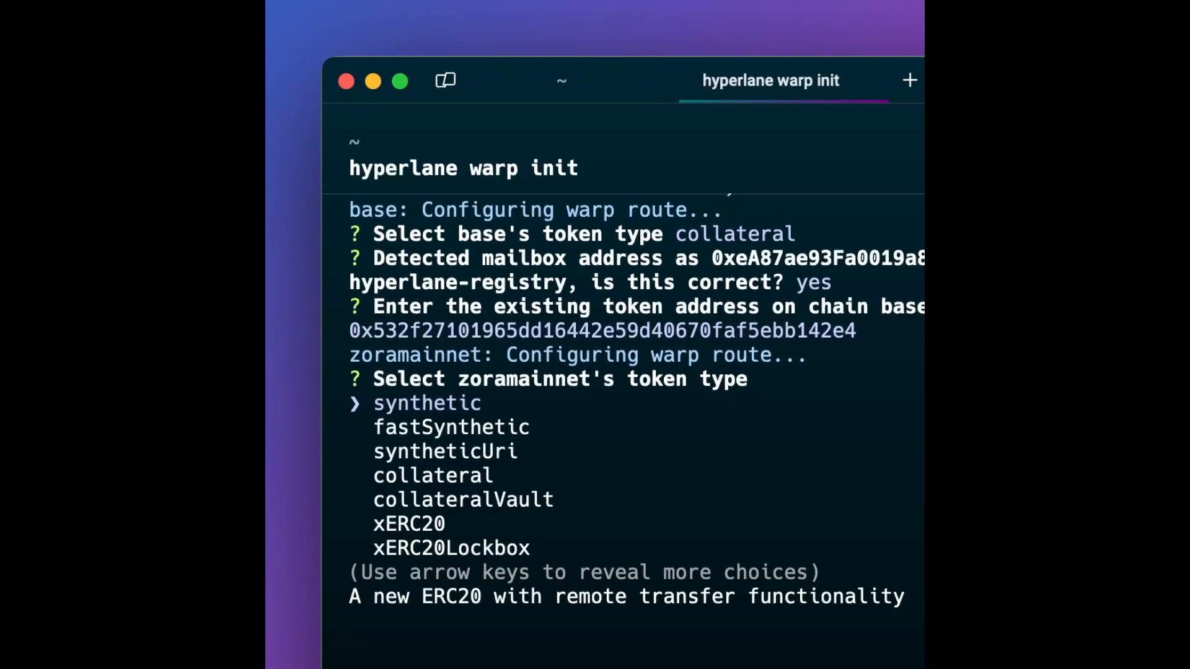
Make zoramainnet synthetic and accept its mailbox, writing ./configs/warp-route-deployment.yaml.
key(Return)
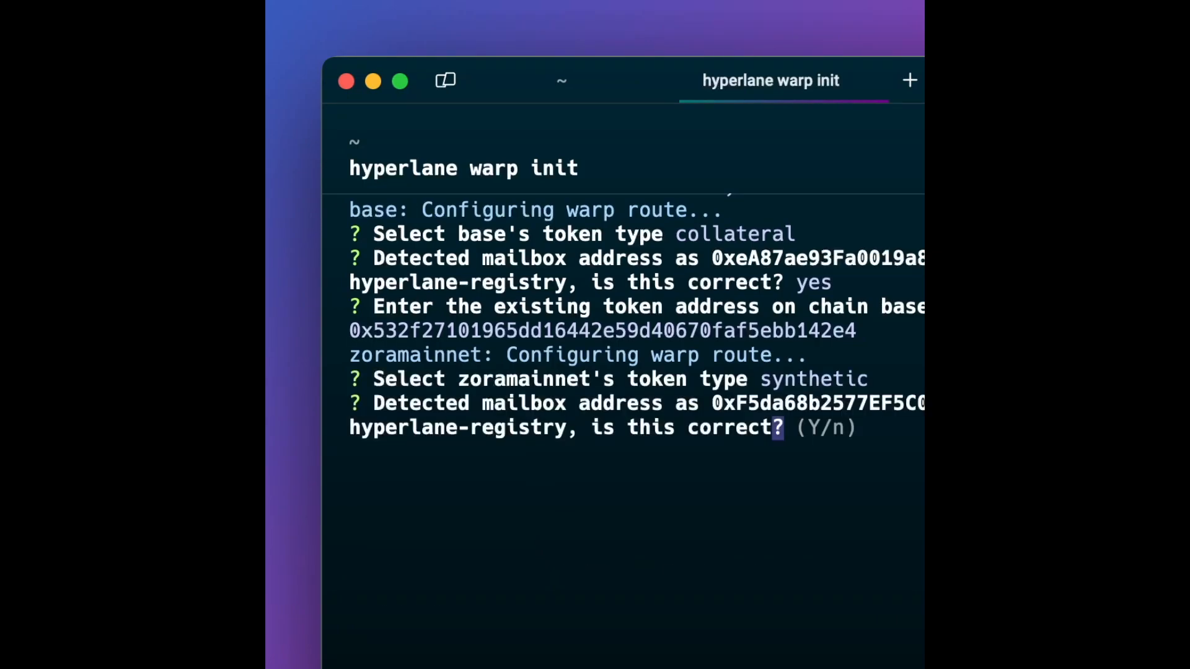
text(y)
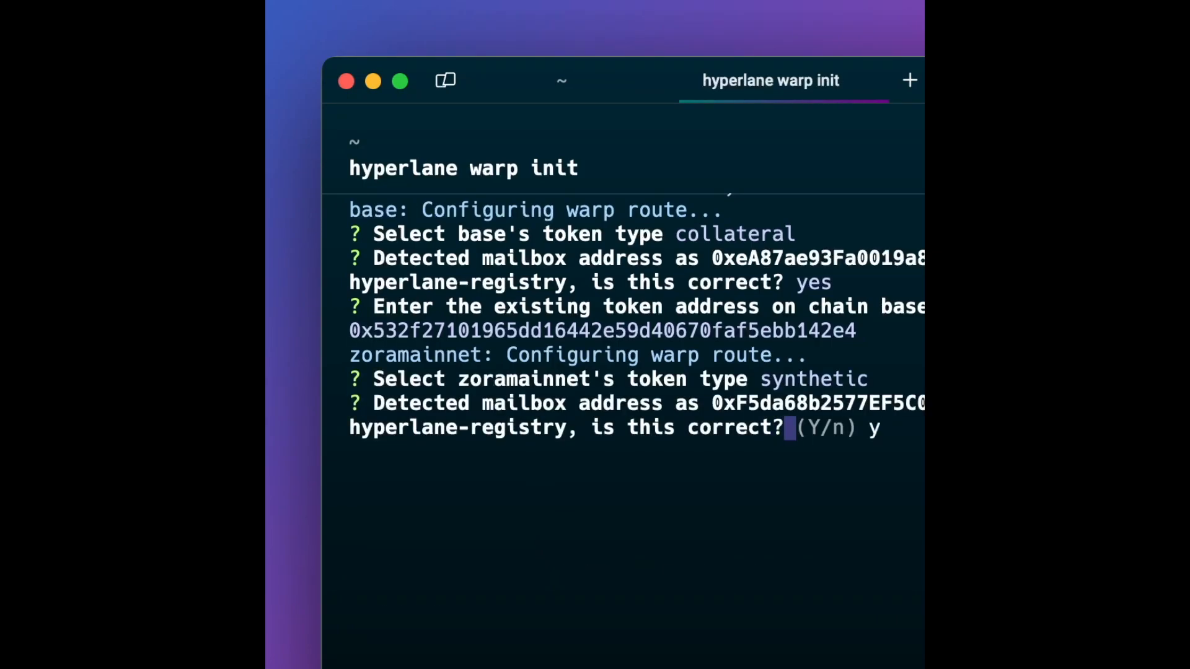
key(Return)
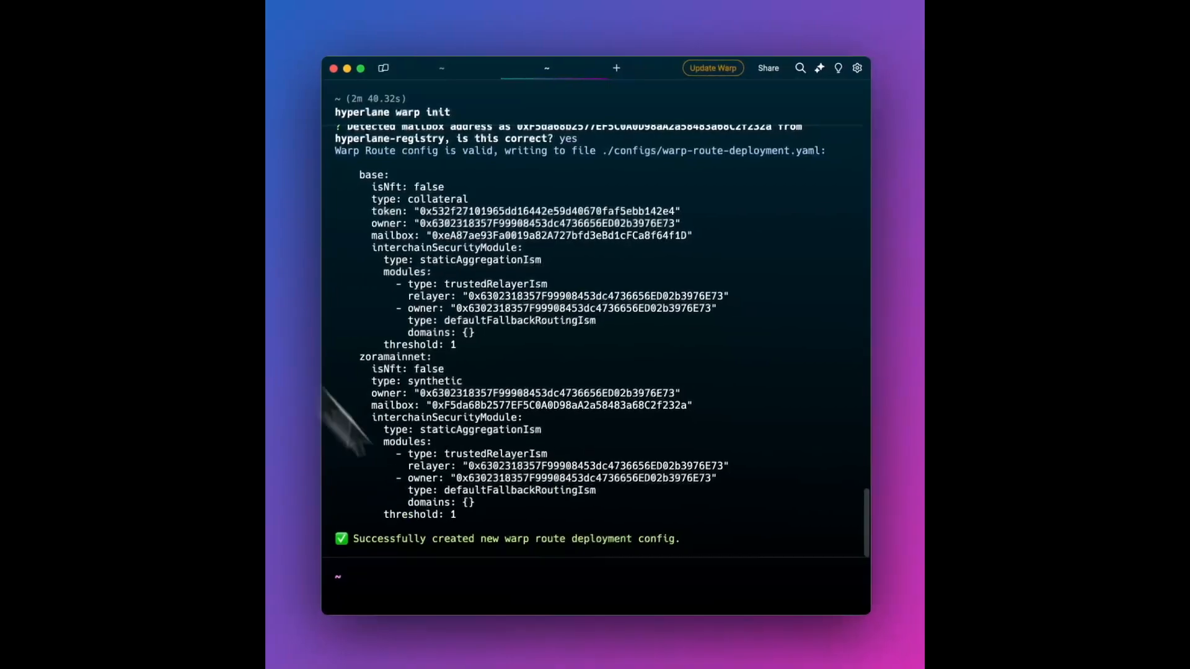
mouse_move(615, 547)
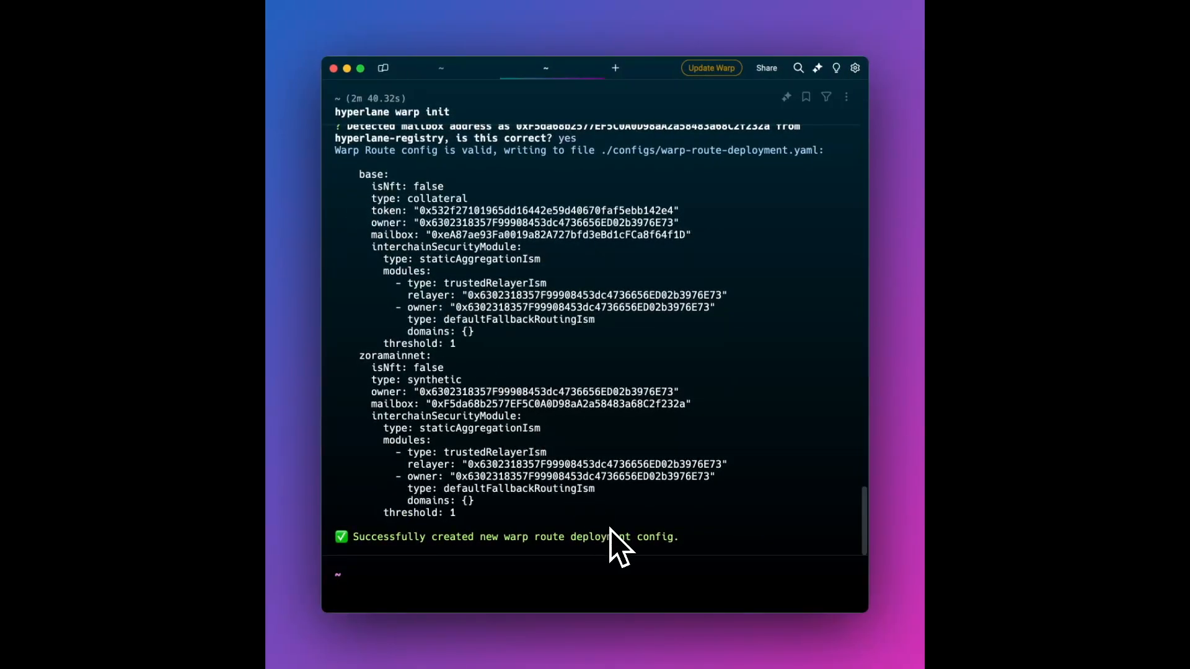
mouse_move(477, 326)
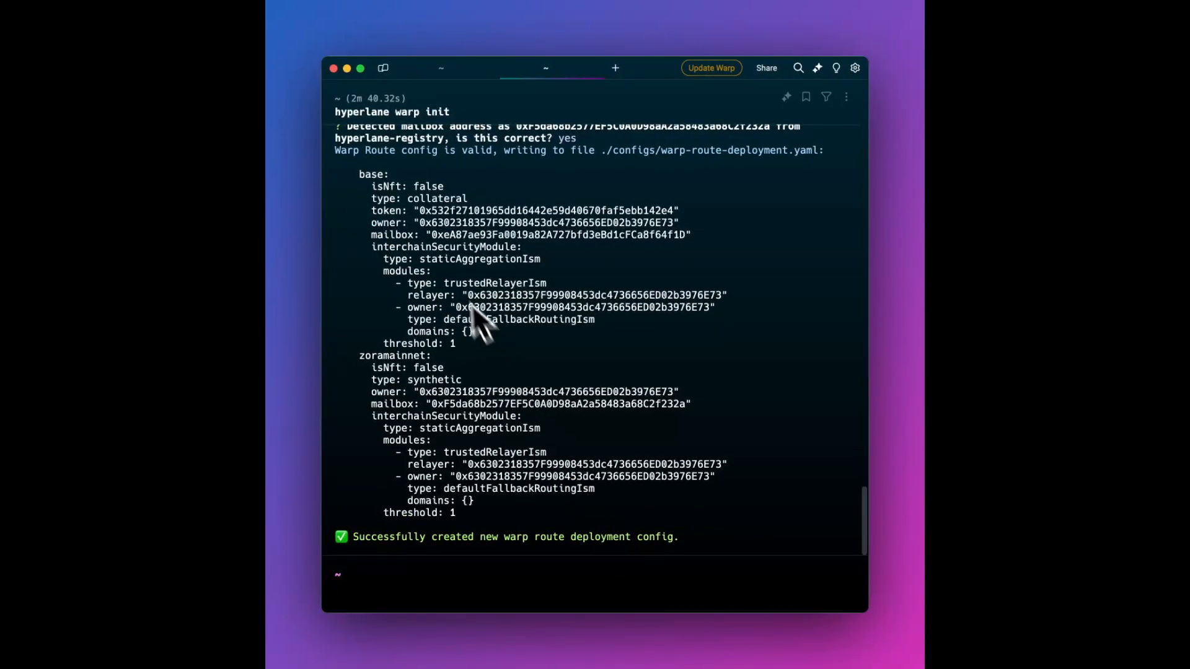
mouse_move(493, 489)
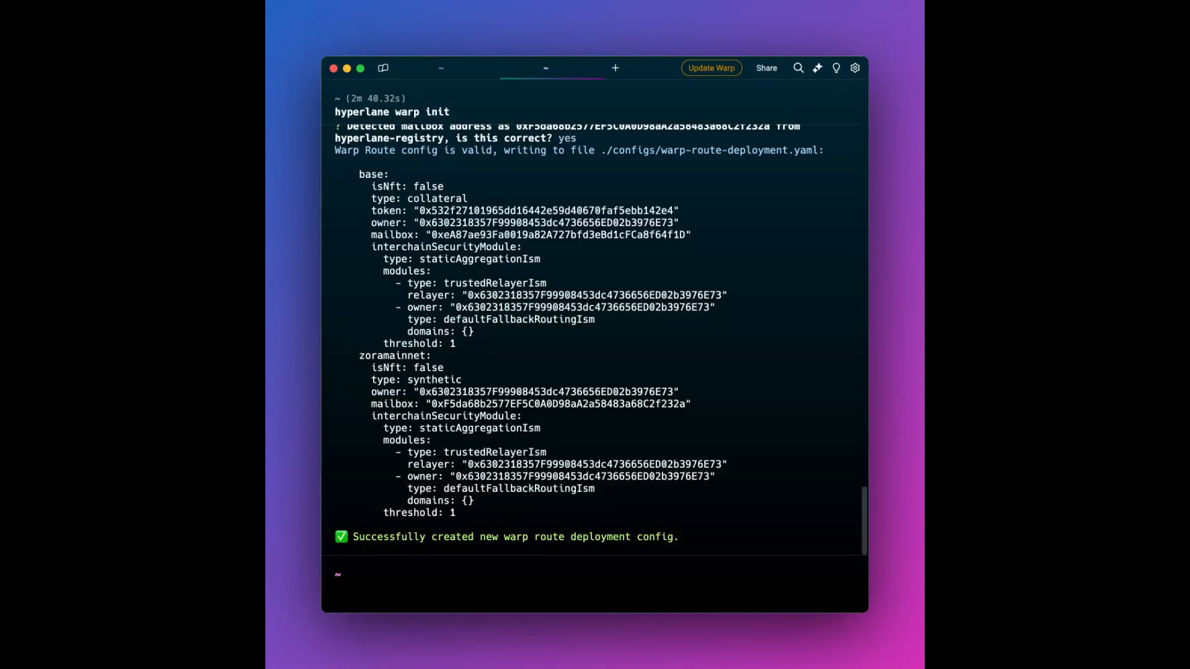
Run hyperlane warp deploy and approve the deployment plan with y.
text(hyperlane warp init)
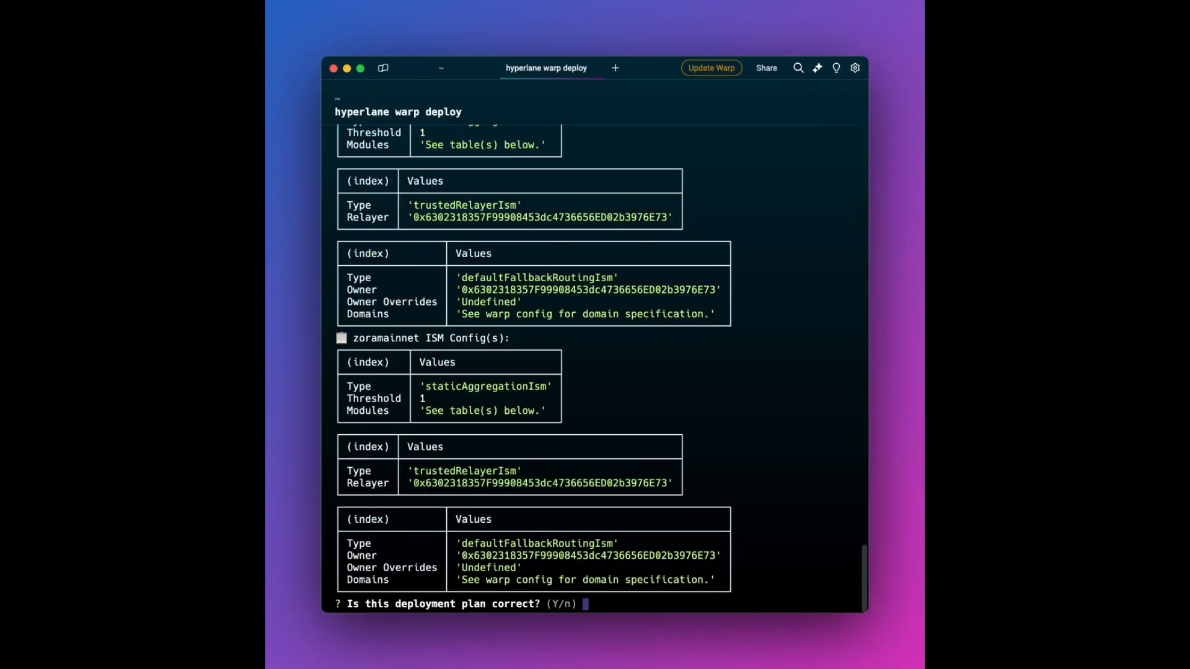
mouse_move(395, 296)
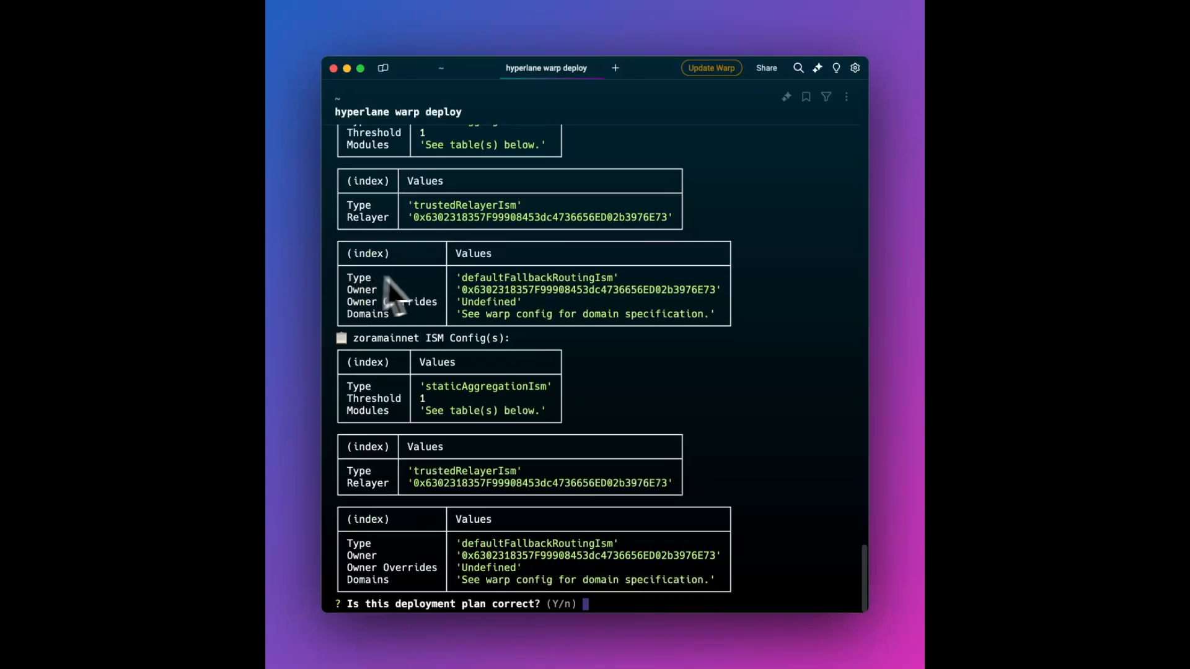
mouse_move(452, 297)
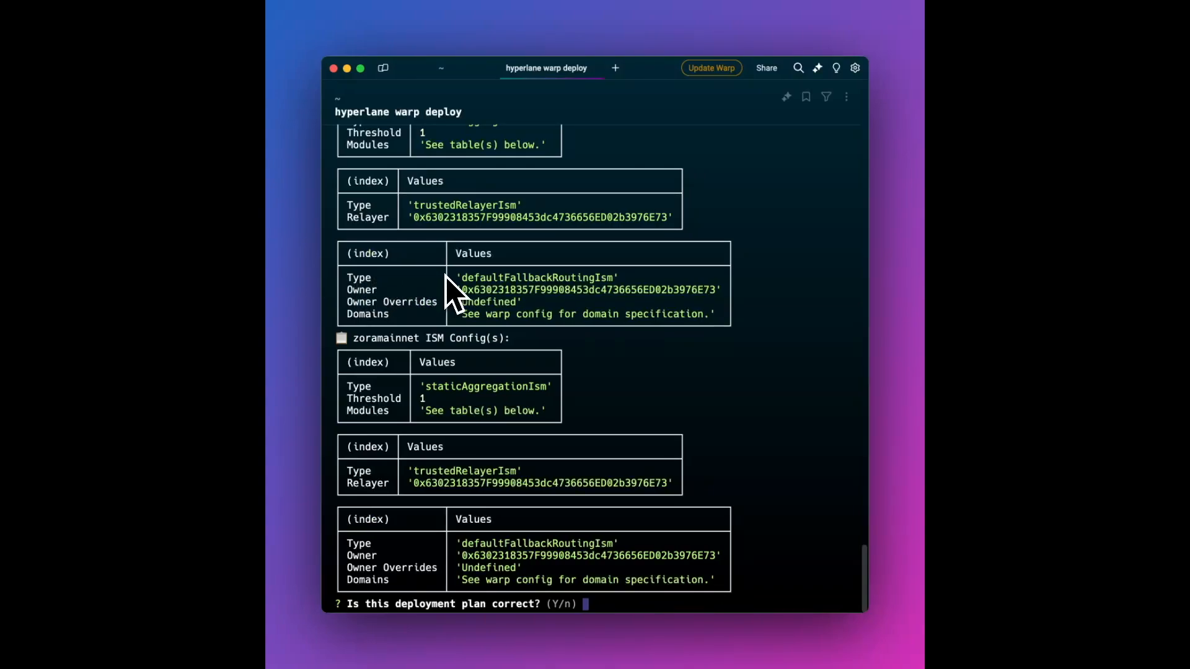
mouse_move(584, 341)
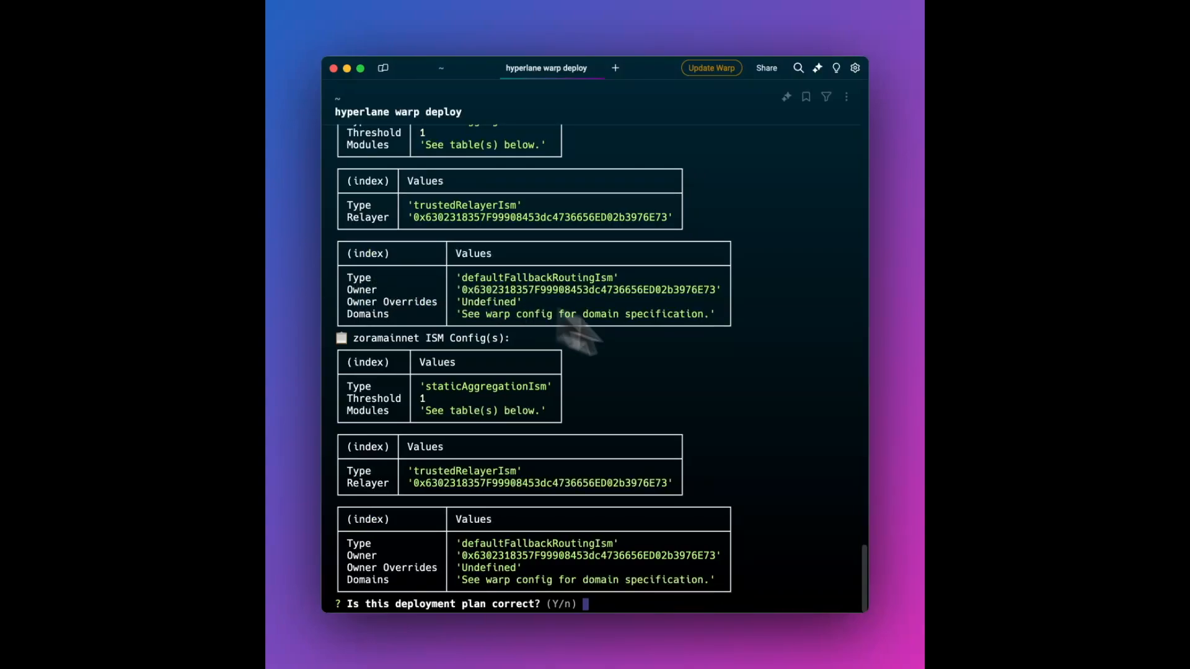
text(yes)
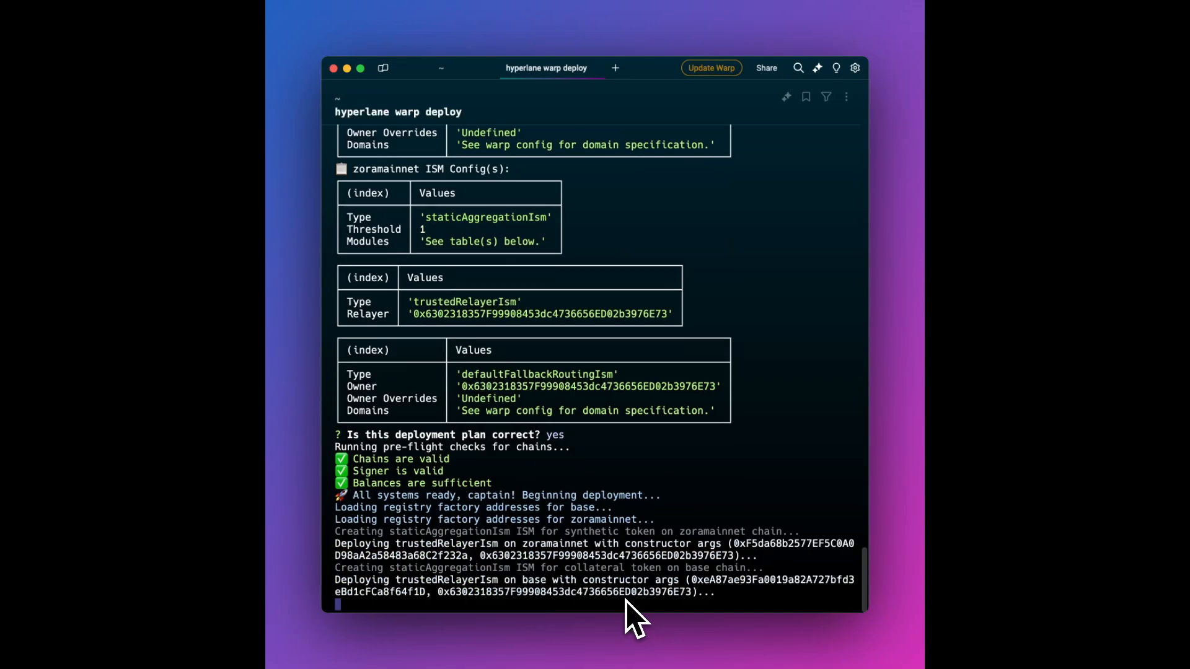
Scroll the deploy output to the BRETT tokens YAML block for Base and Zora.
scroll(down, 3)
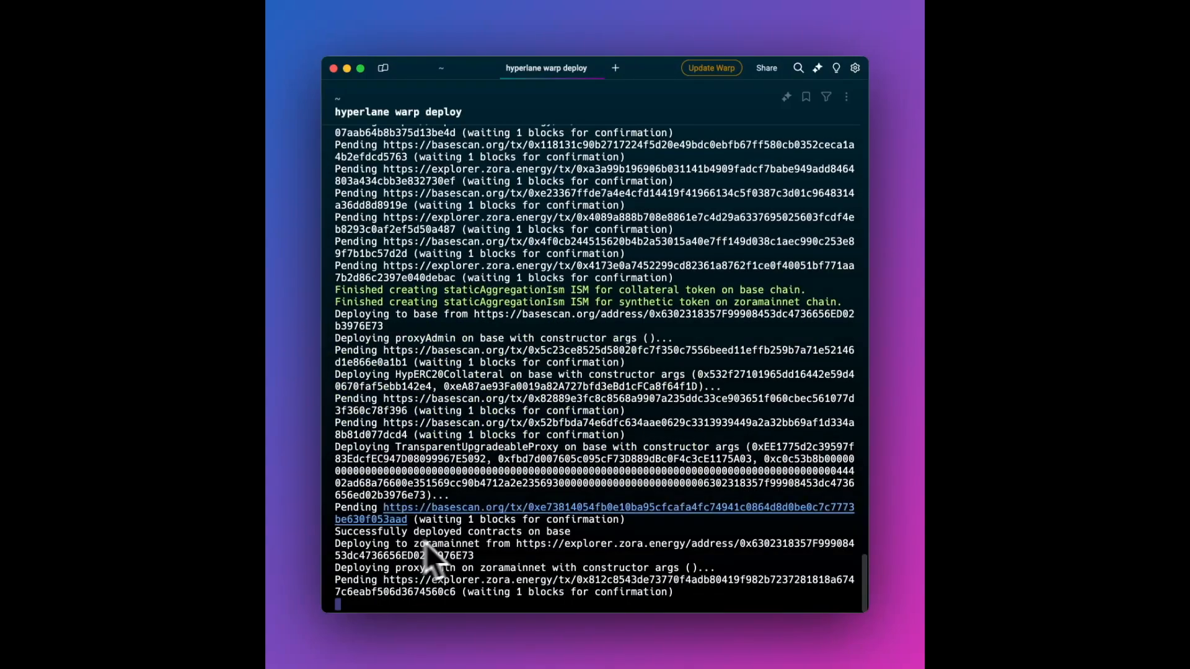
scroll(down, 3)
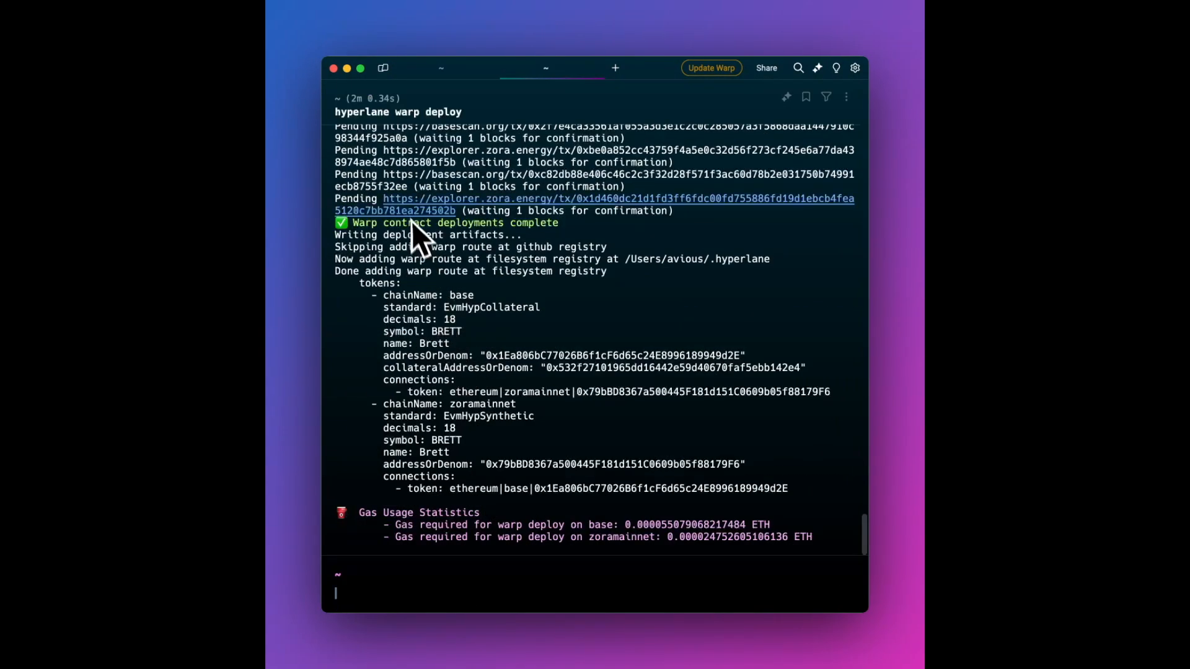
scroll(up, 3)
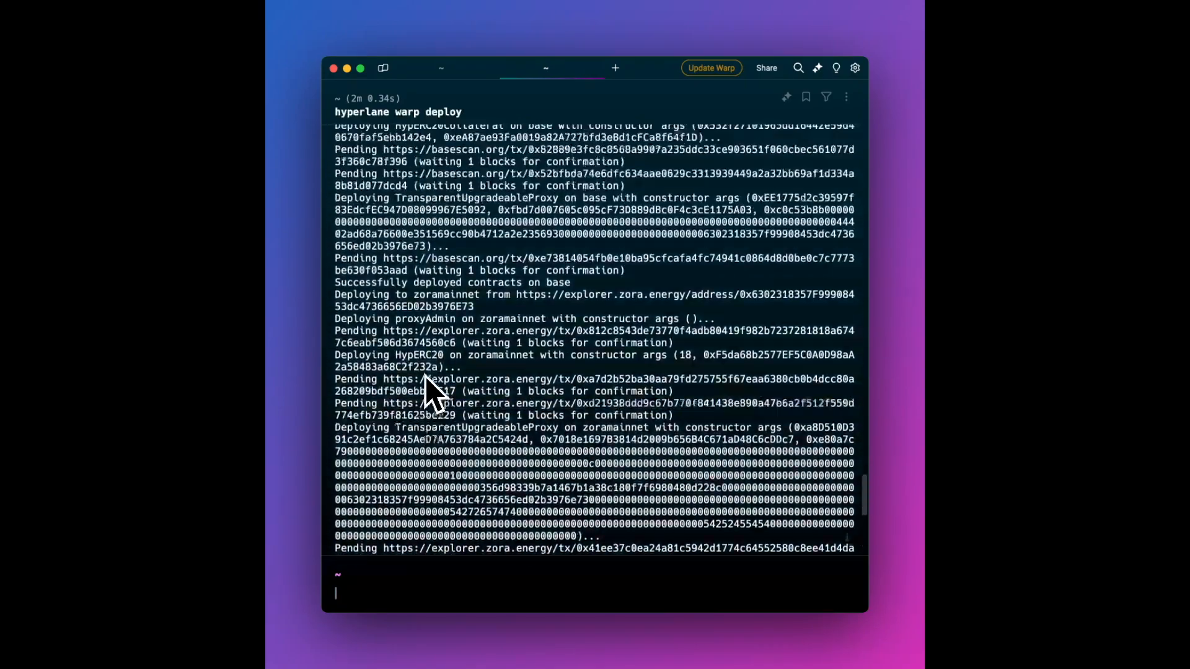
scroll(up, 3)
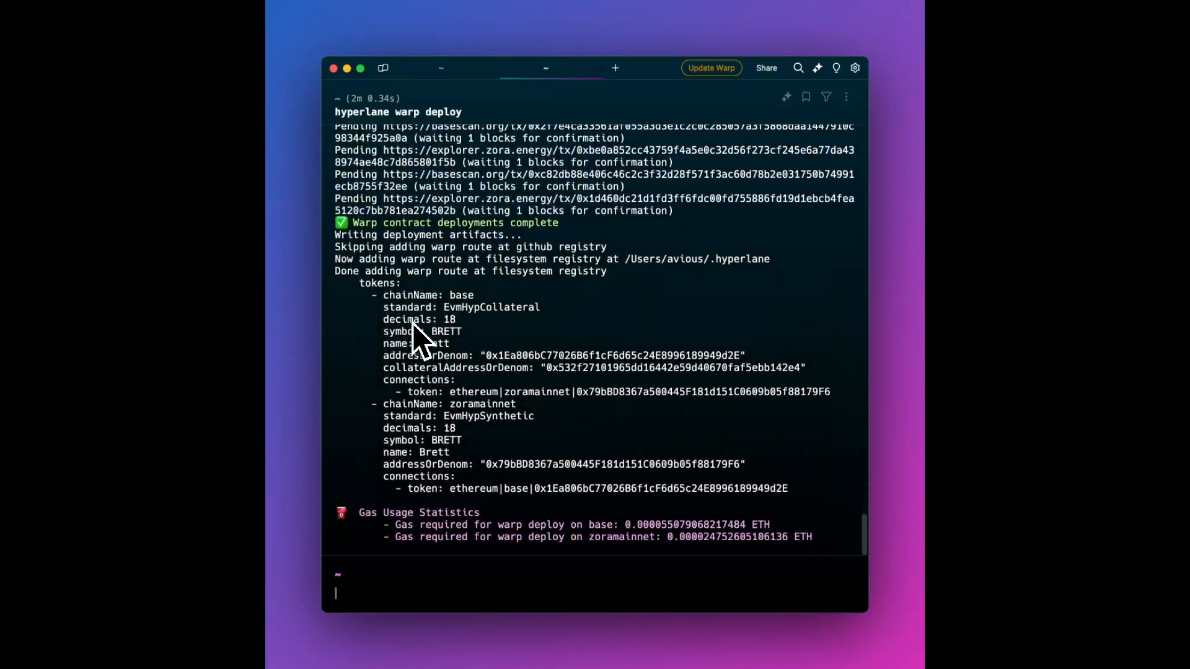
mouse_move(497, 477)
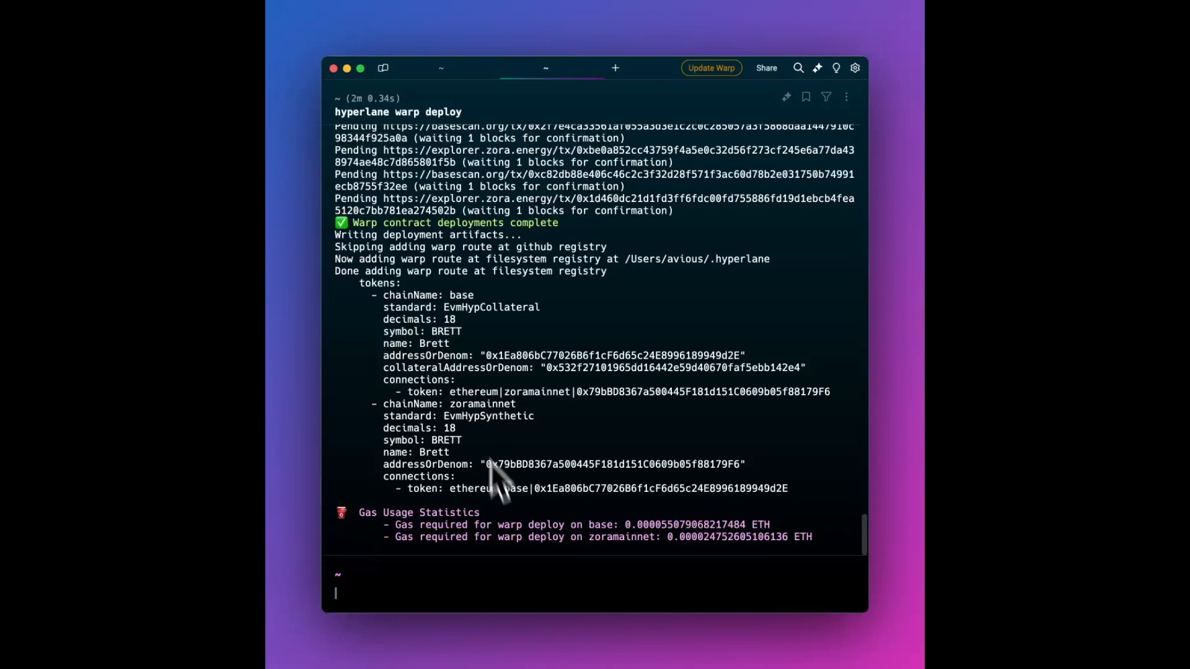
mouse_move(372, 296)
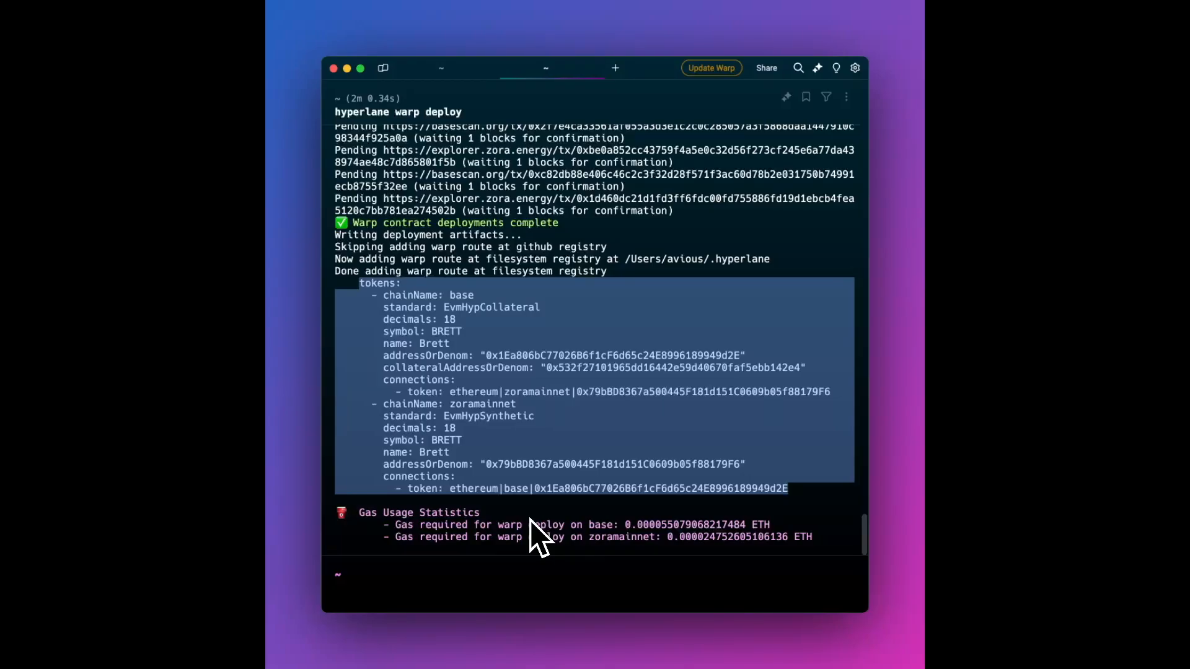
mouse_move(471, 395)
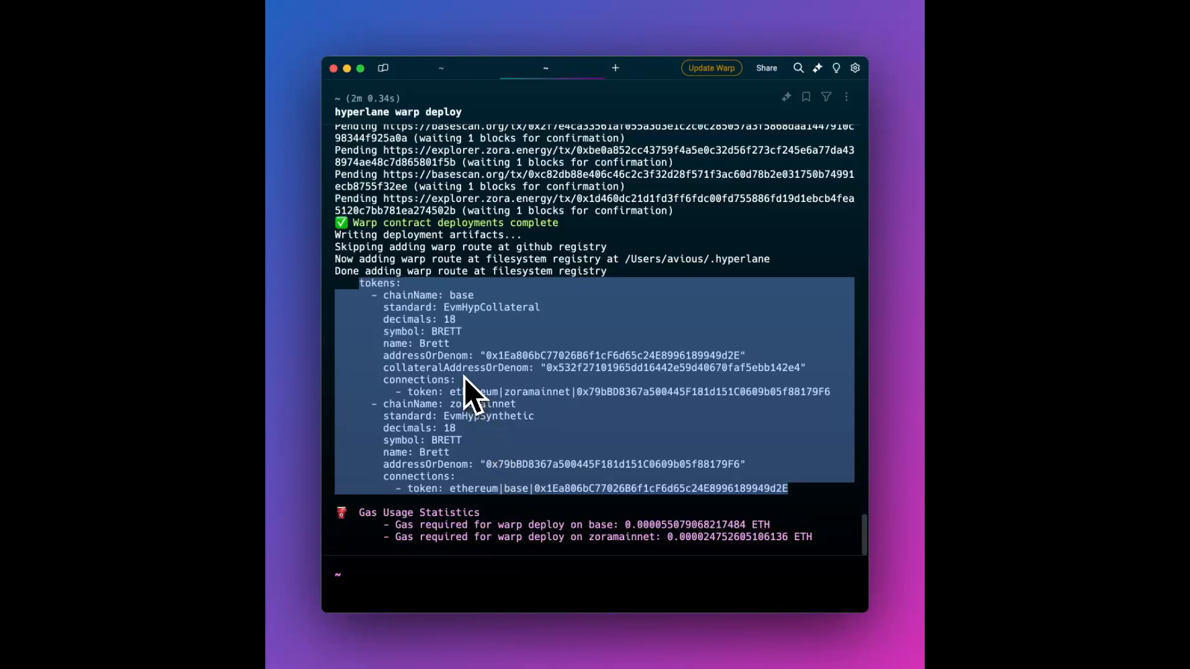
mouse_move(417, 437)
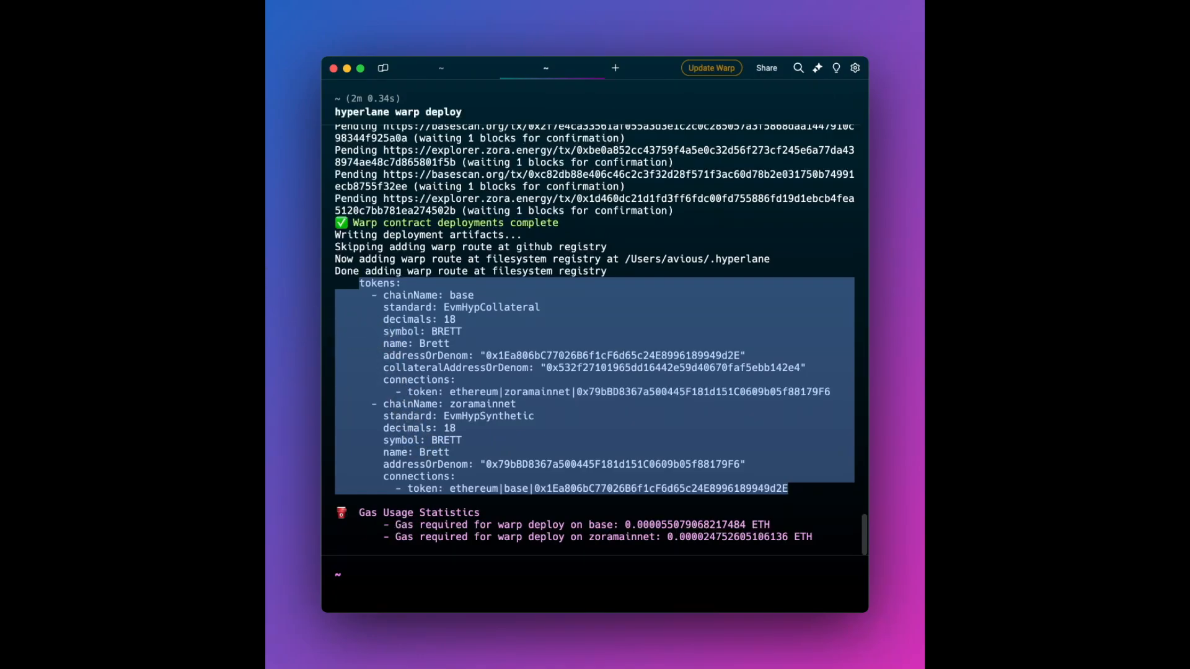
mouse_move(270, 76)
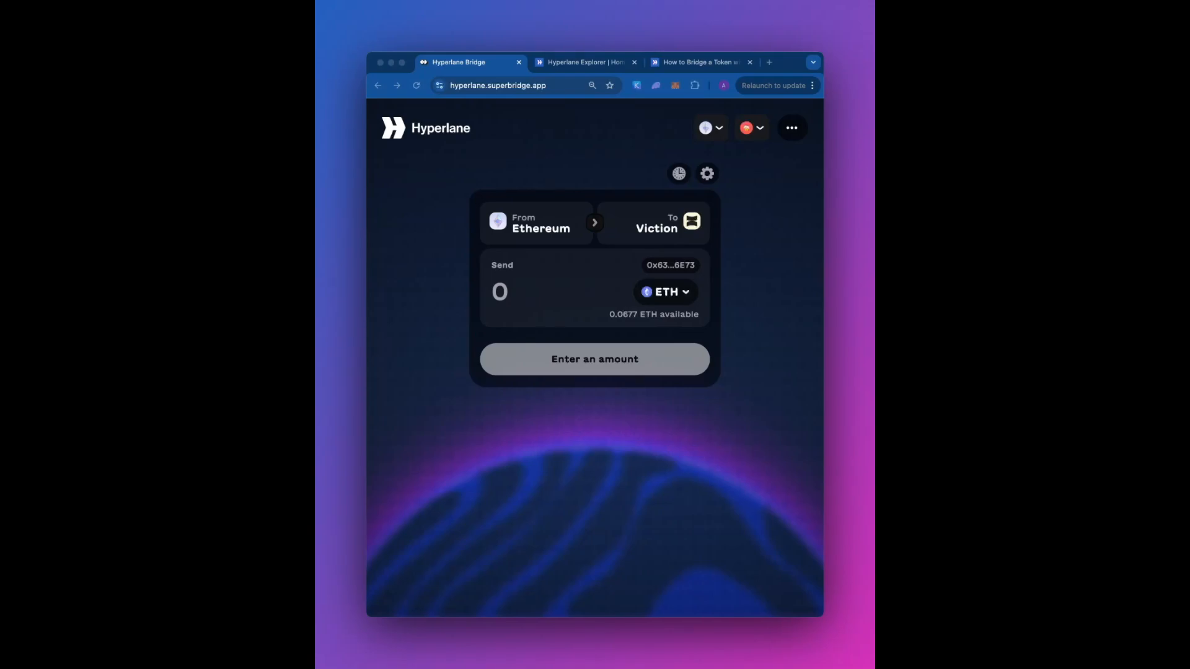
mouse_move(722, 209)
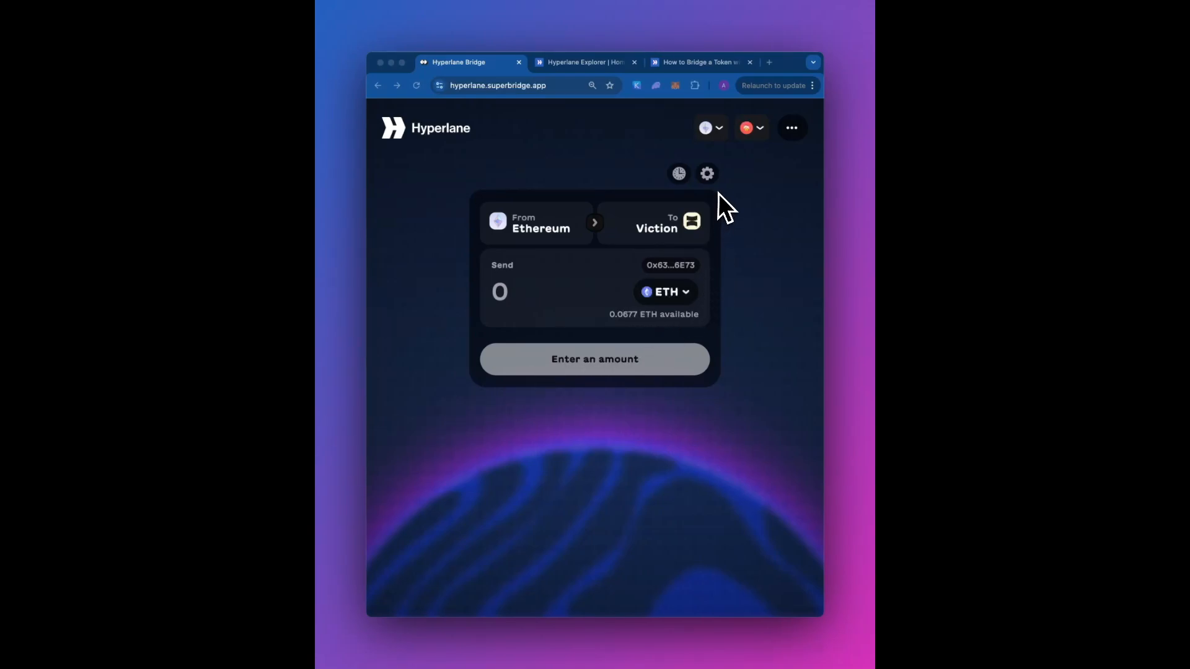
mouse_move(726, 139)
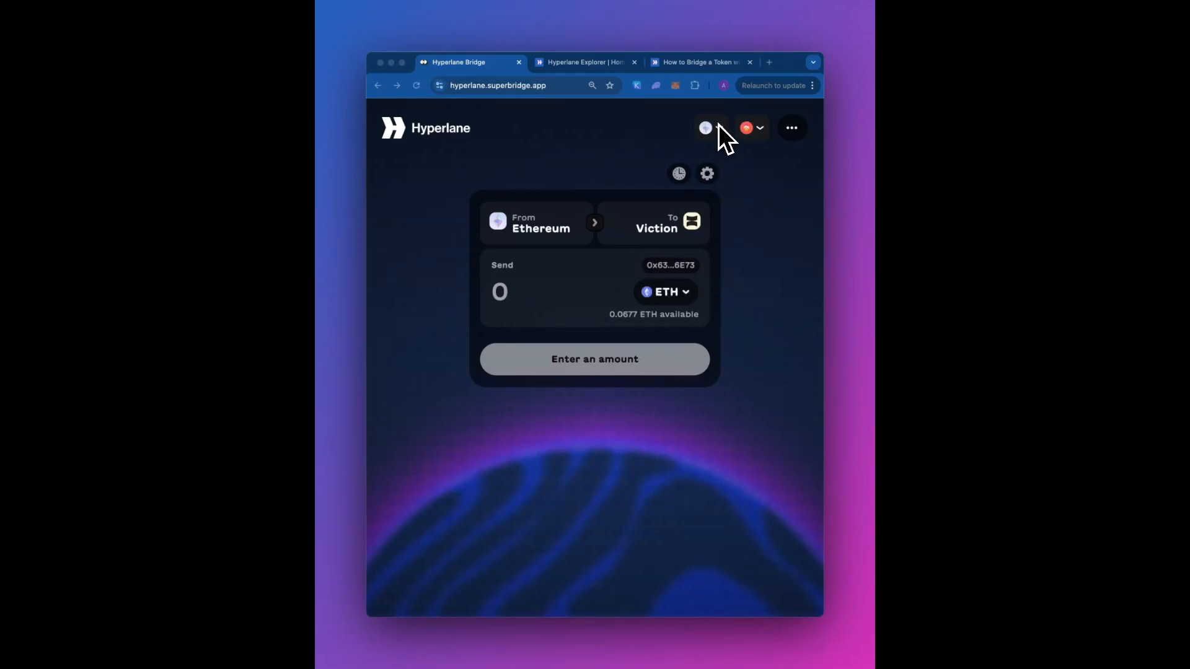
mouse_move(695, 205)
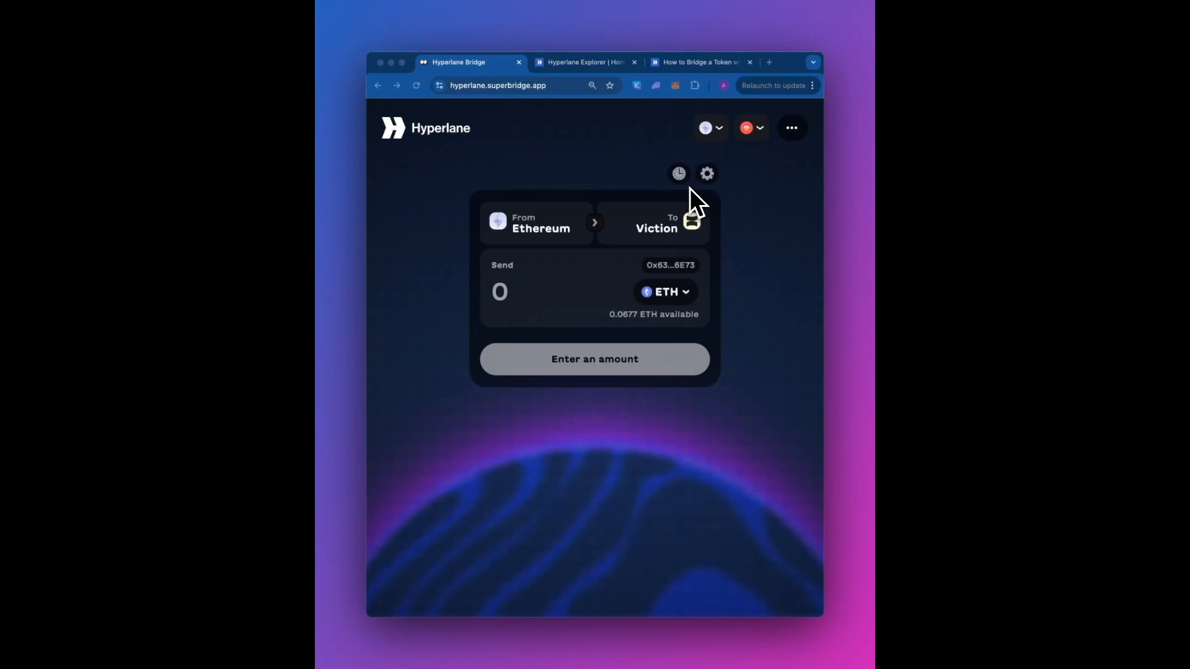
mouse_move(641, 262)
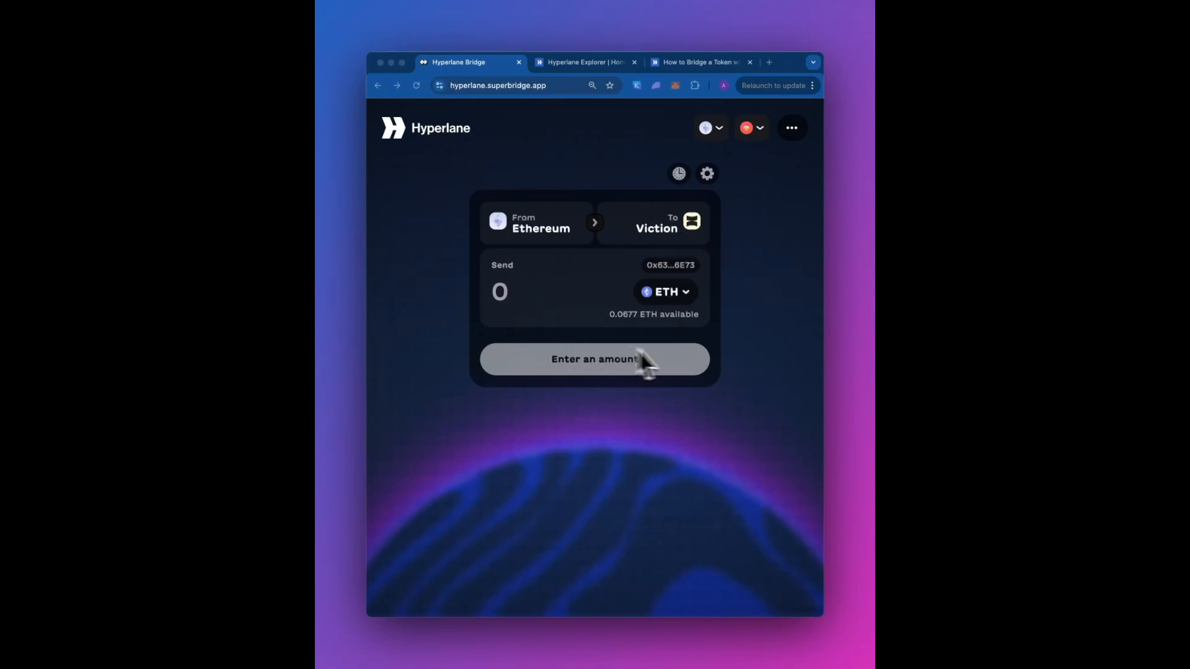
mouse_move(671, 380)
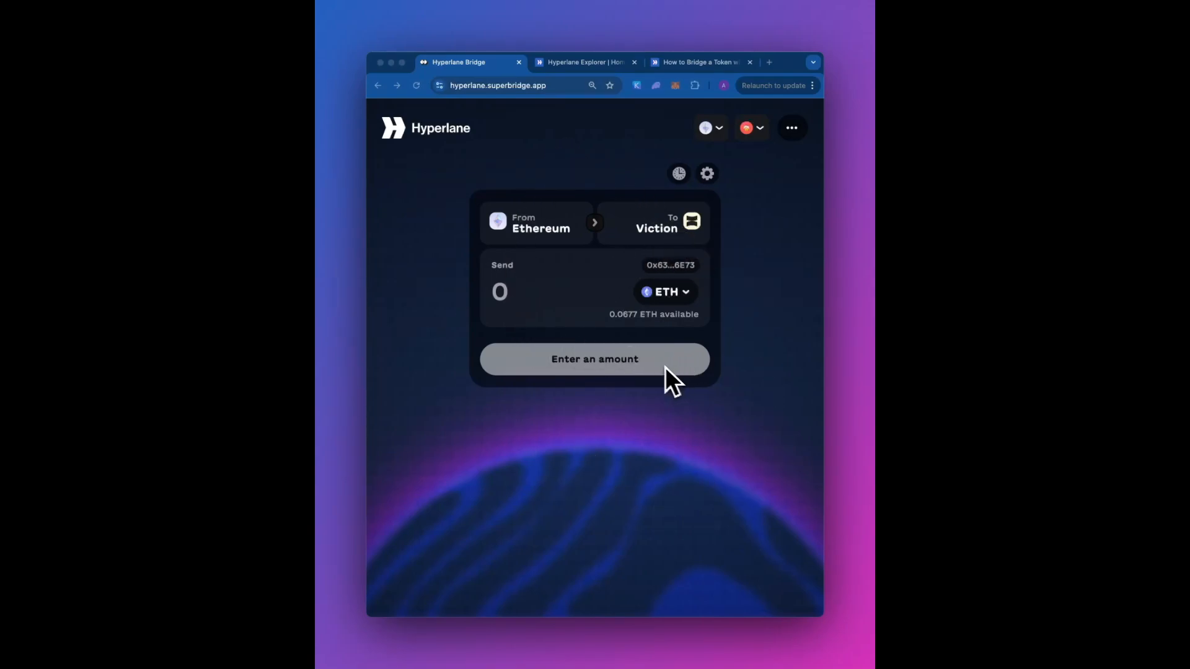
mouse_move(632, 270)
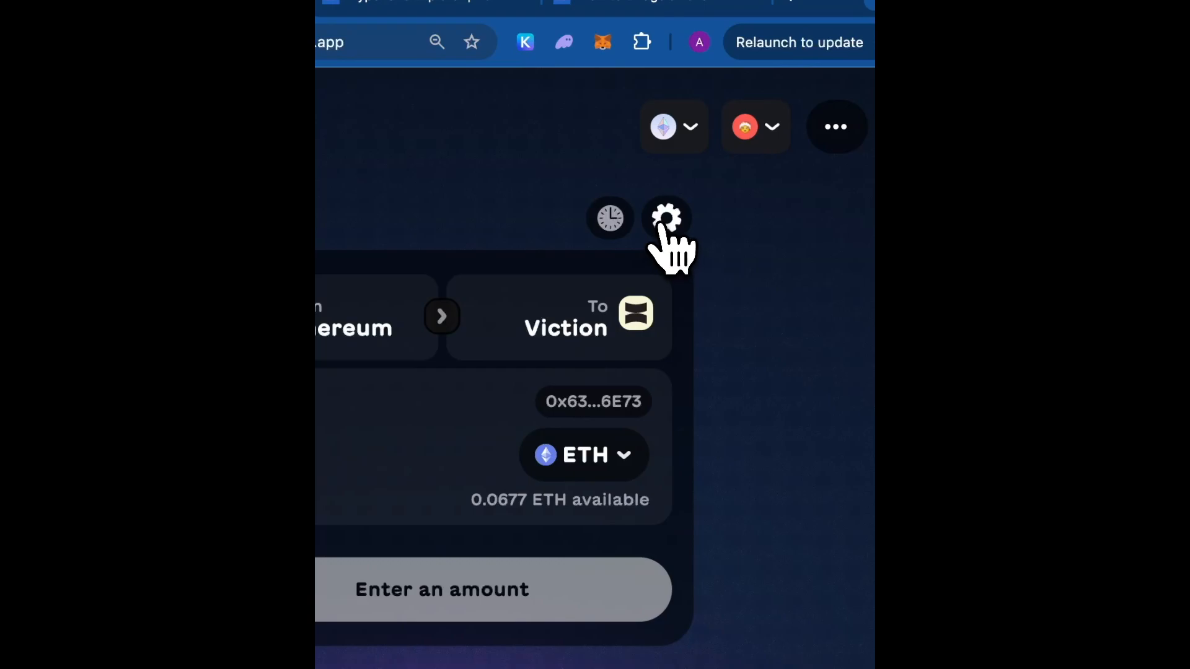
Paste the BRETT Base–Zora warp route YAML into Superbridge's warp route settings and save.
click(666, 219)
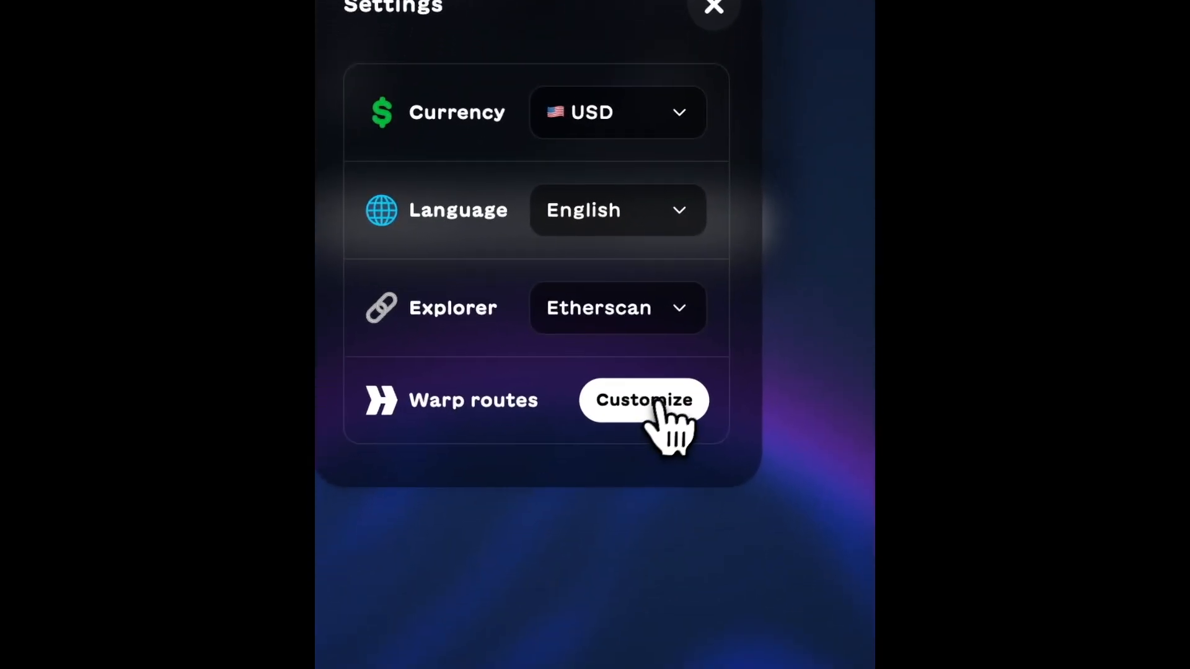
click(642, 400)
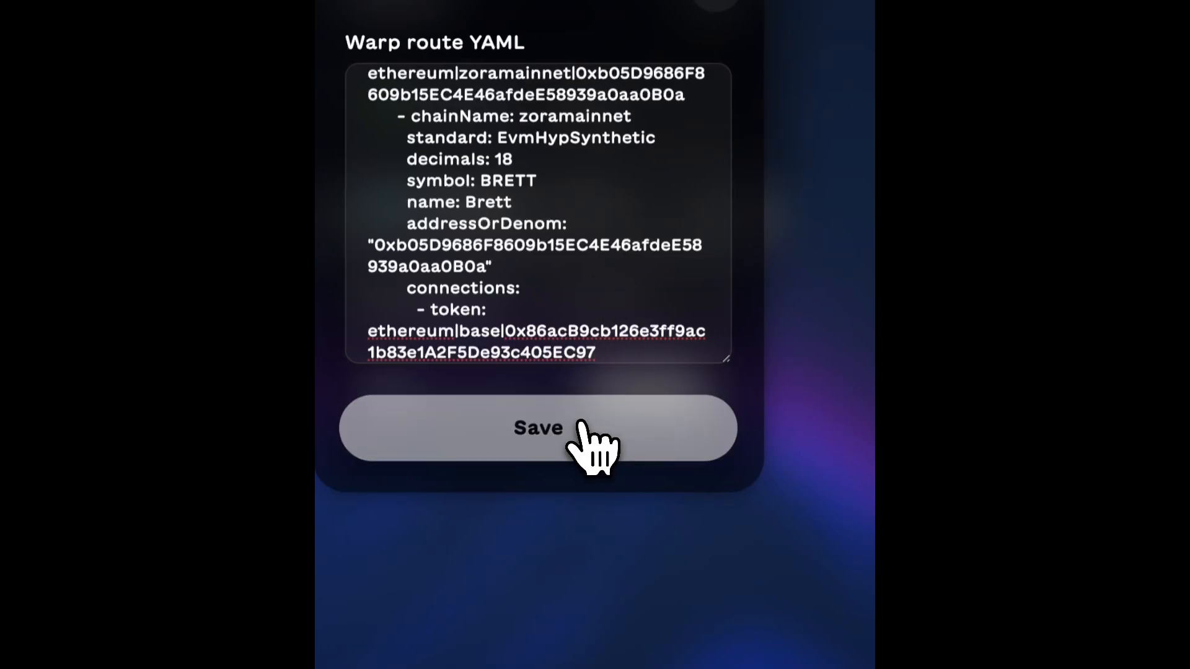
click(537, 427)
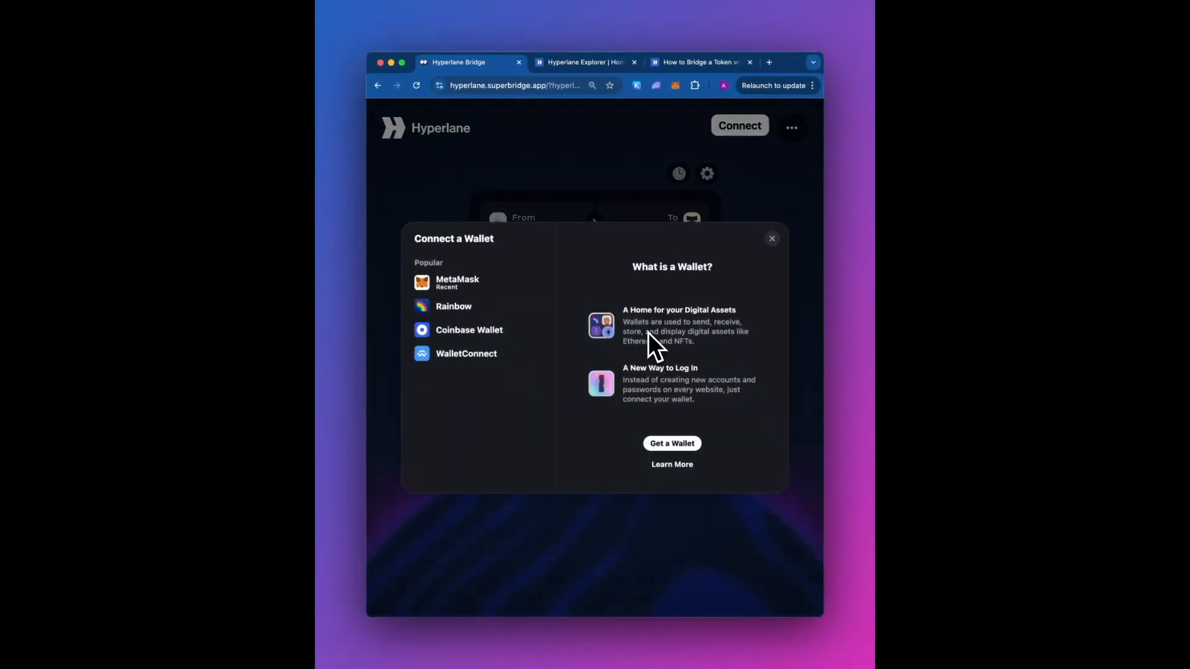
Connect MetaMask and enter 1 BRETT to bridge from Base to Zora.
click(478, 283)
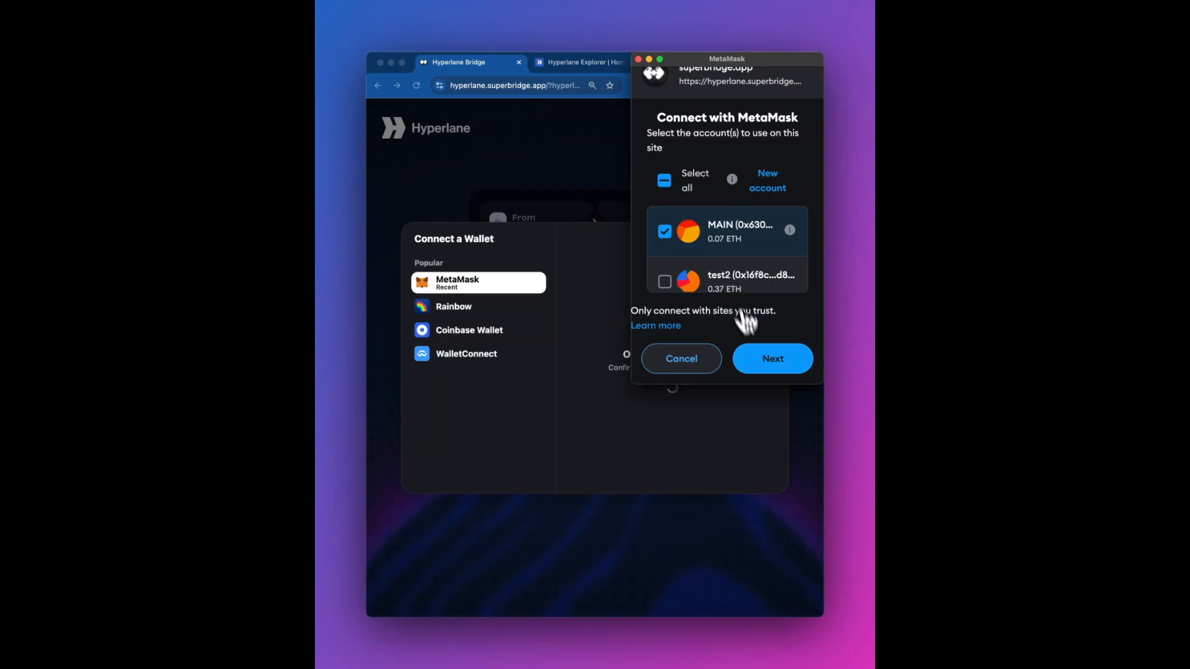
click(771, 358)
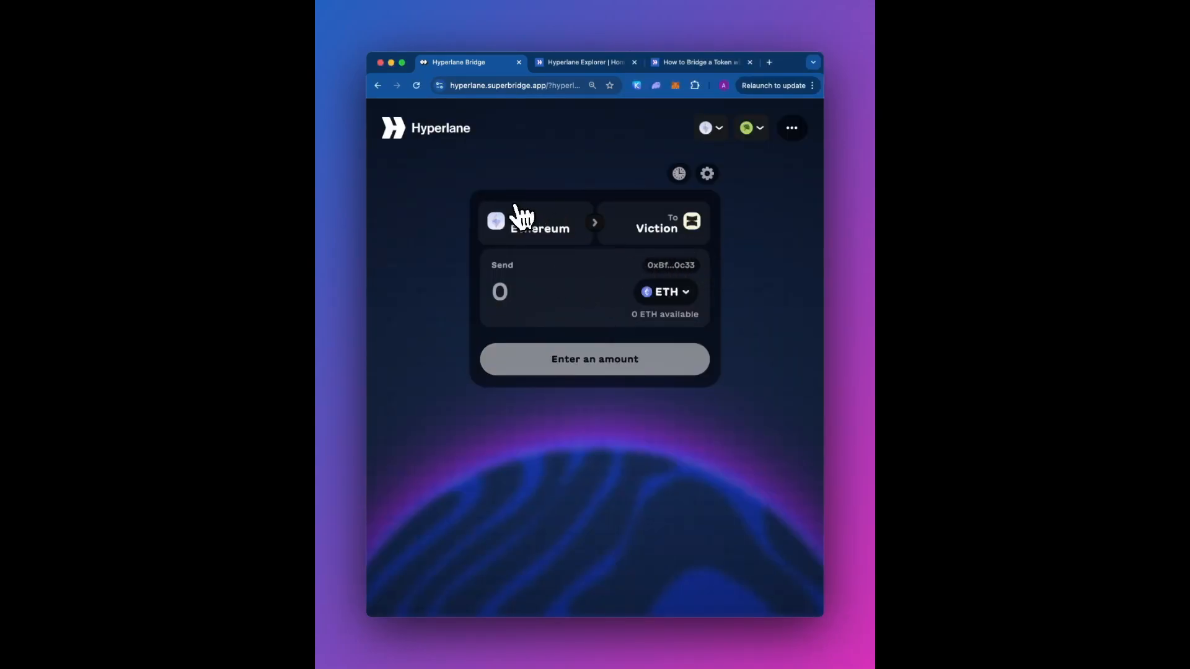
click(538, 223)
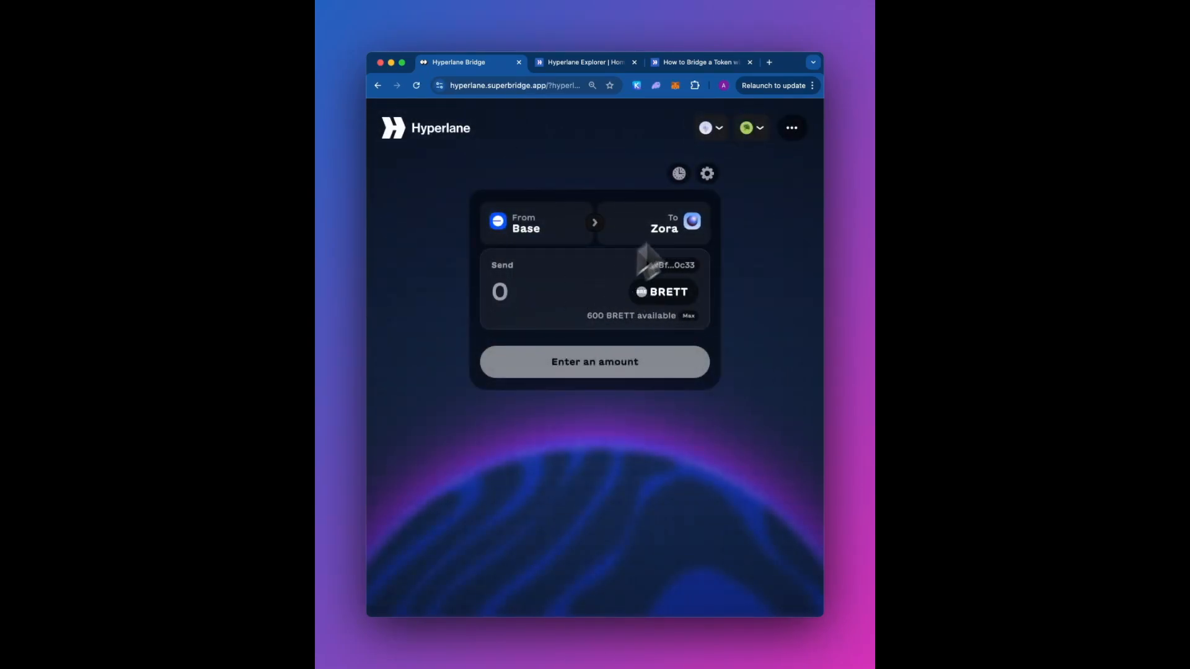
text(1)
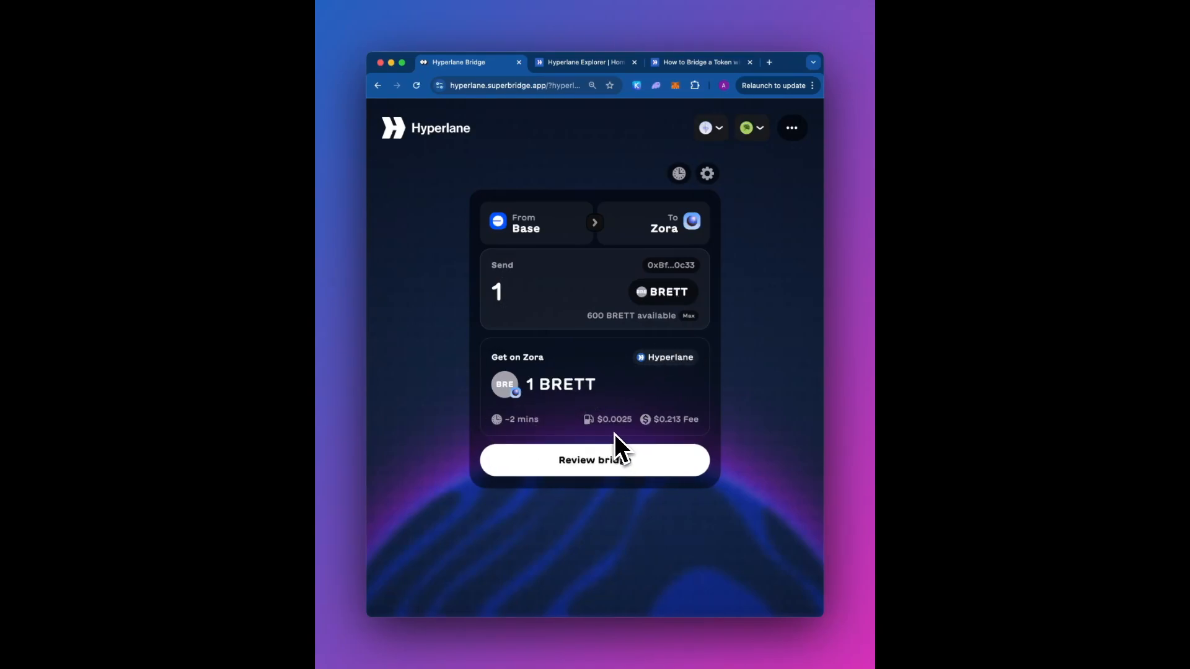
Review the 1 BRETT bridge transfer and accept the bridging terms.
click(594, 460)
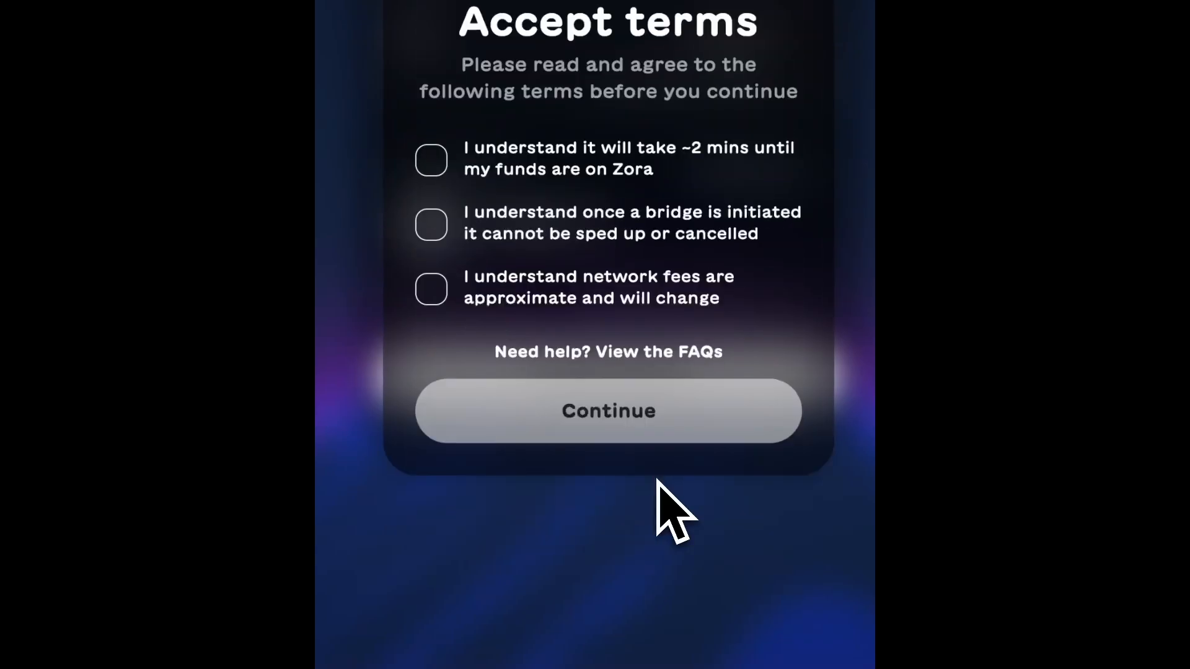
click(431, 289)
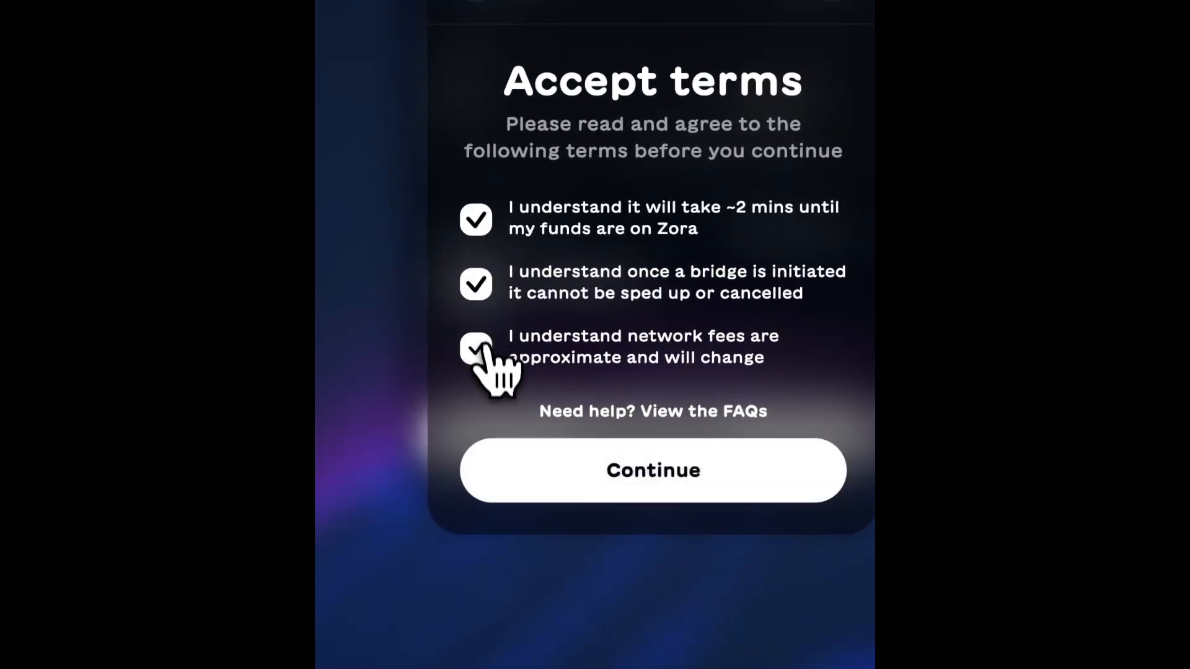
click(652, 469)
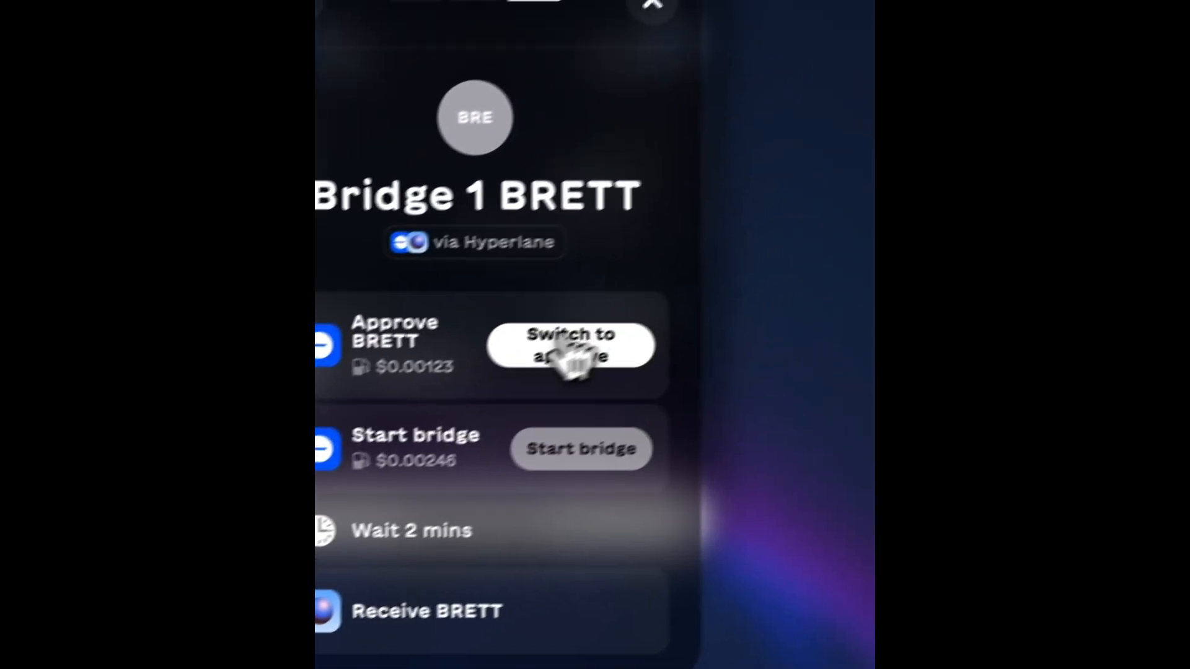
Approve a 1 BRETT spending cap on Base and confirm the bridge transaction.
click(569, 345)
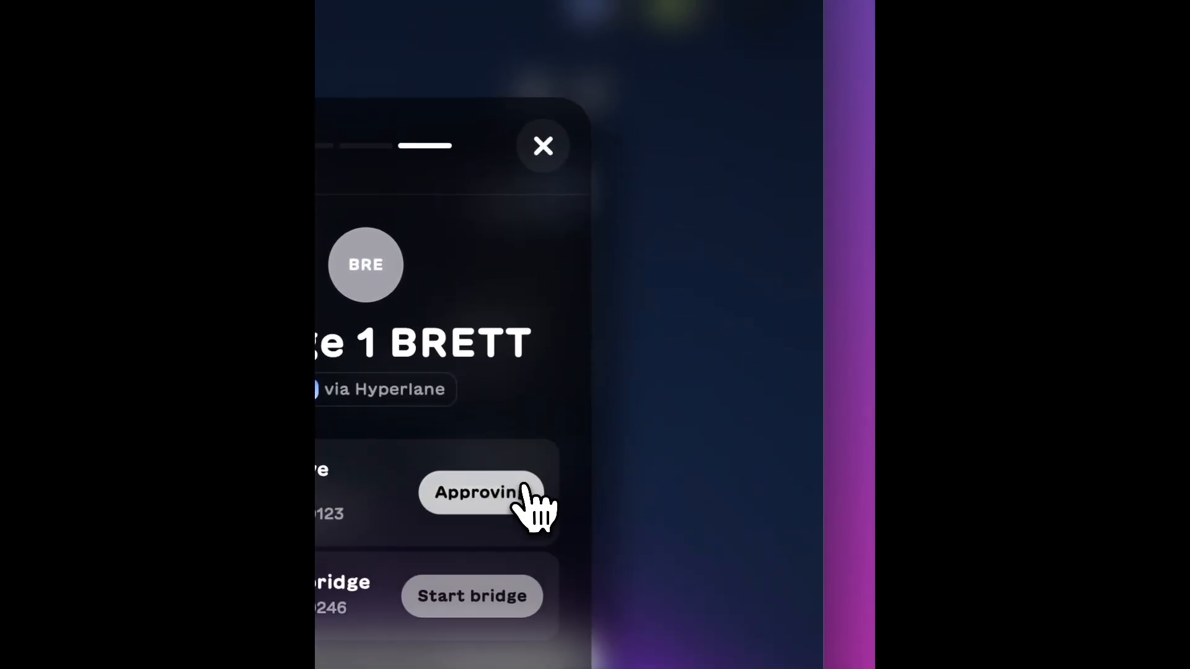
click(479, 493)
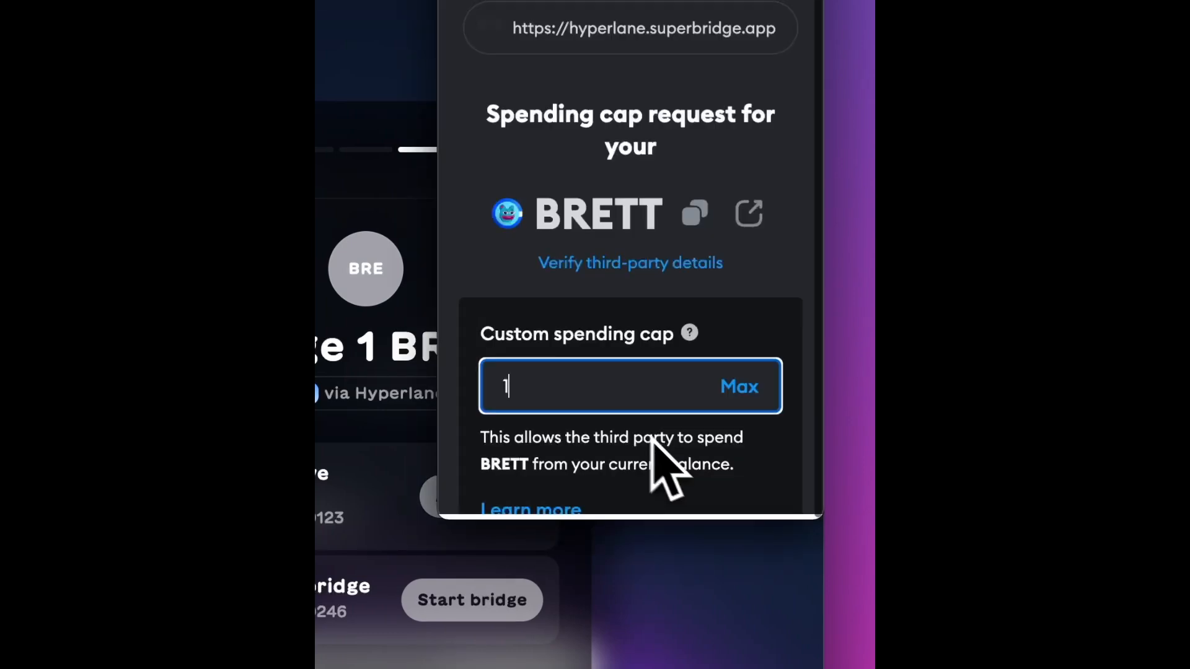
scroll(down, 3)
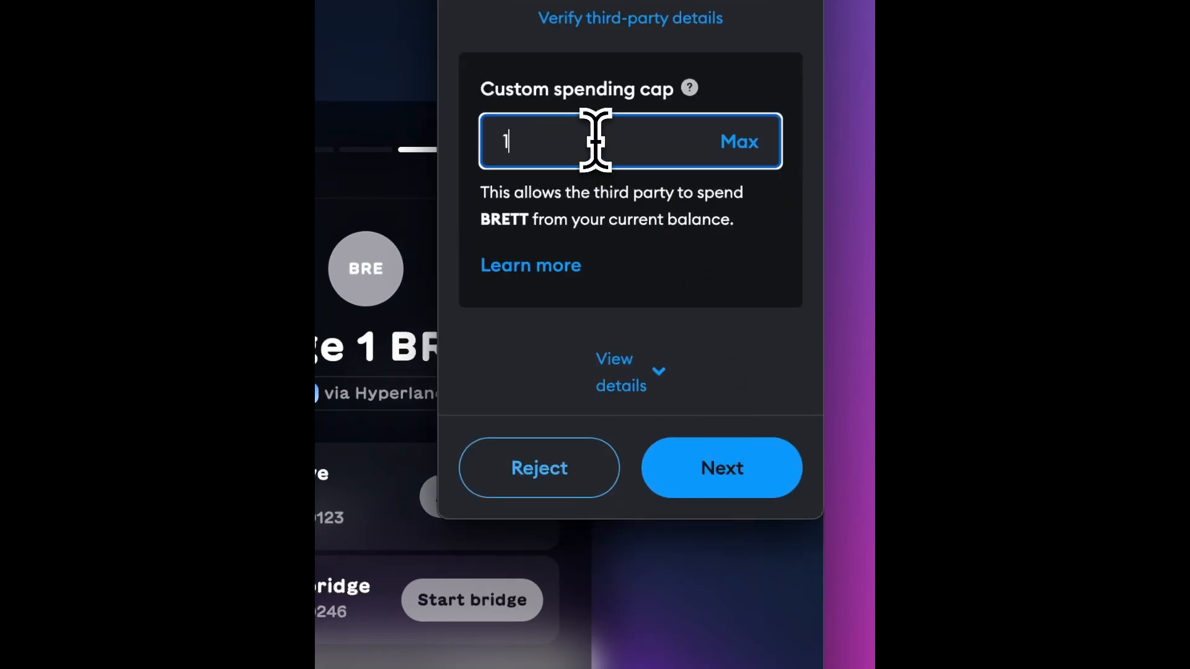
click(720, 467)
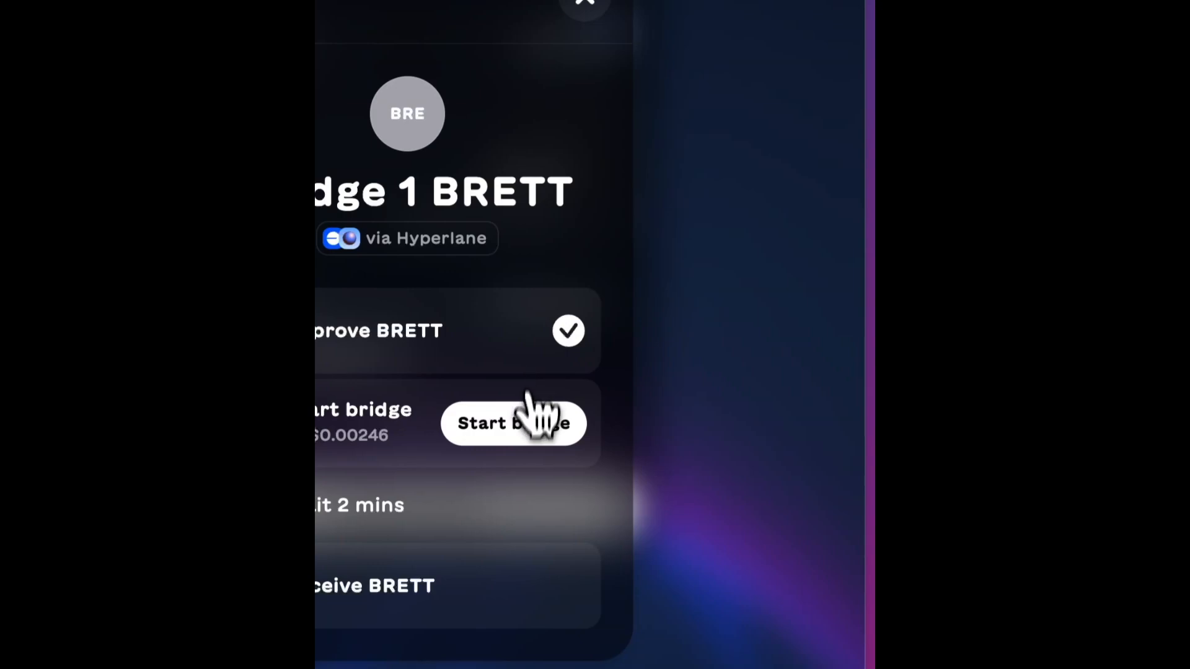
click(513, 423)
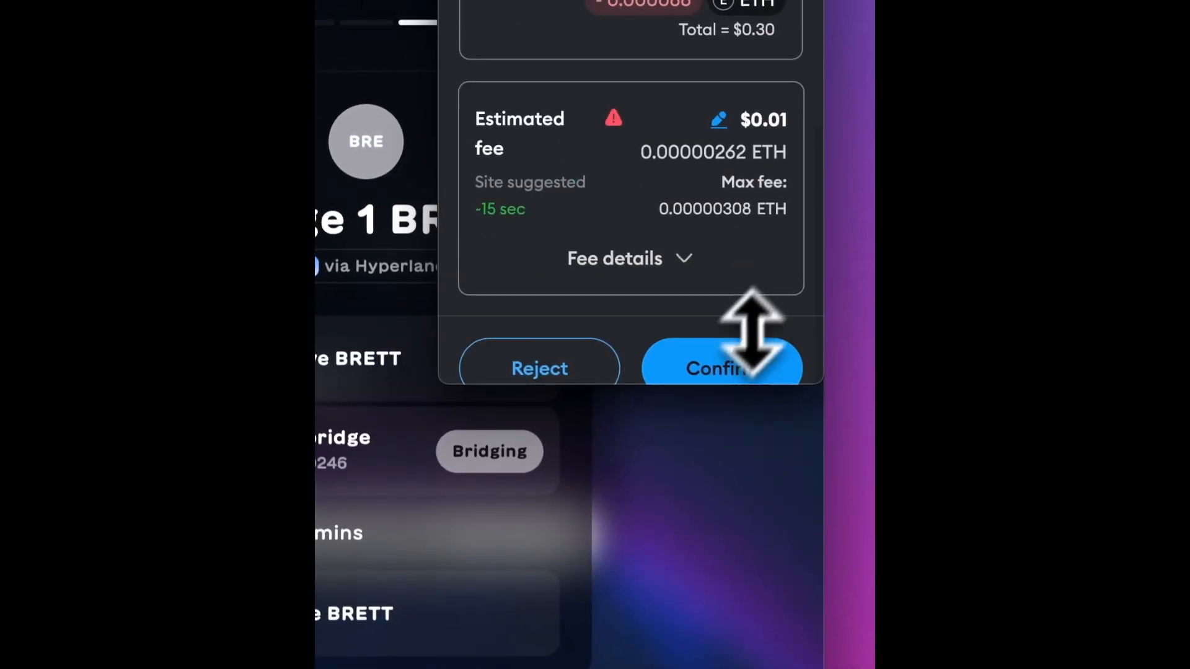
click(721, 368)
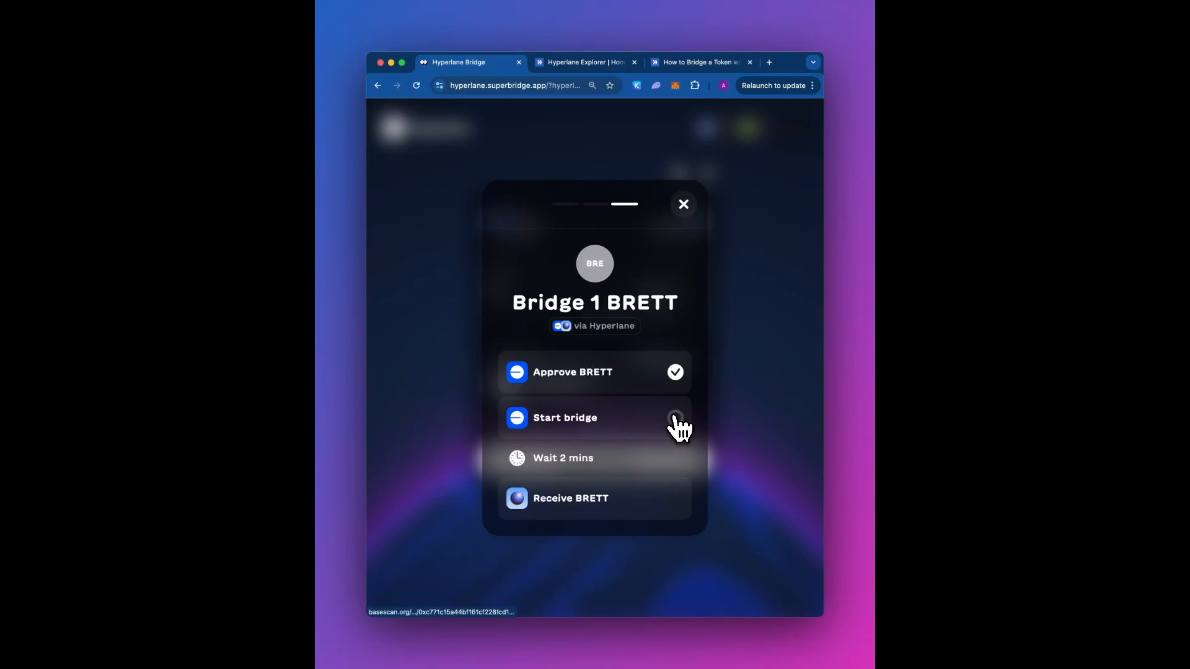
View the bridge transaction on BaseScan, then the Hyperlane Explorer's latest messages.
click(441, 611)
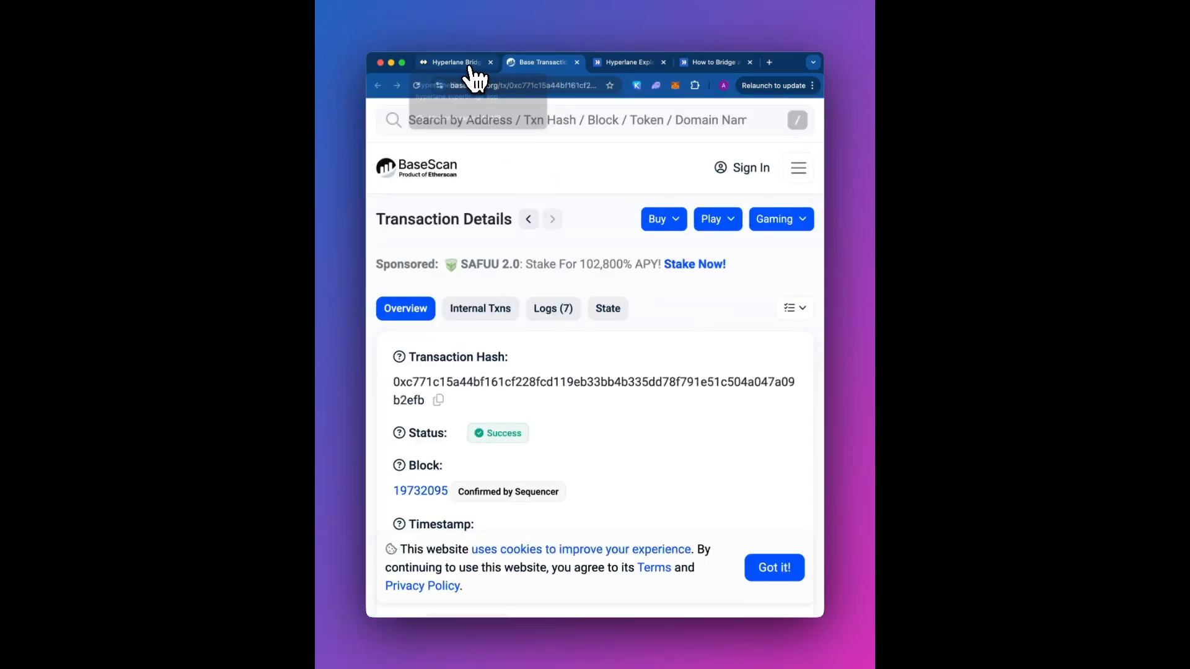
scroll(down, 3)
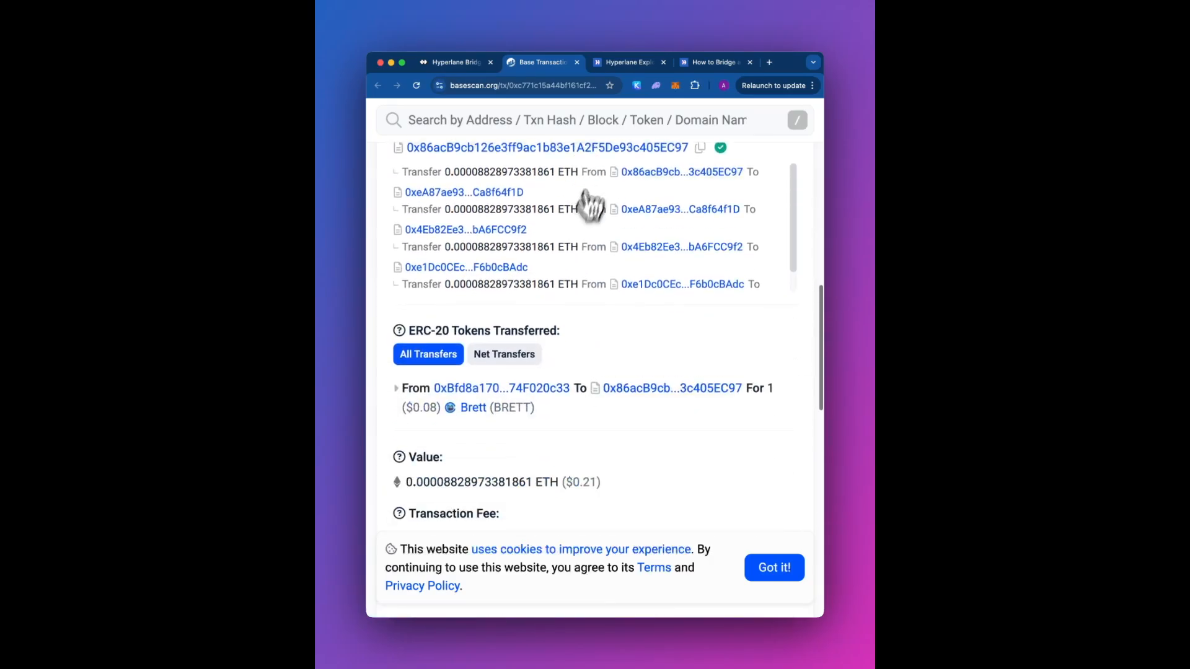
click(626, 62)
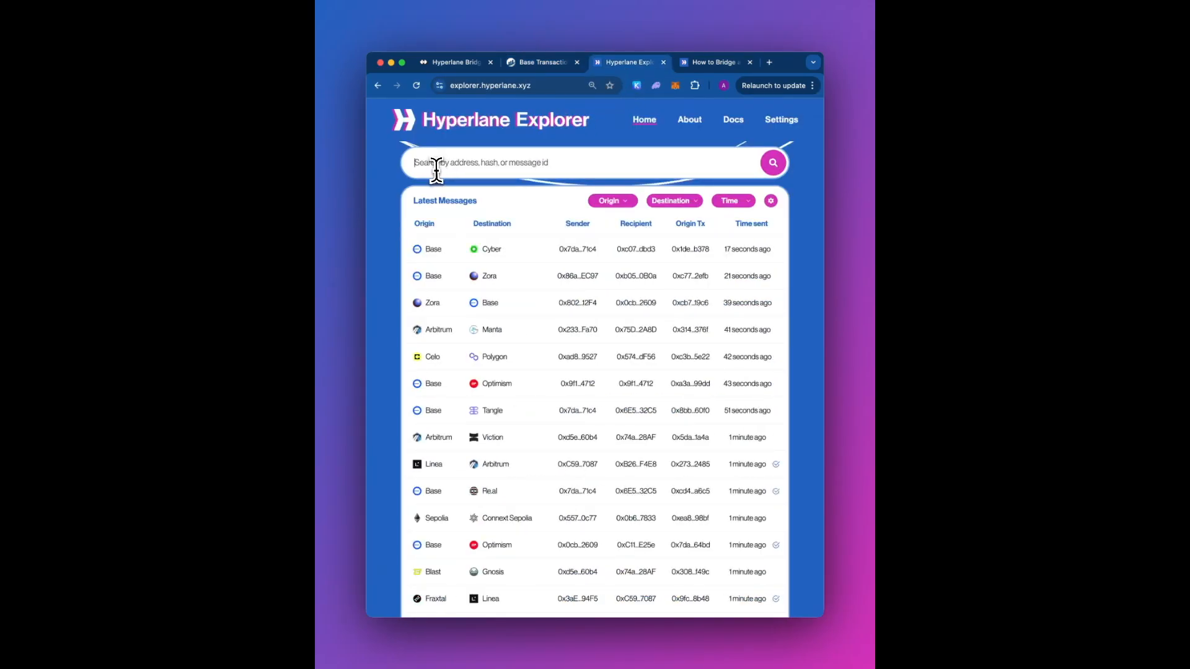
scroll(down, 3)
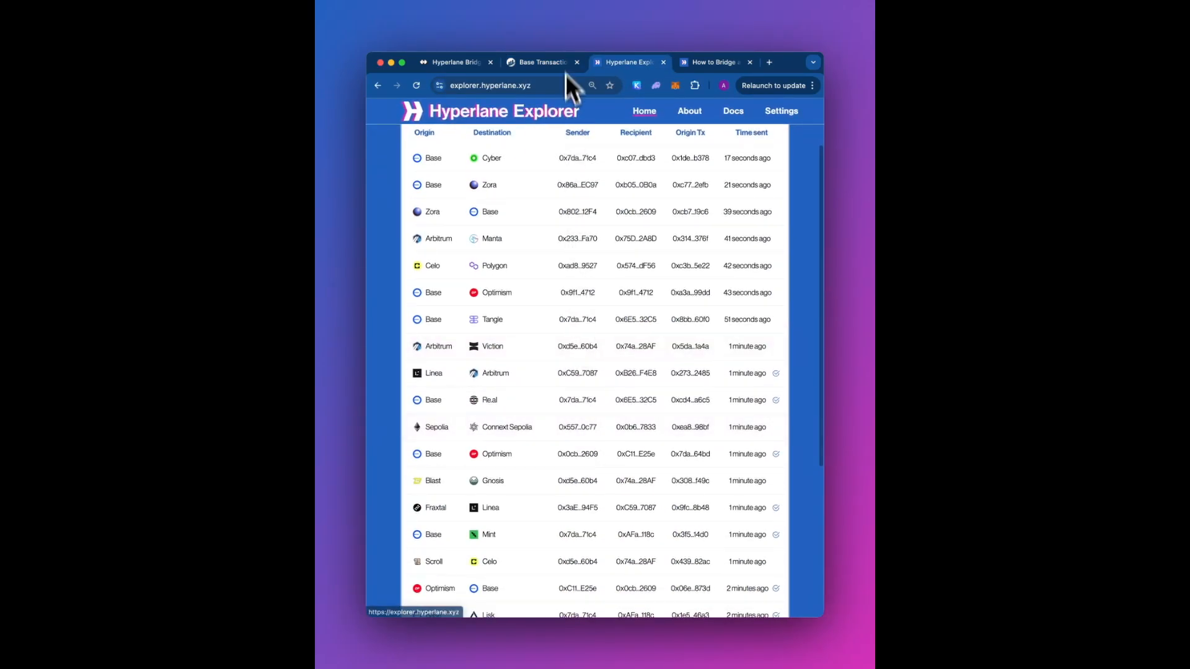
click(540, 62)
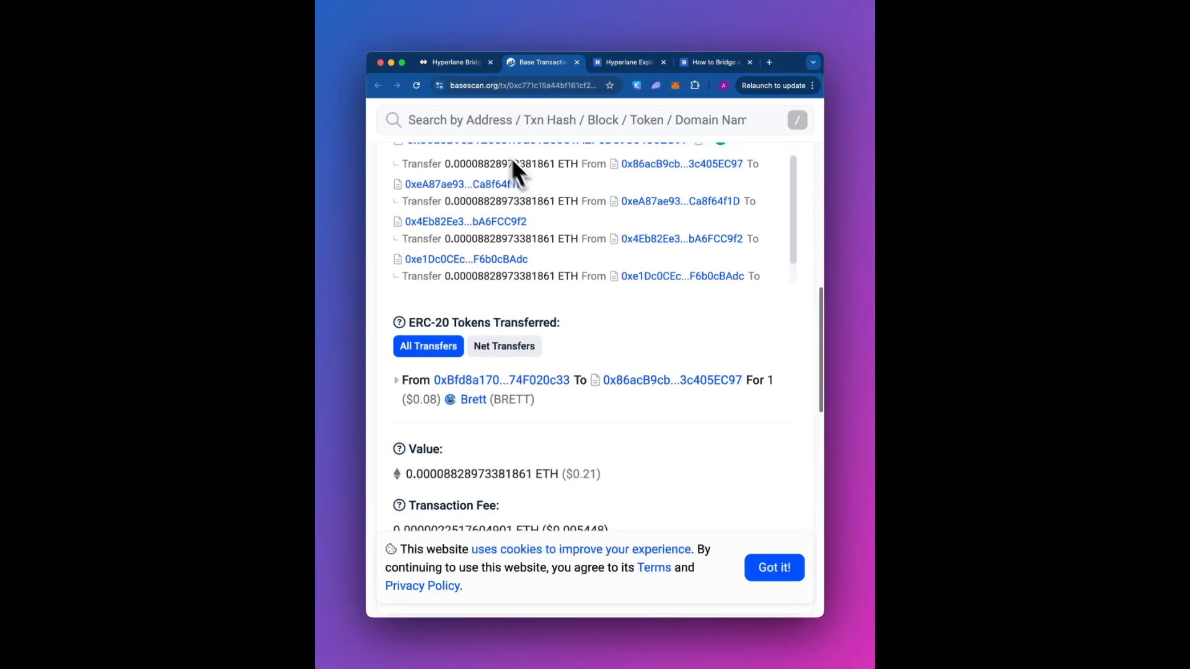
Return to the bridge progress and open the Zora receiving transaction for 1 BRETT.
click(456, 61)
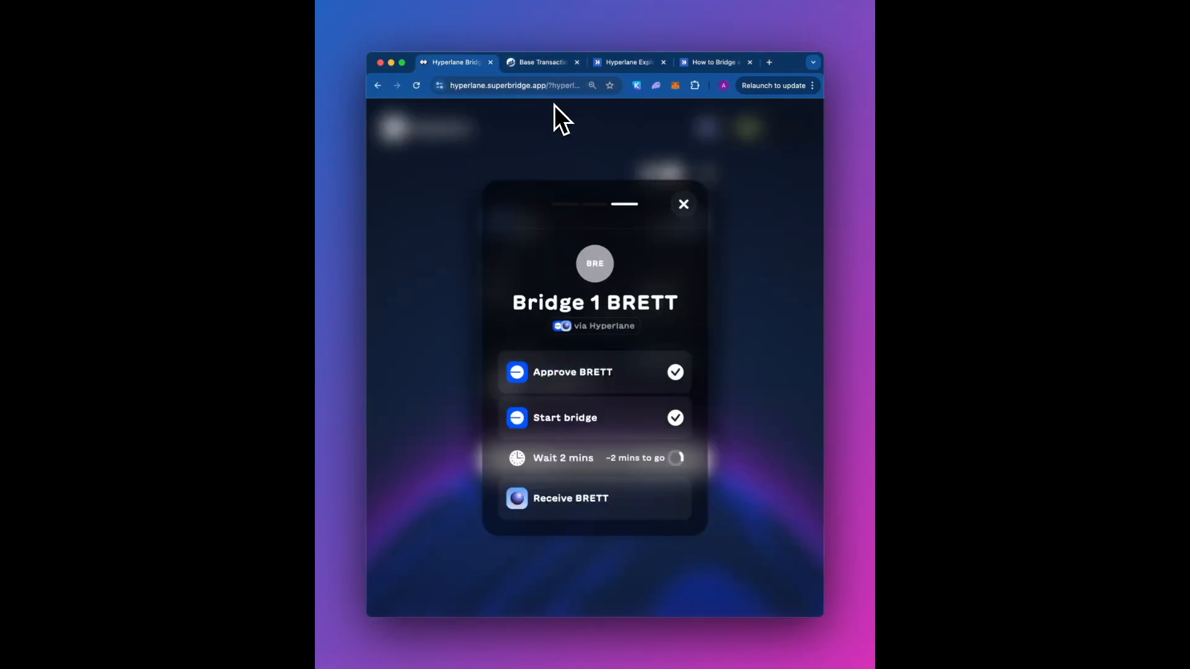
mouse_move(652, 389)
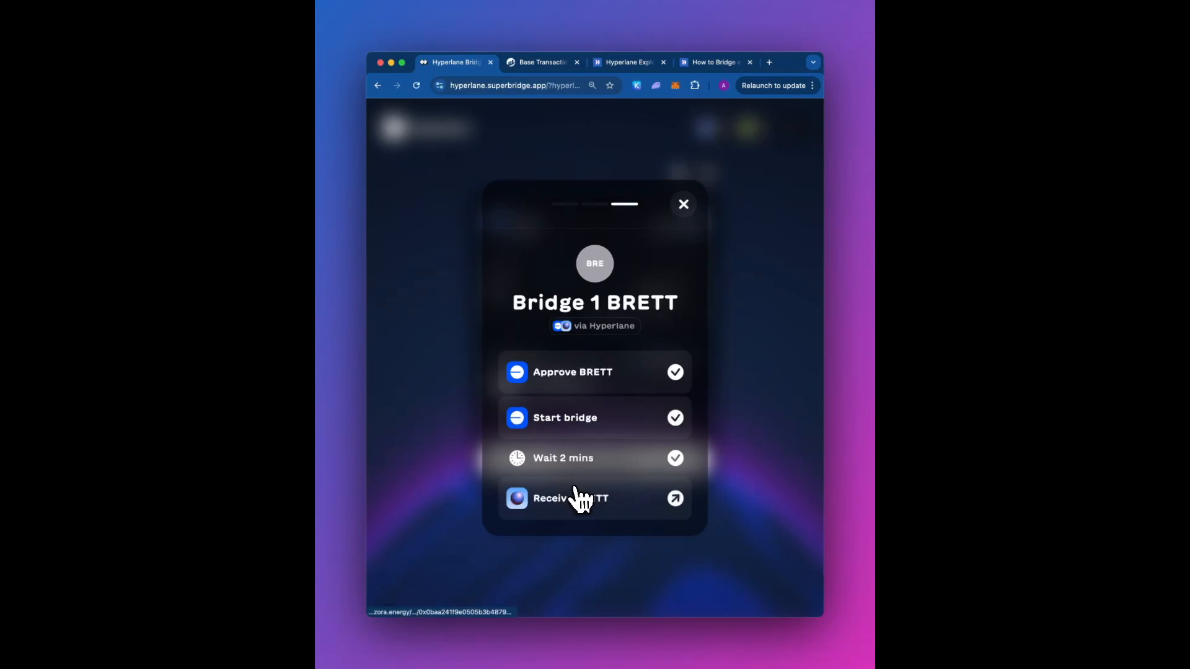
mouse_move(676, 508)
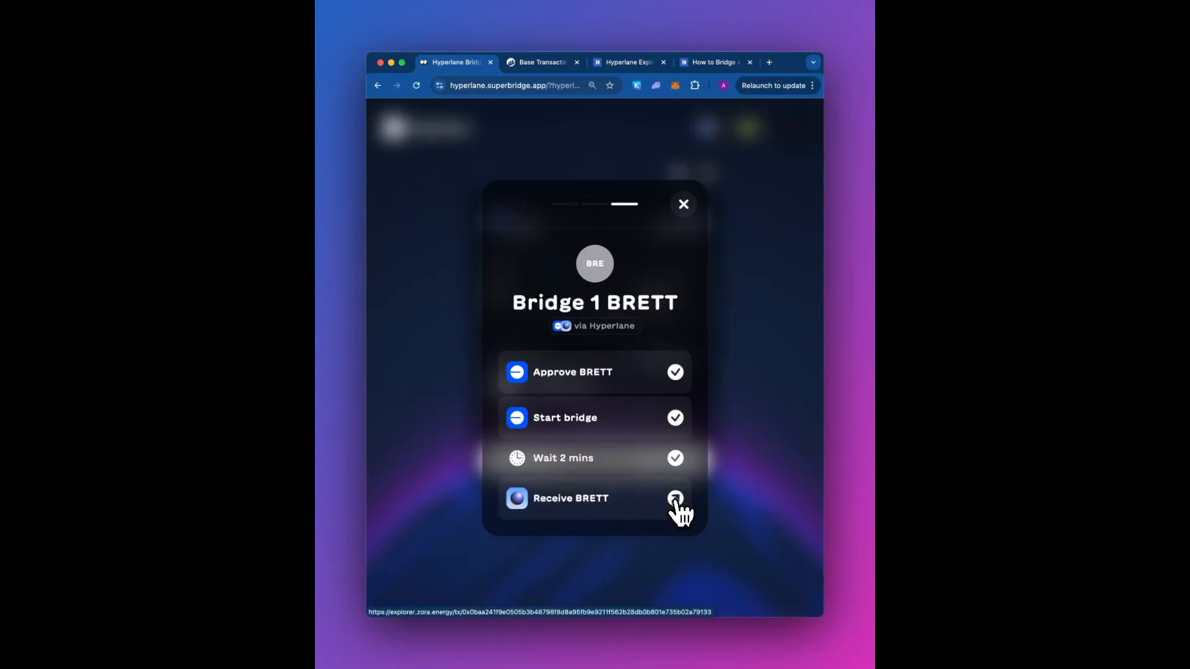
click(540, 612)
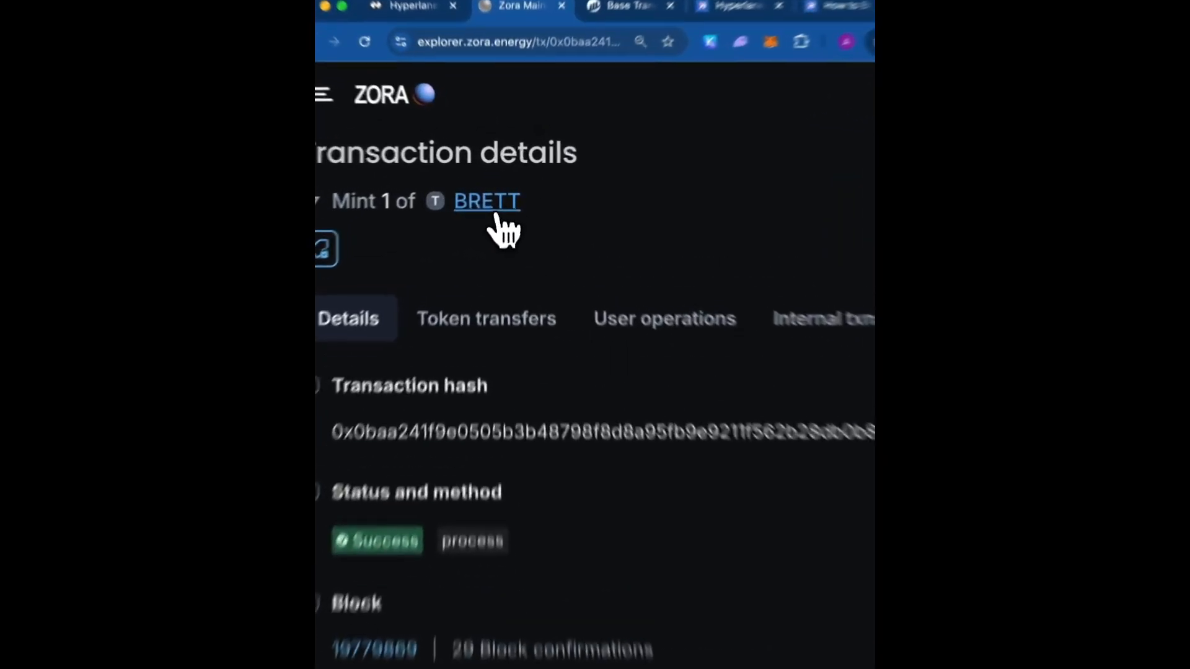
Open BRETT's token page on Zora Explorer and confirm the latest transfer minted 1 BRETT.
click(487, 200)
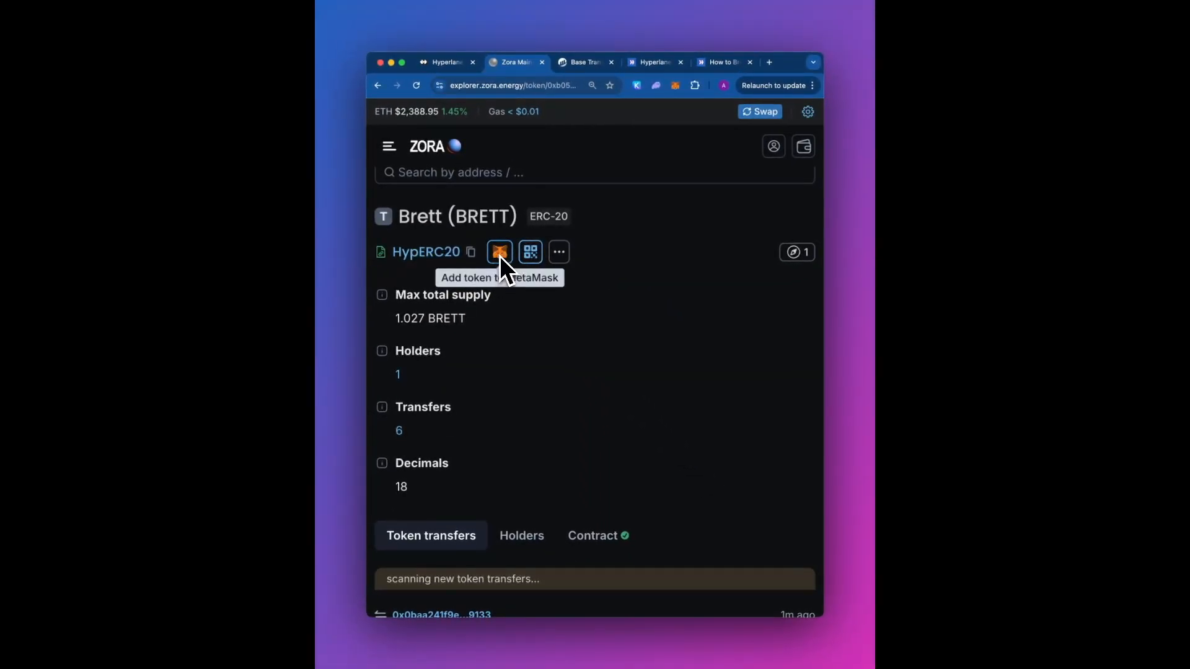
mouse_move(456, 281)
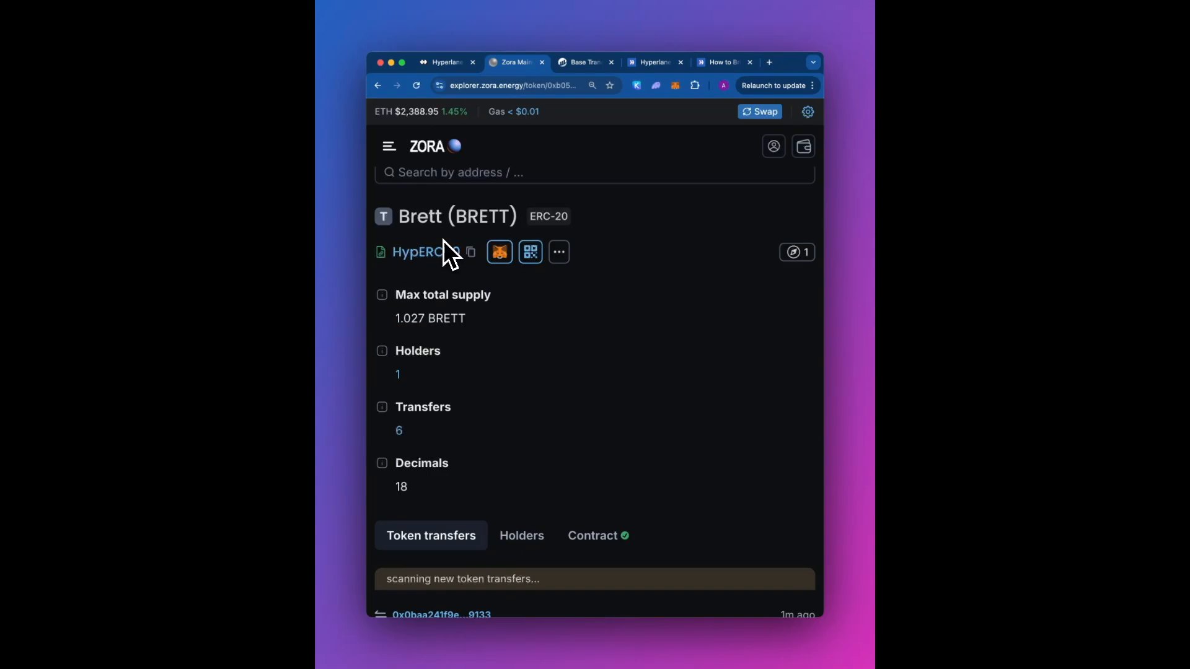
mouse_move(452, 257)
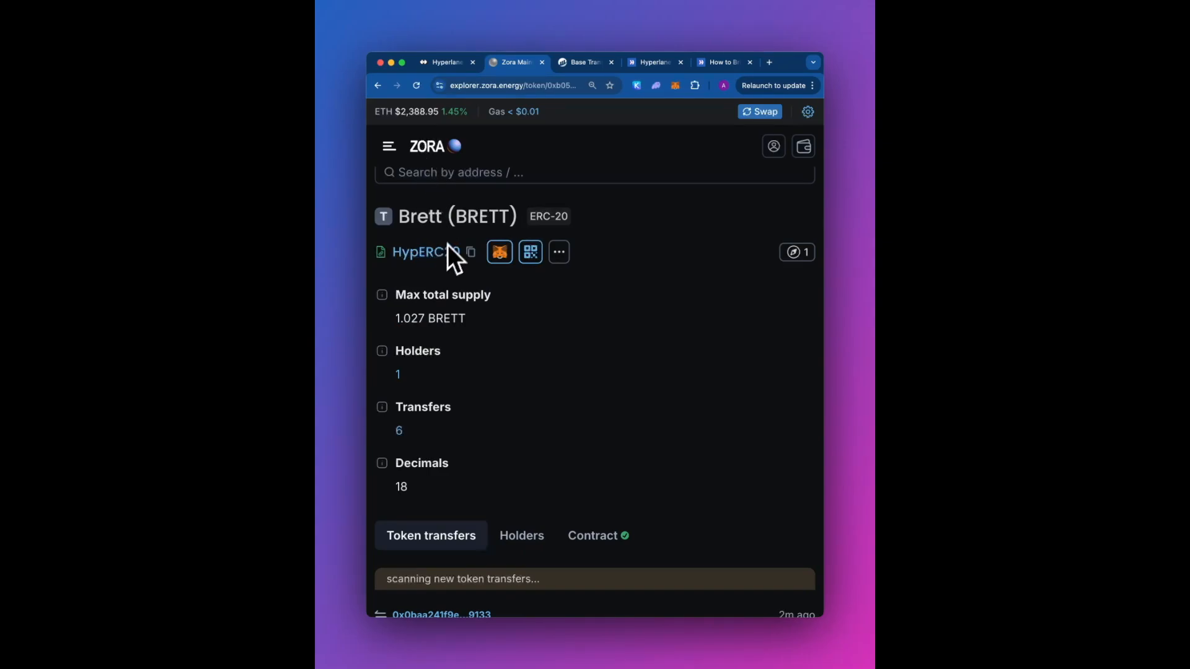
scroll(up, 3)
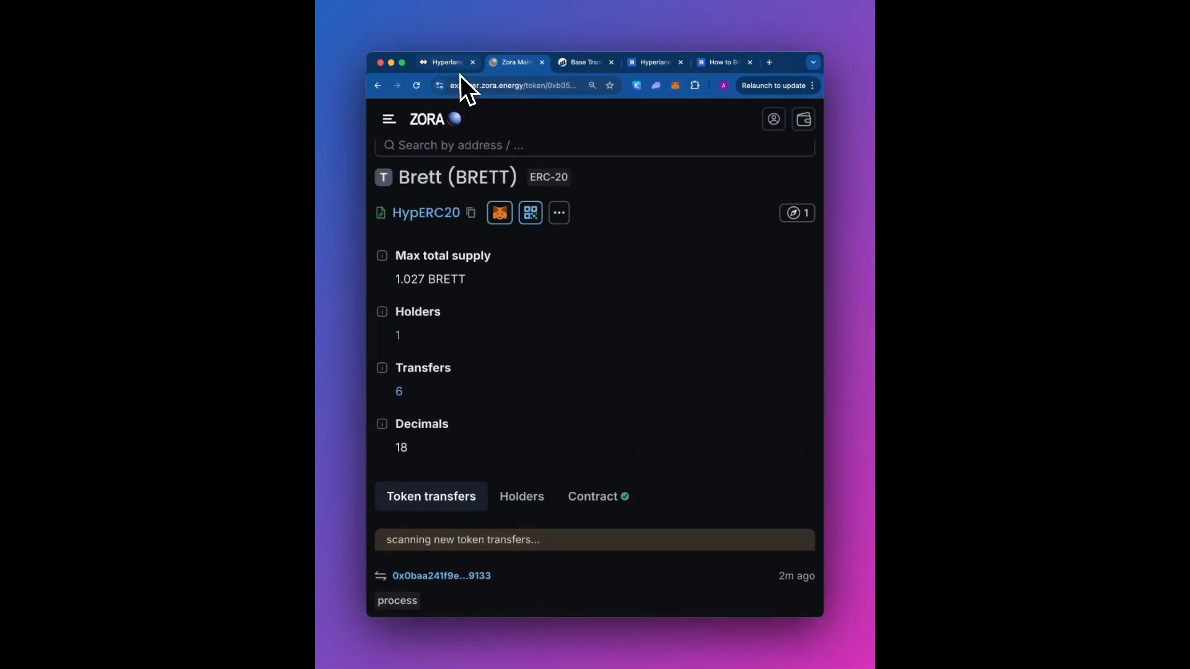
scroll(down, 3)
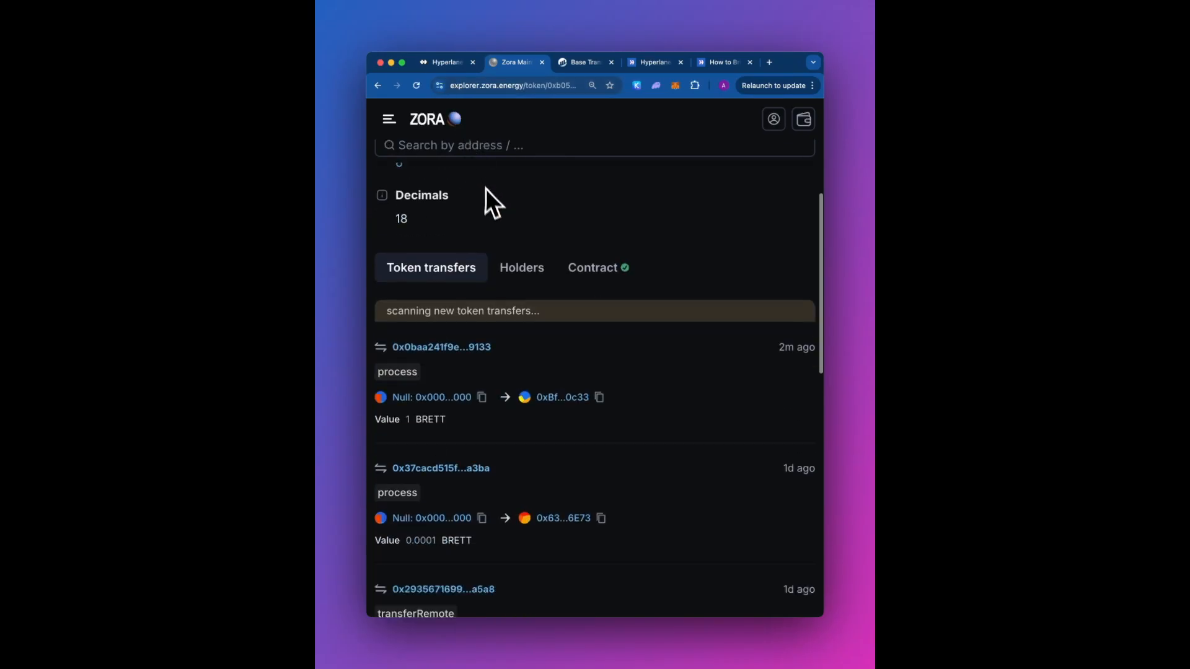
click(598, 396)
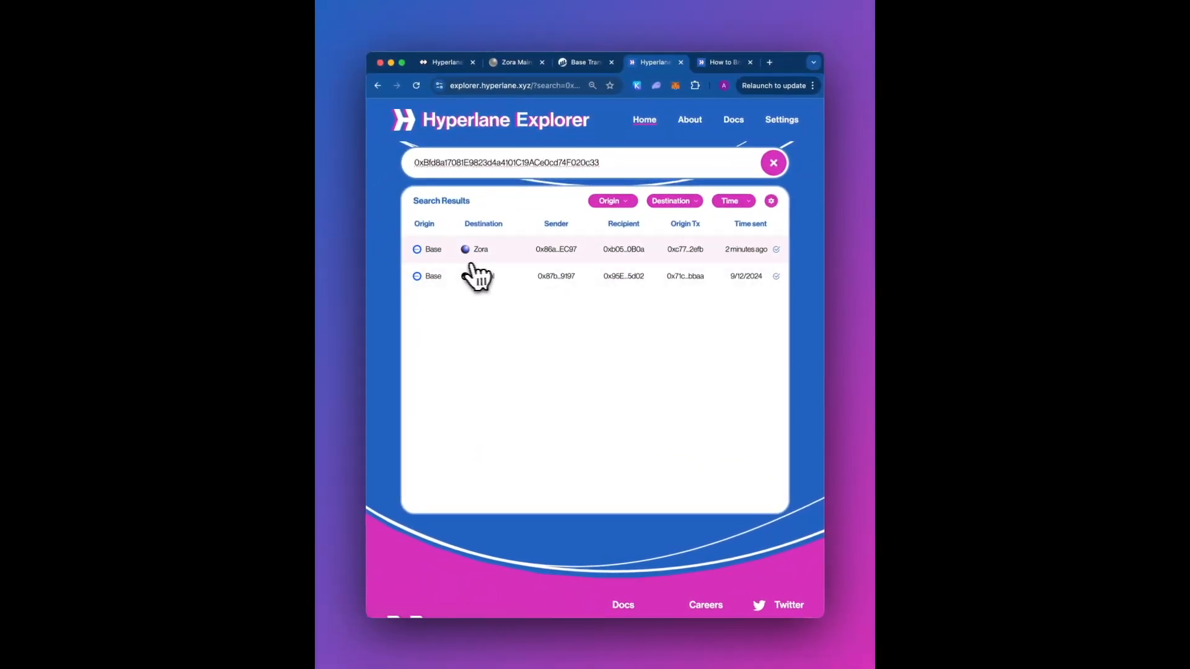
Open the latest Base-to-Zora message in Hyperlane Explorer and confirm it delivered in 40 seconds.
click(554, 249)
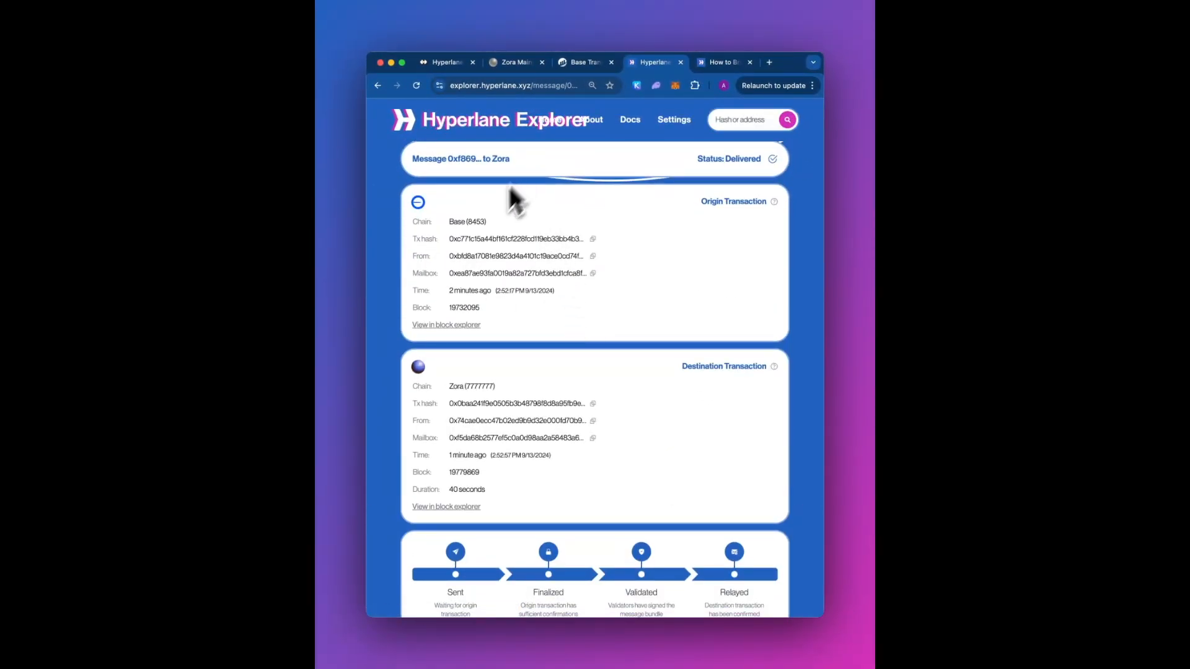
scroll(down, 3)
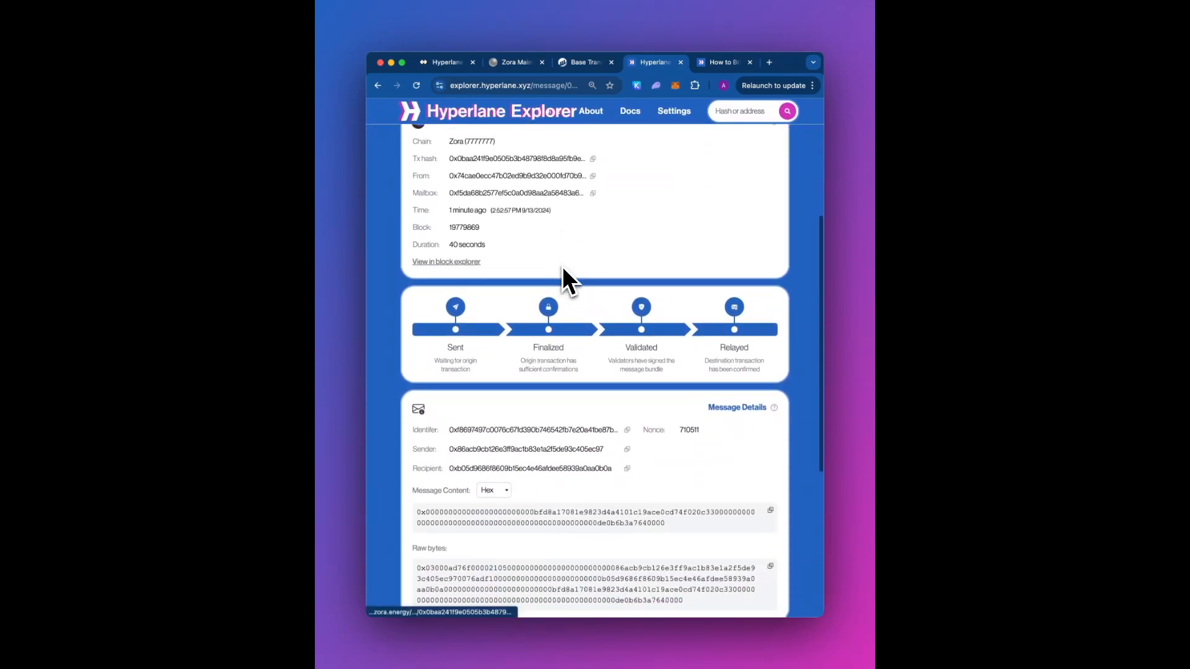
scroll(up, 3)
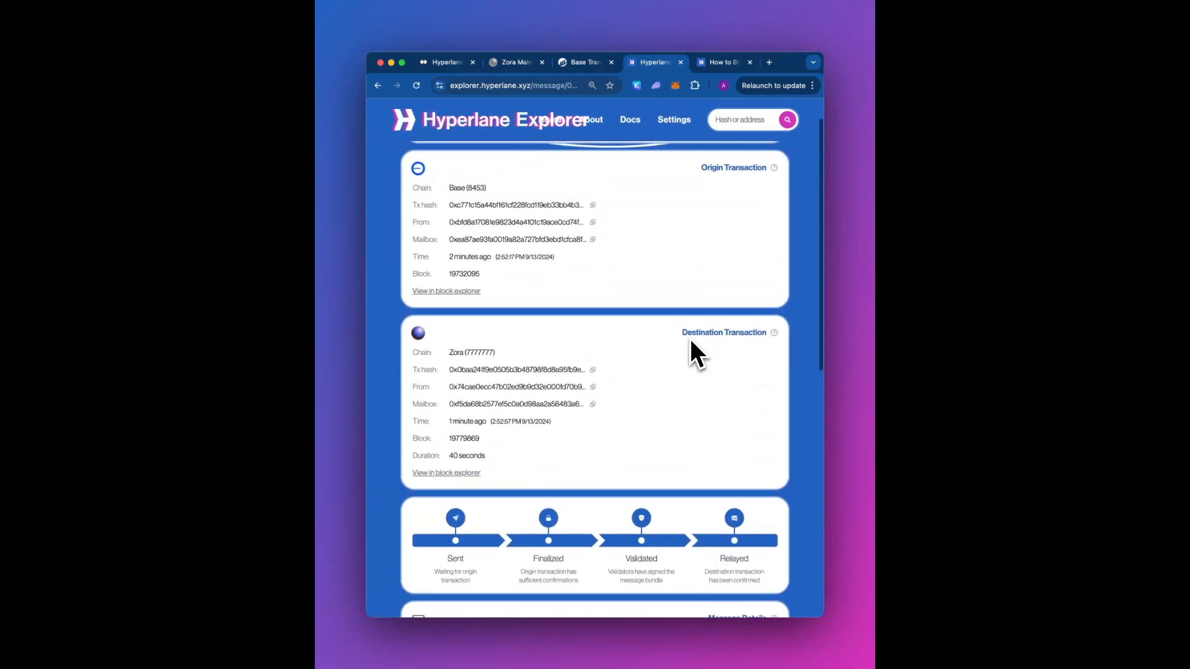
click(447, 61)
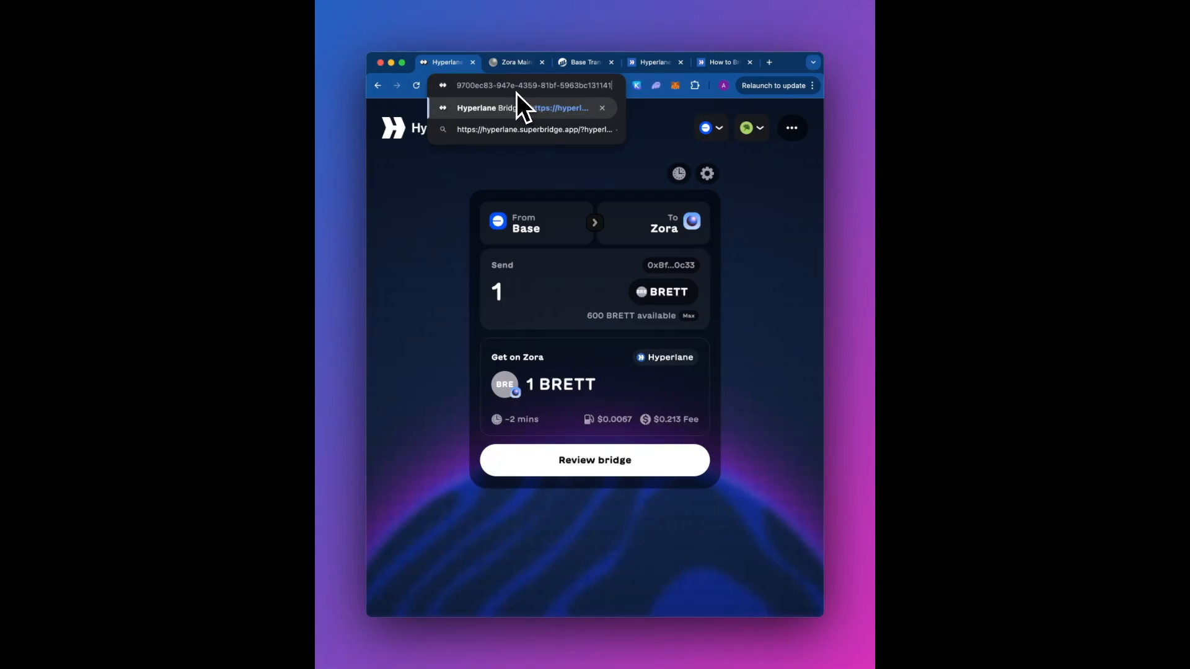
mouse_move(562, 128)
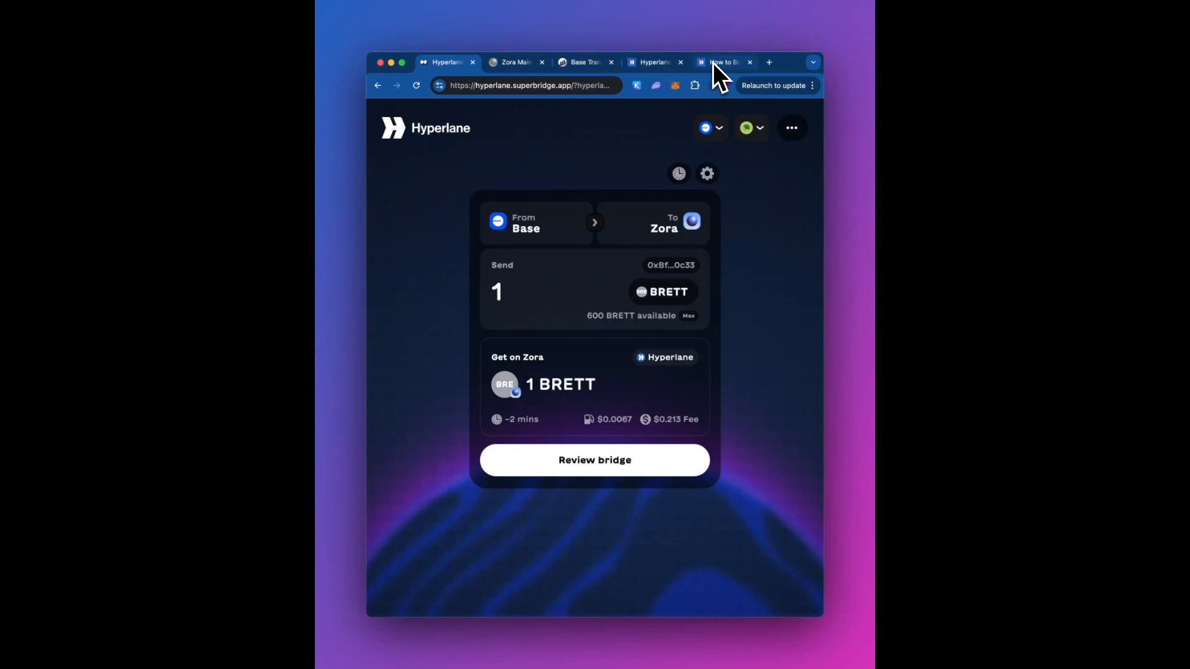
Open the 'How to Bridge a Token with Hyperlane Warp Routes' docs page.
click(724, 61)
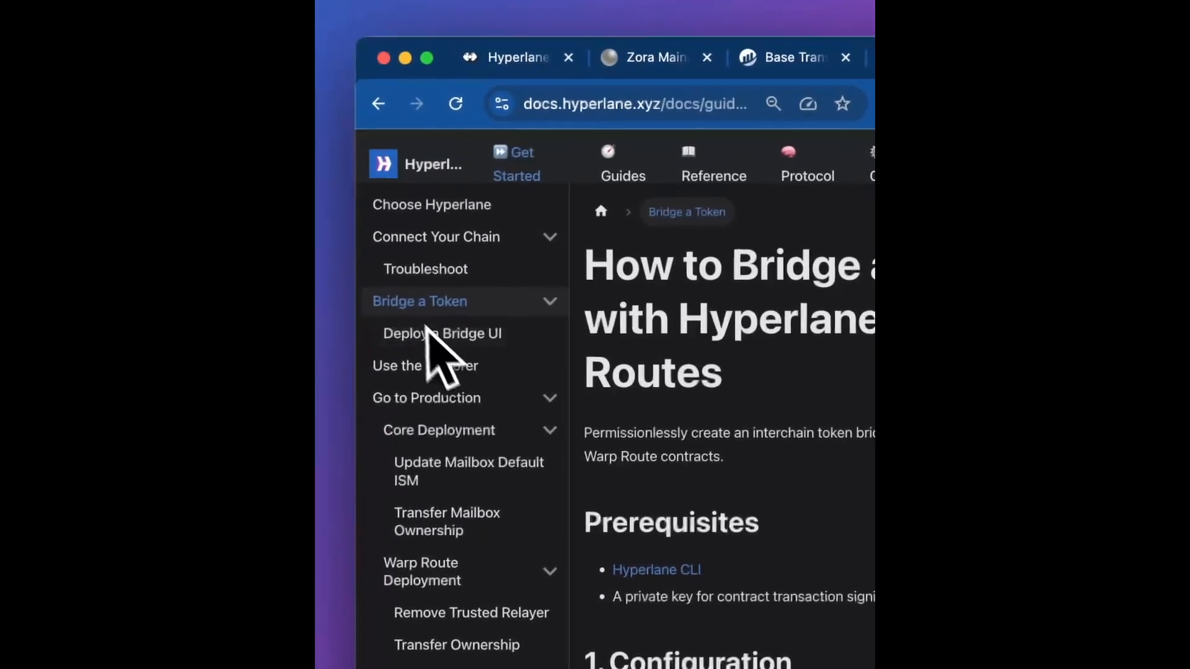
Browse the Deploy a Bridge UI page, then open 'How to Remove Trusted Relayer ISM'.
scroll(down, 3)
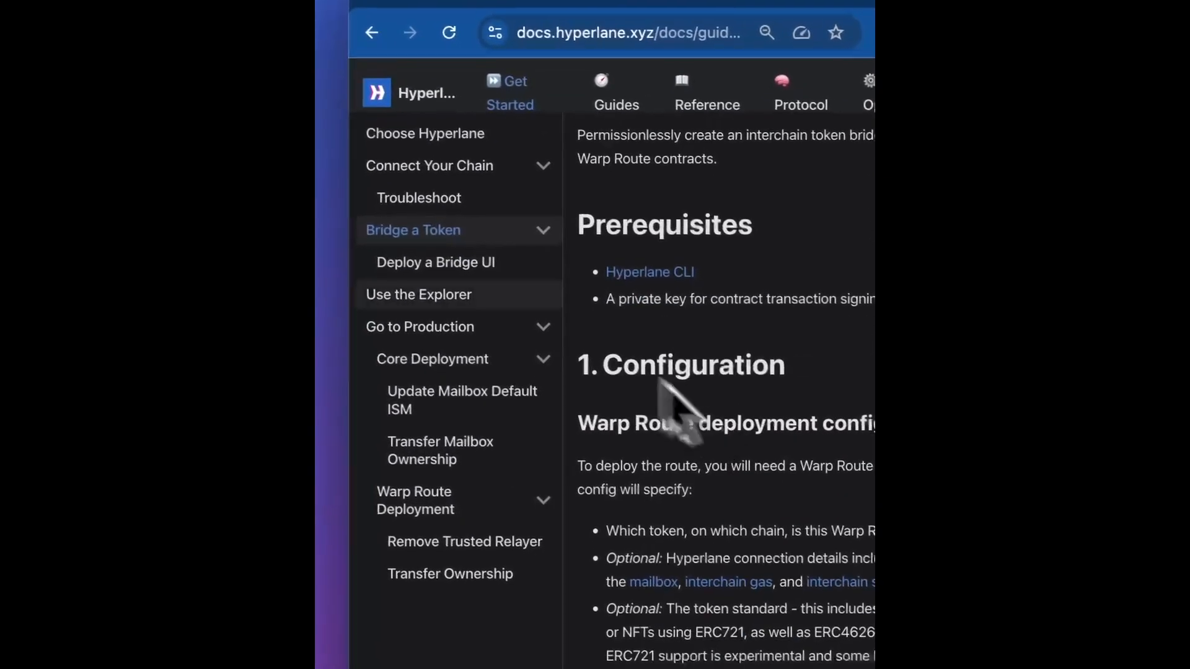
click(436, 261)
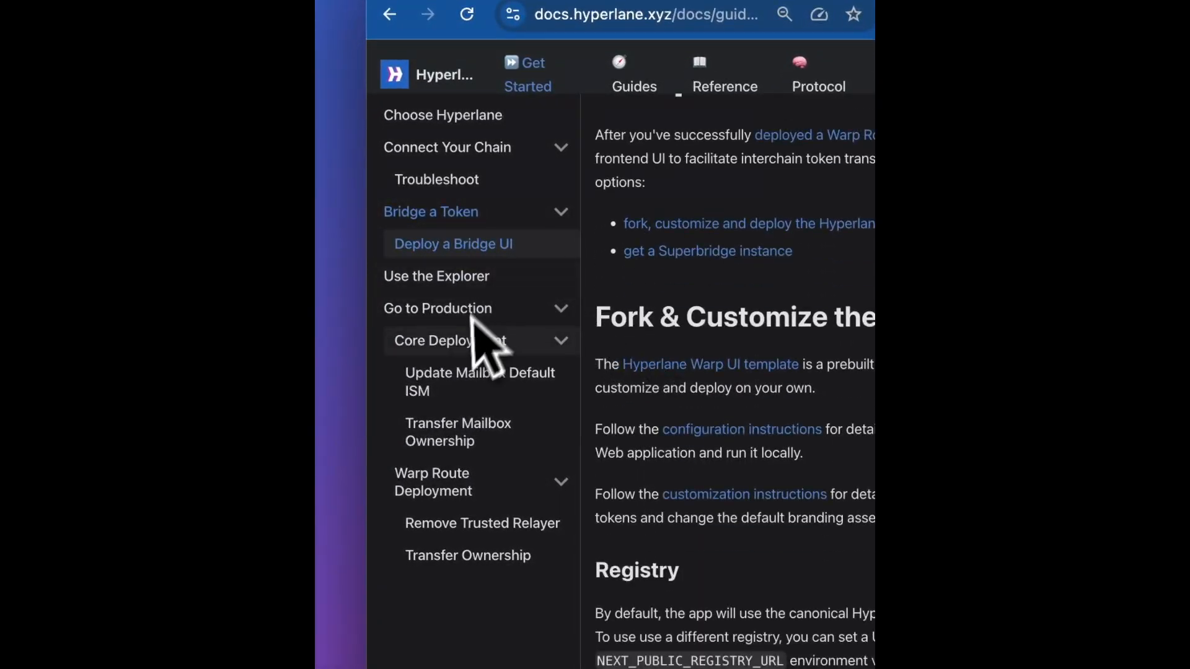
scroll(down, 3)
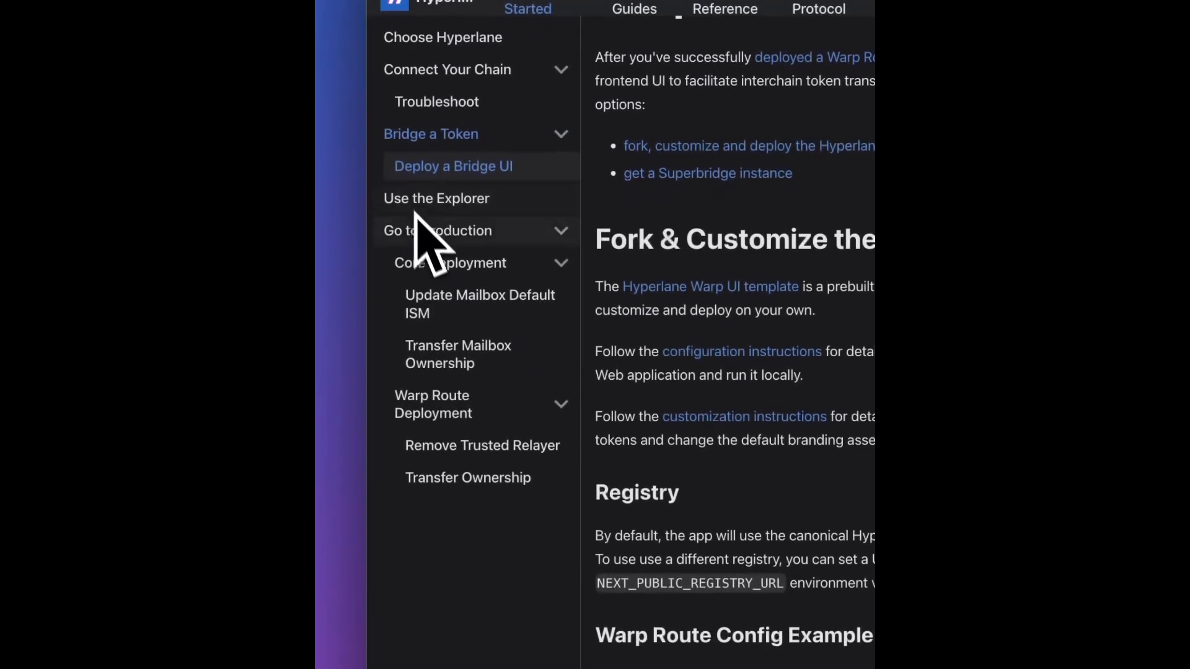
click(482, 445)
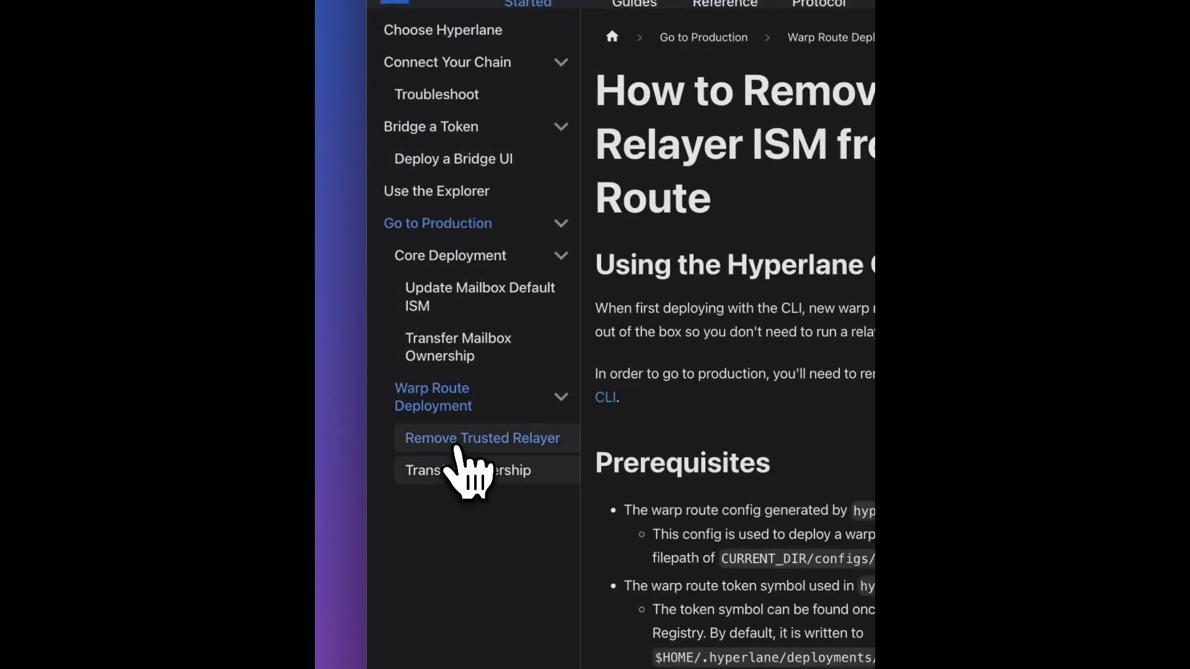
Read the trusted relayer removal guide through Step 3: Confirm, then open Transfer Ownership.
scroll(down, 3)
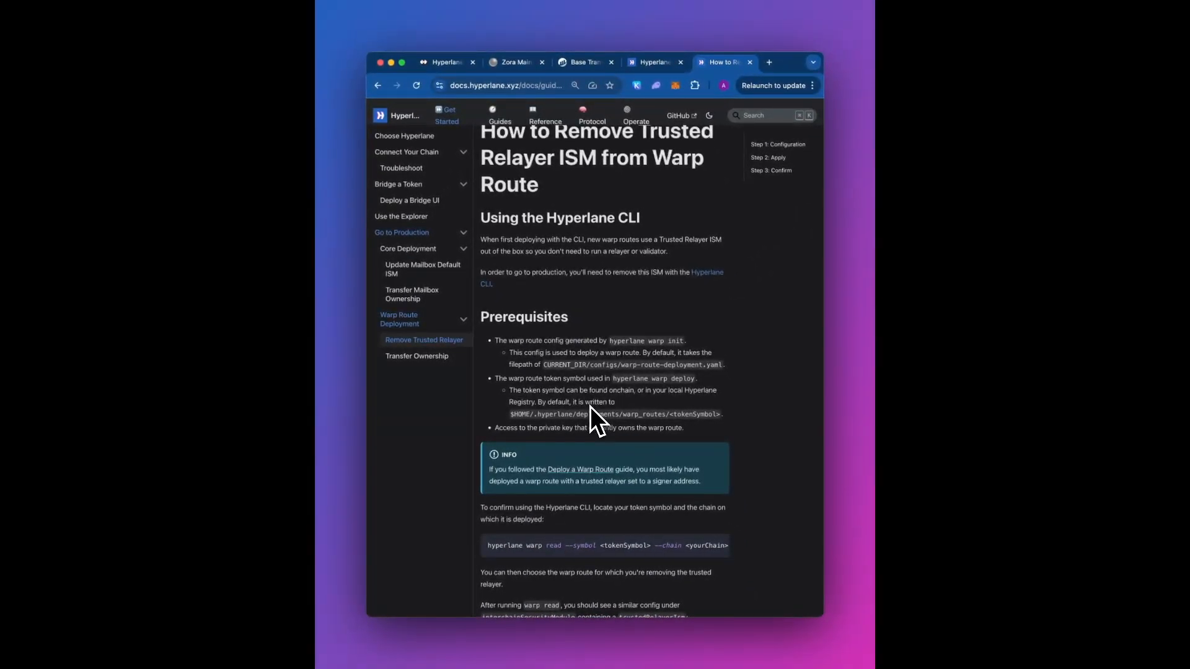
scroll(down, 3)
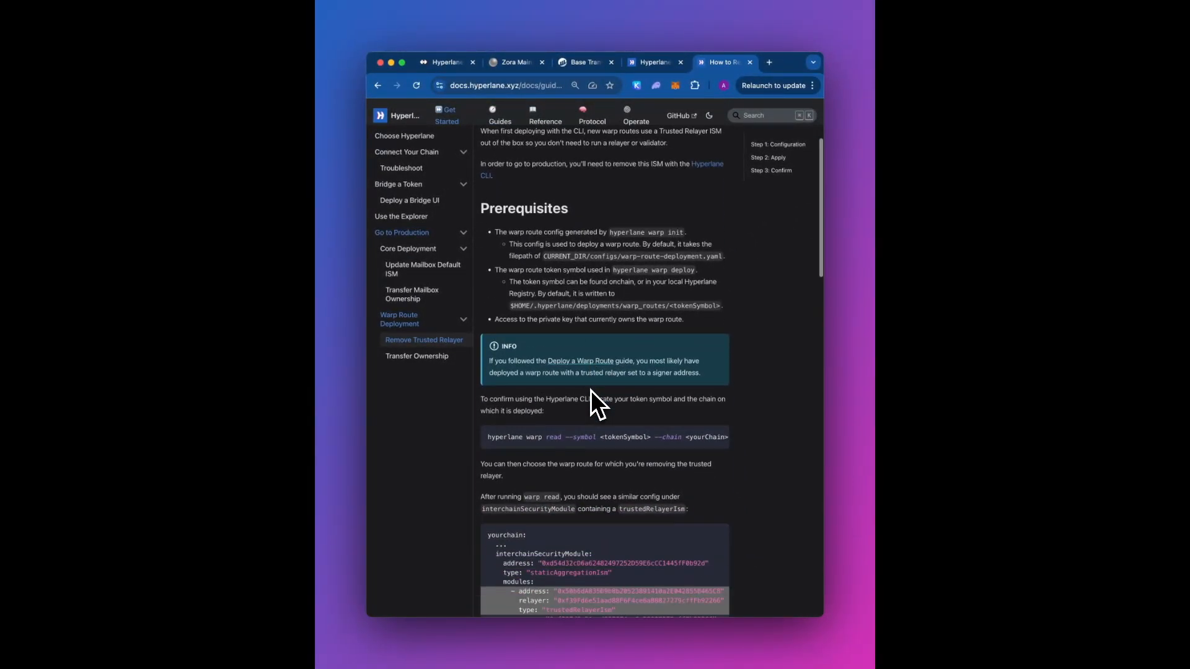
scroll(down, 3)
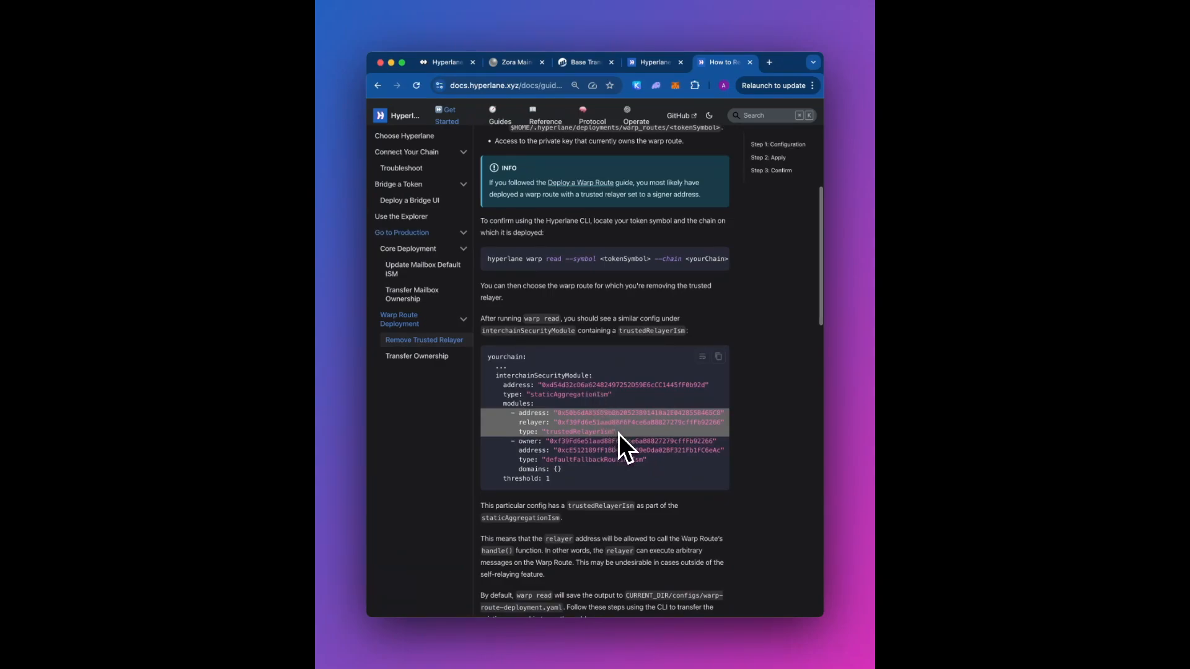
scroll(down, 3)
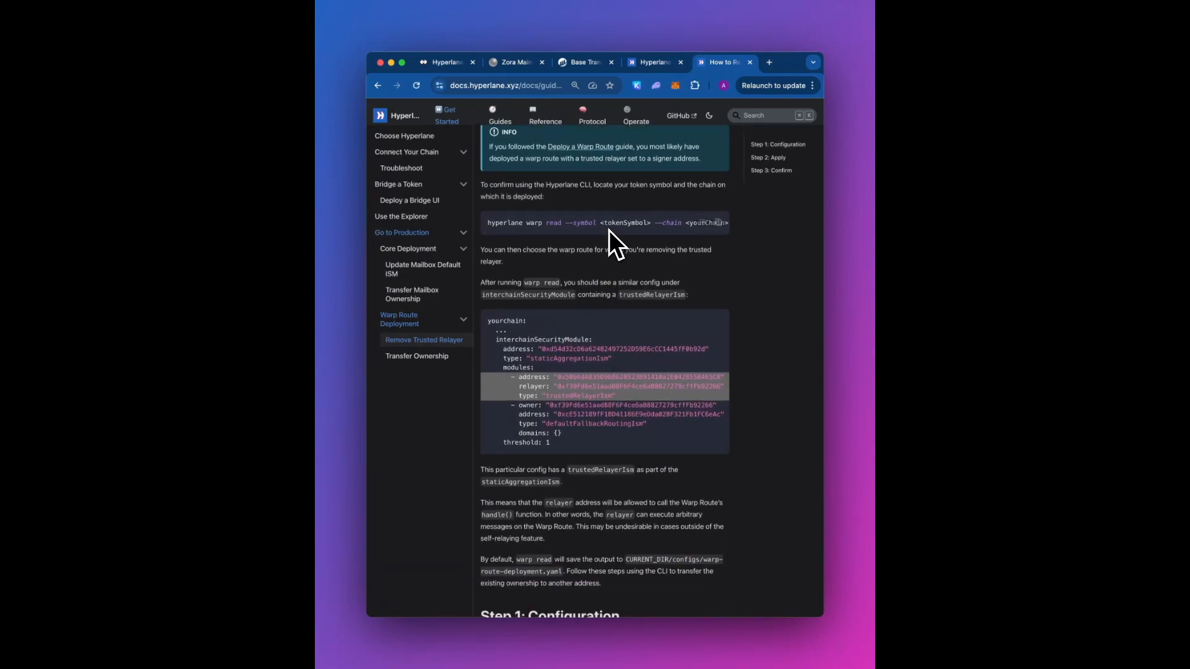
scroll(down, 3)
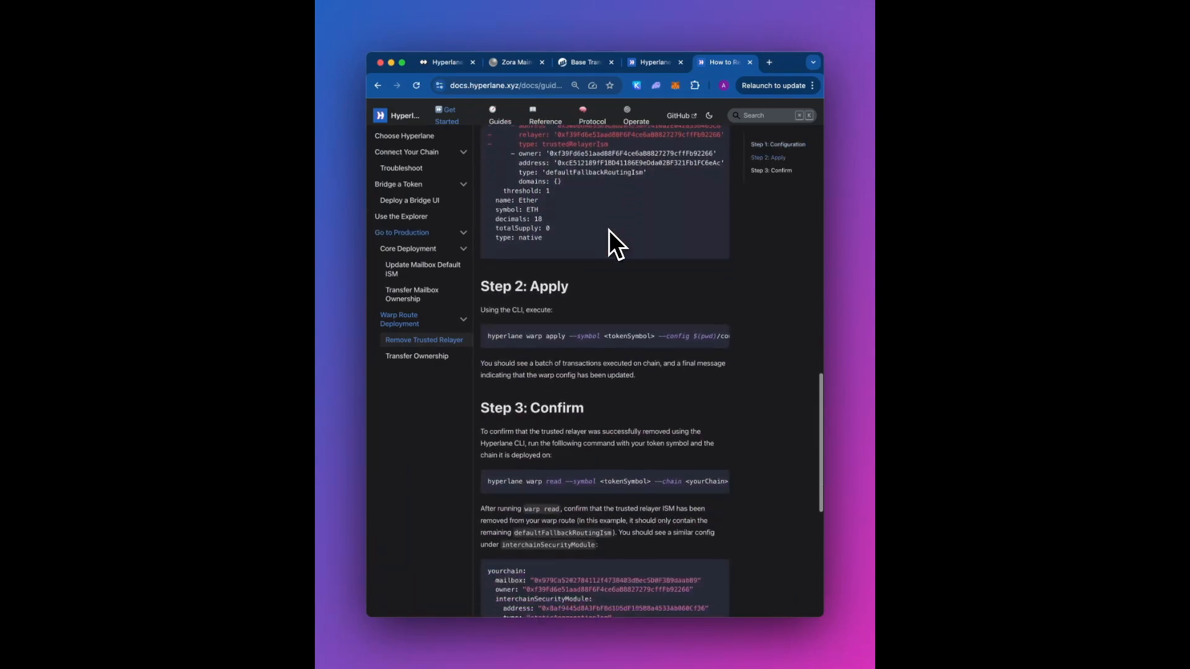
scroll(down, 3)
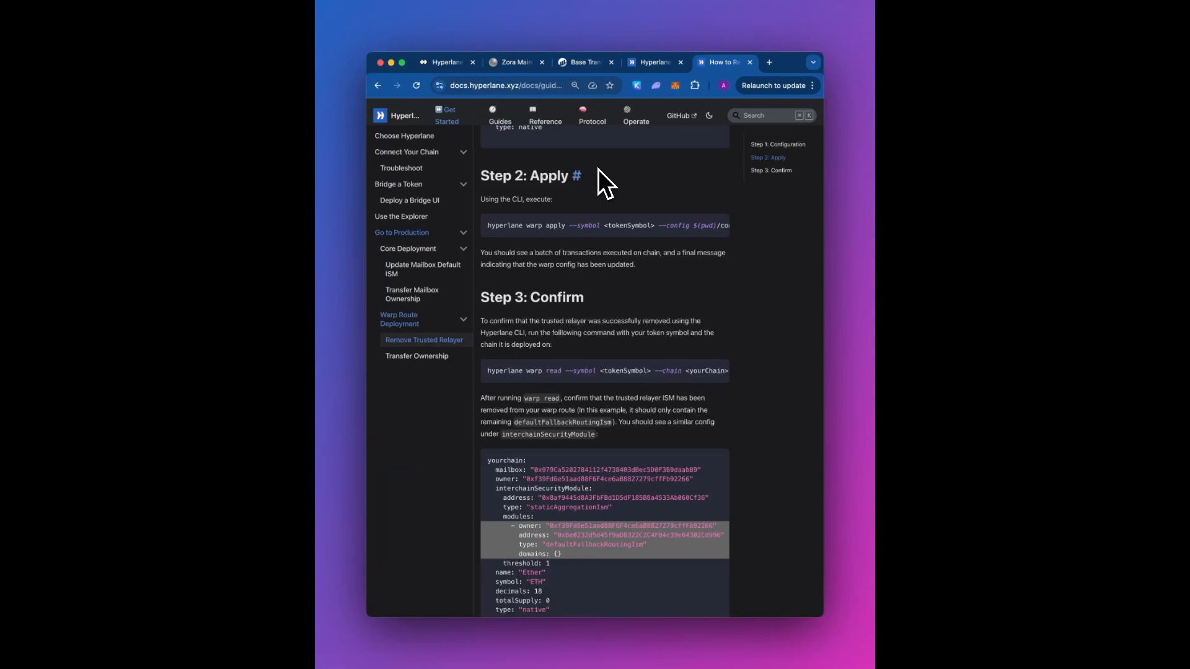
click(416, 356)
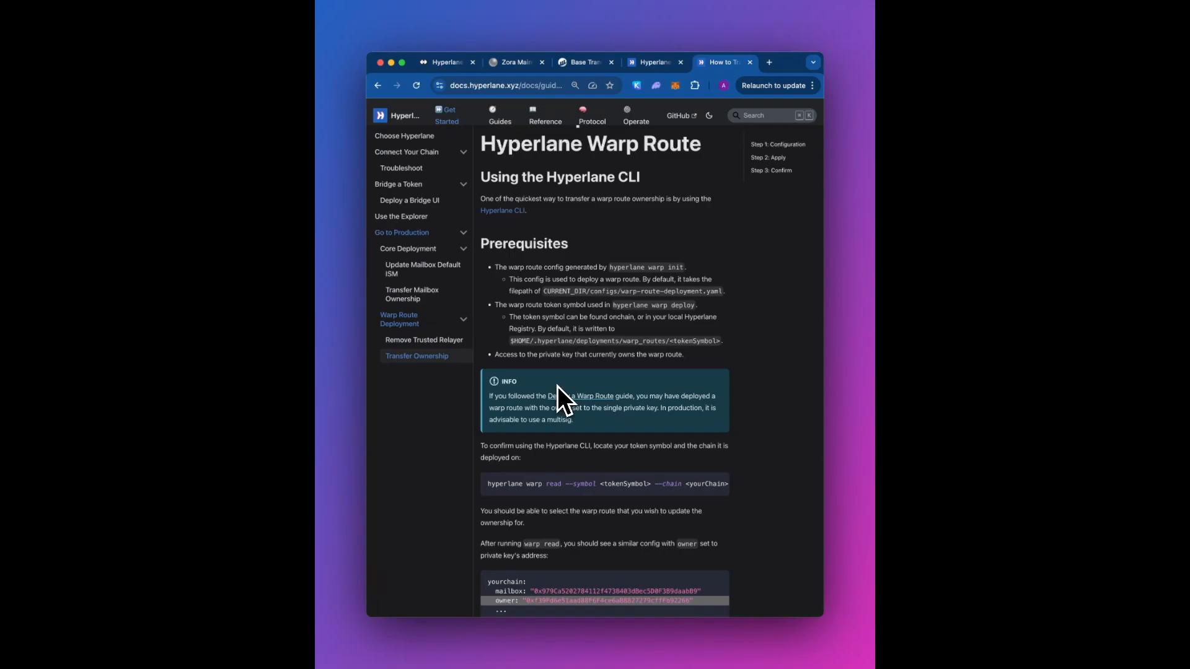
scroll(down, 3)
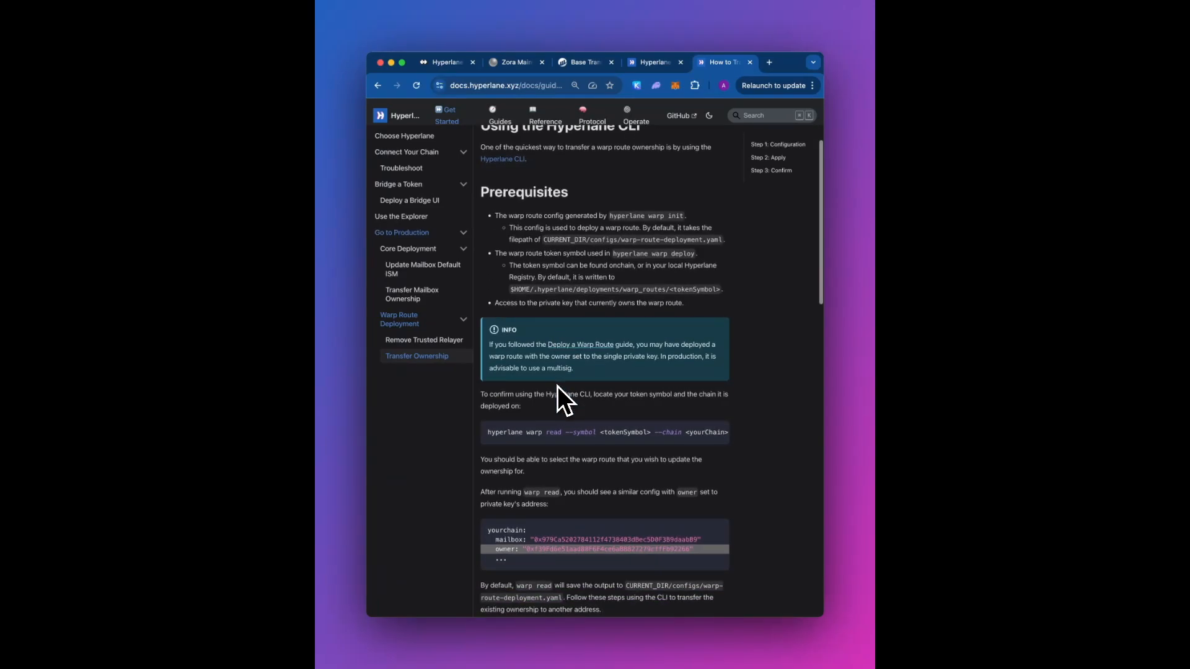
scroll(down, 3)
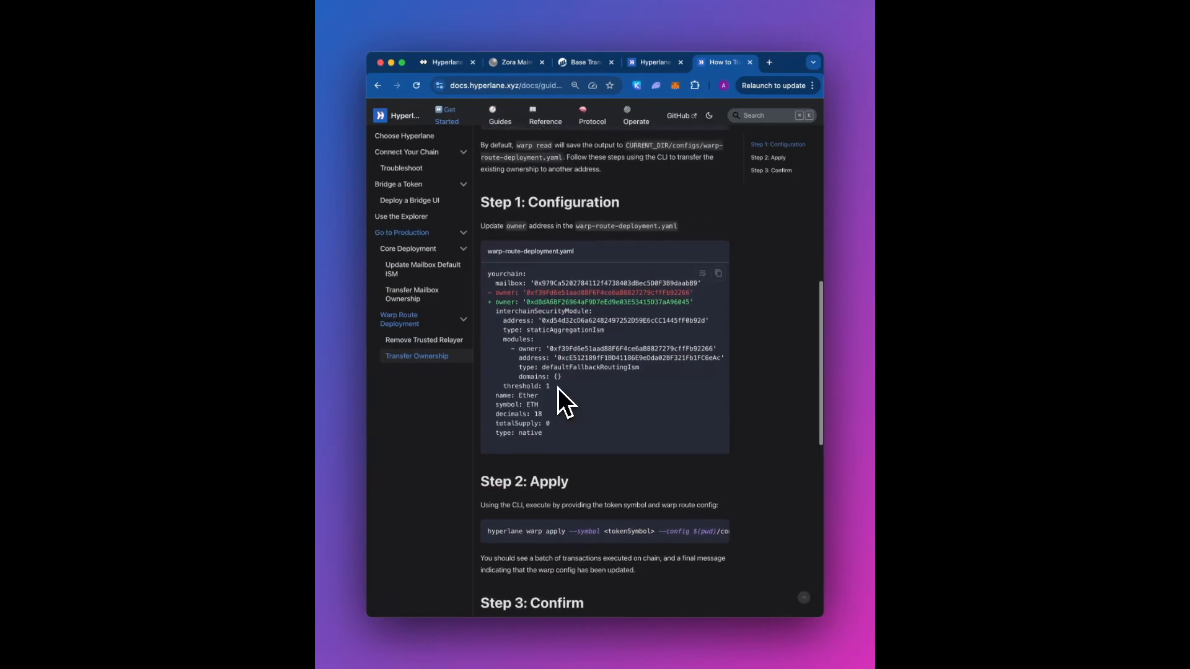
scroll(up, 3)
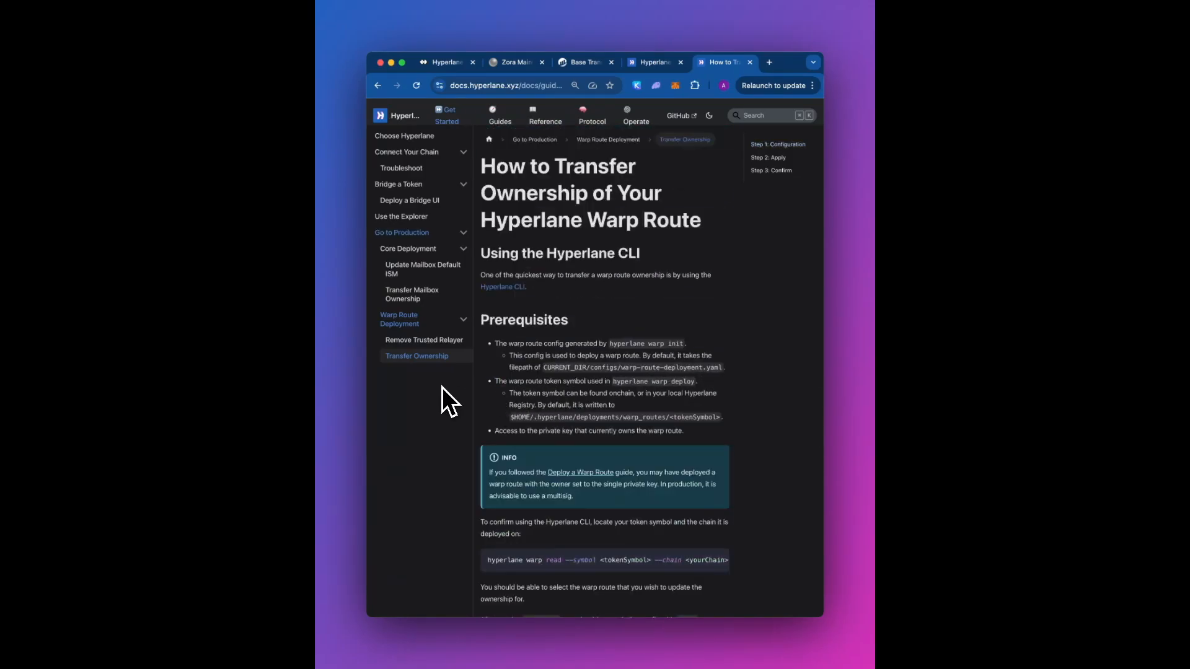